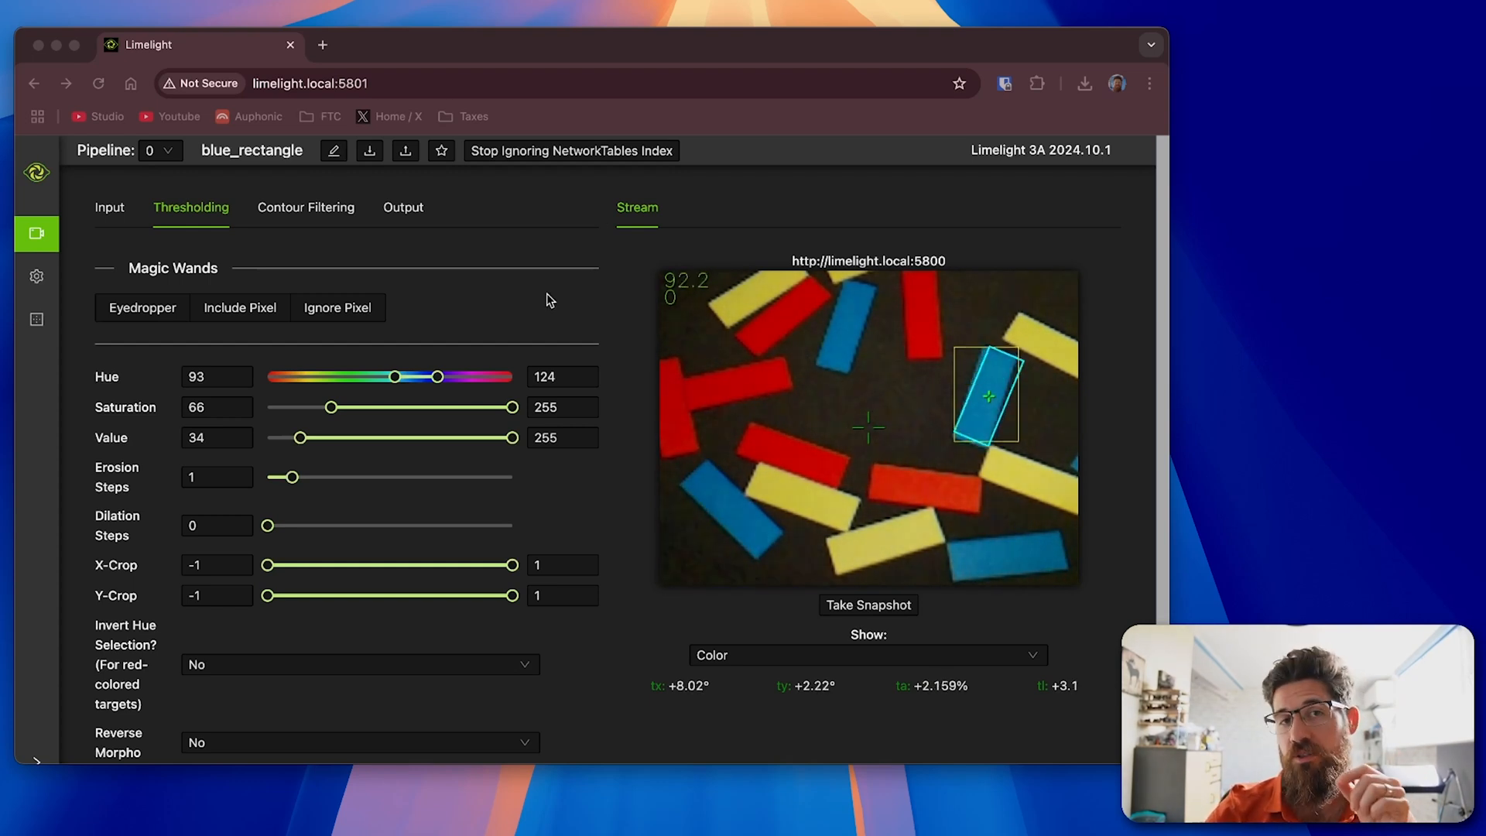
From Contour Filtering, select pipeline 1 (red_rectangle) in the Pipeline dropdown
{"action": "left_click", "coordinate": [109, 206]}
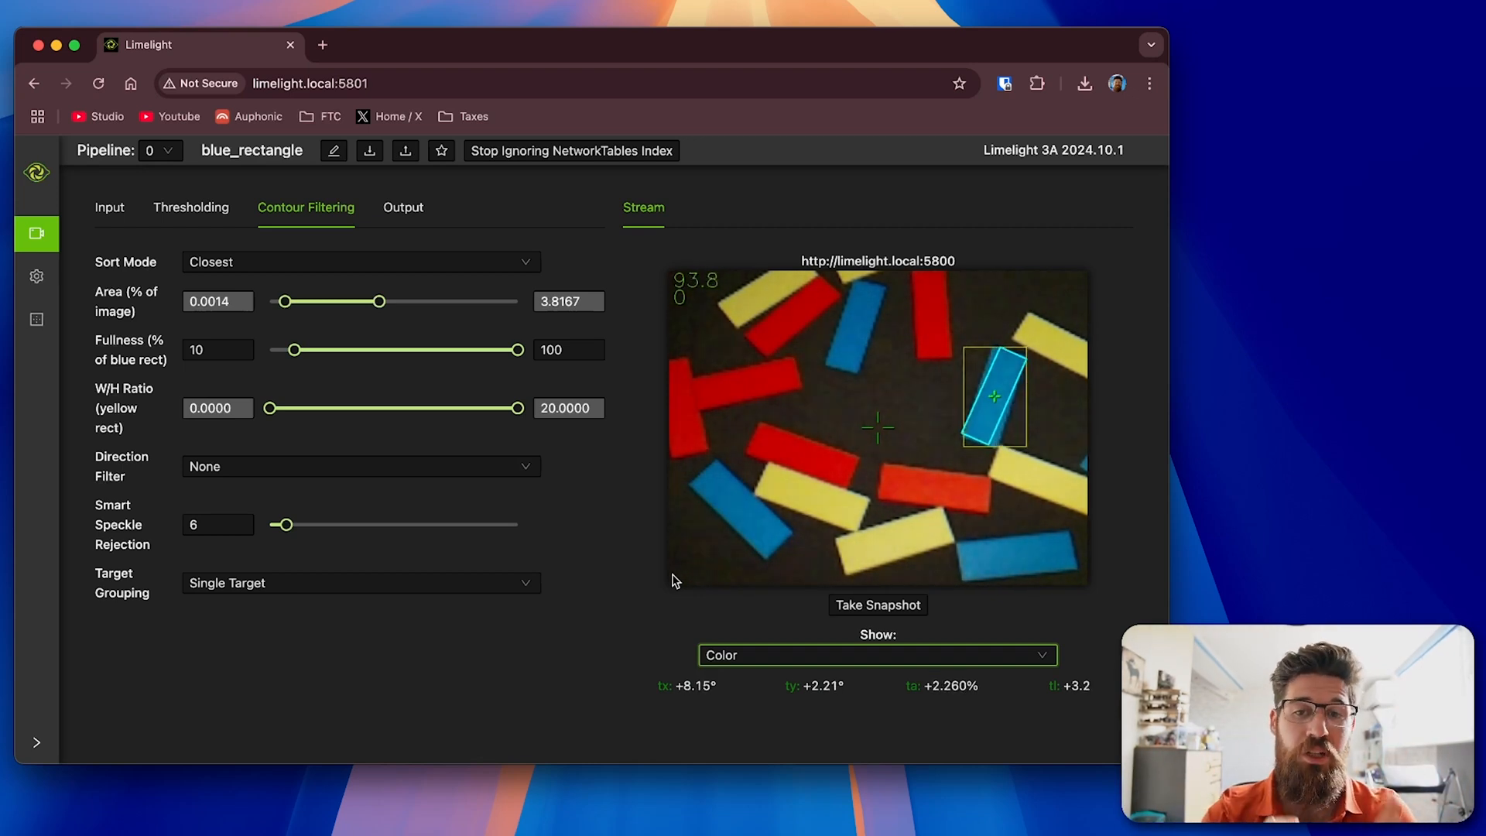
{"action": "left_click", "coordinate": [160, 150]}
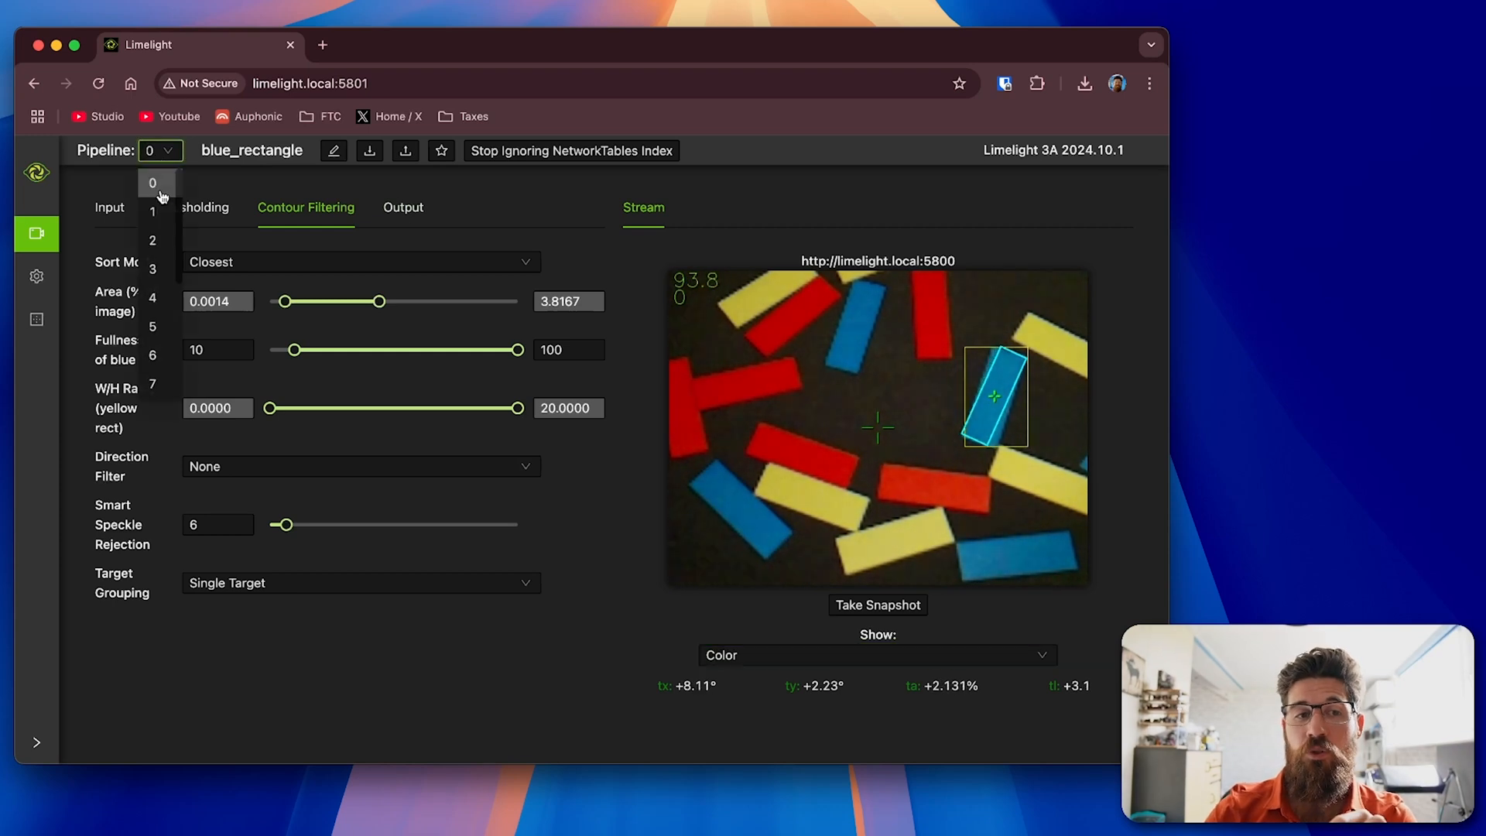
{"action": "left_click", "coordinate": [152, 212]}
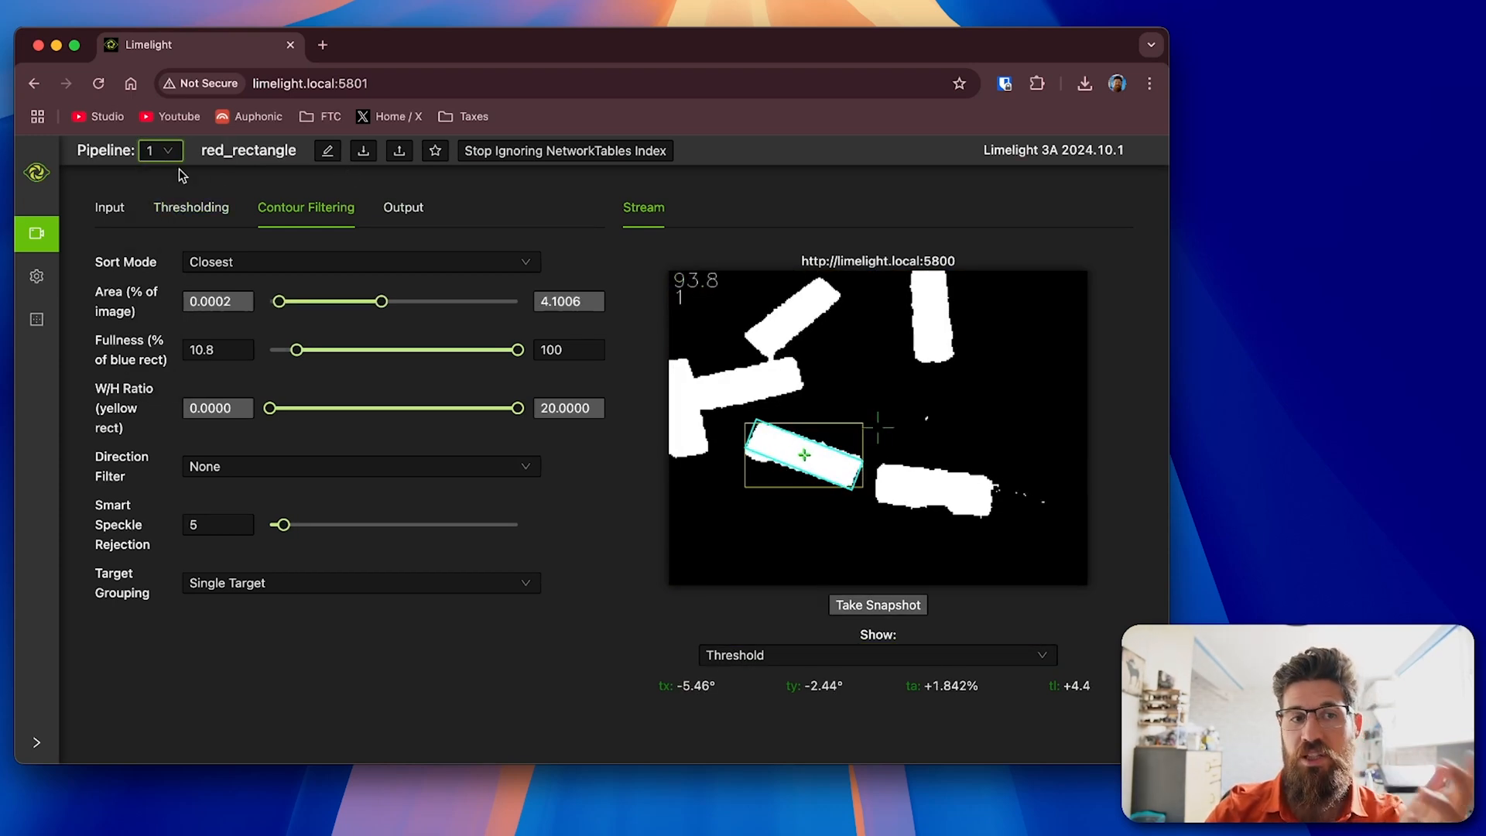
{"action": "left_click", "coordinate": [160, 150]}
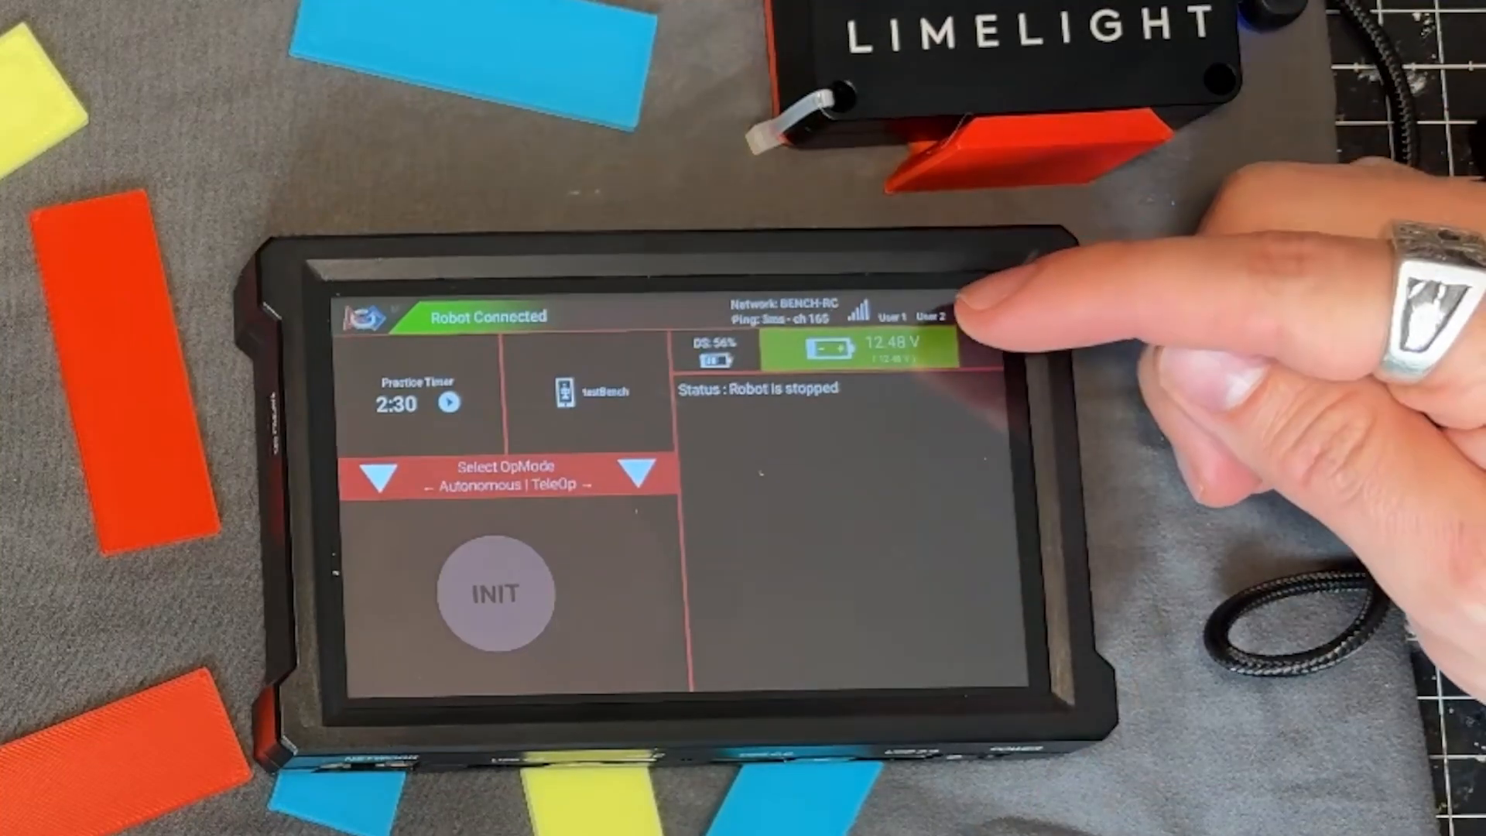
Reach Configure Robot, leave the active editor unsaved, and edit the servoSetter configuration
{"action": "left_click", "coordinate": [953, 313]}
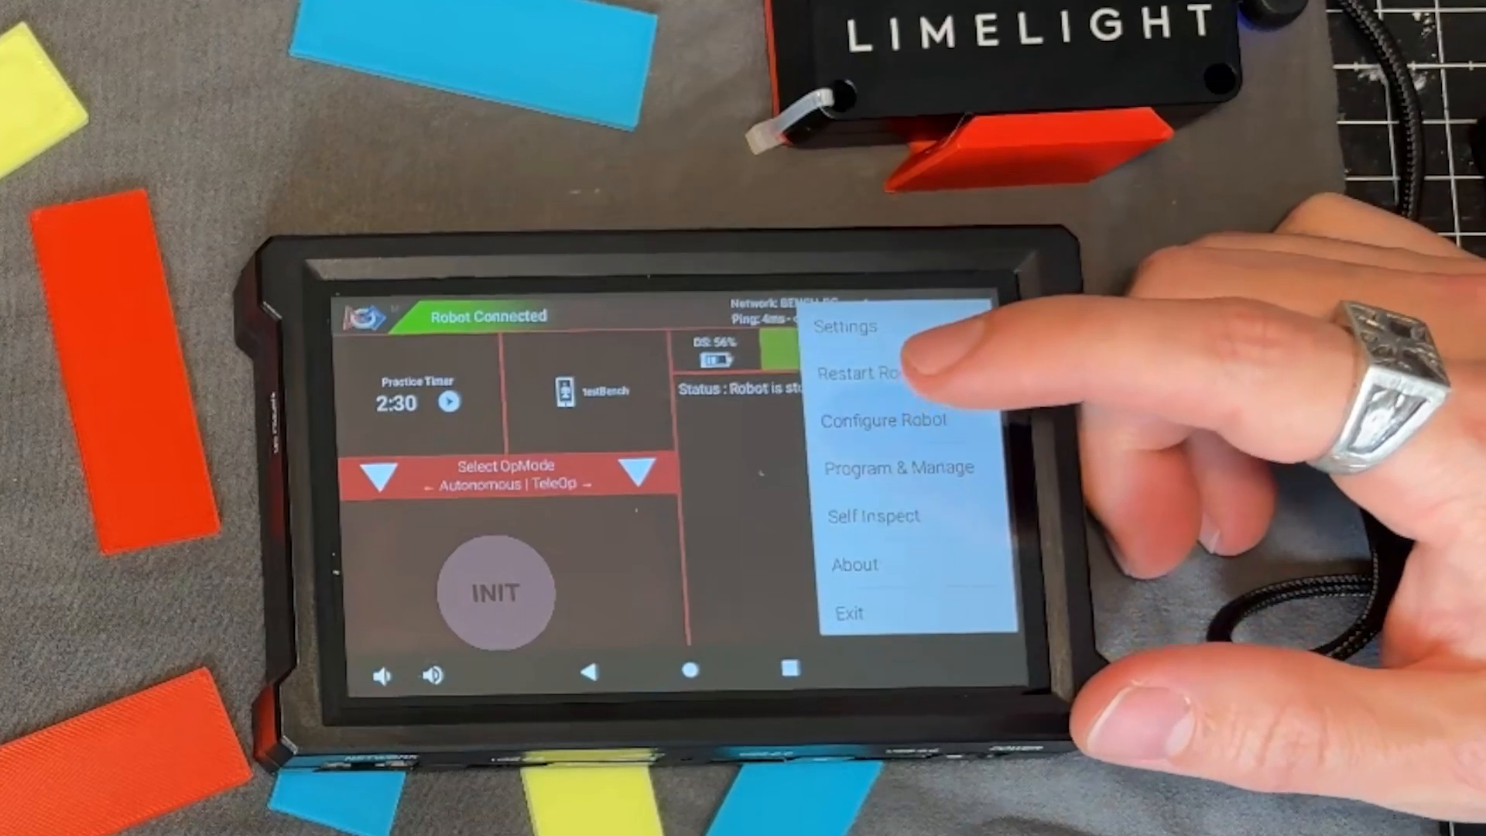
{"action": "left_click", "coordinate": [883, 421]}
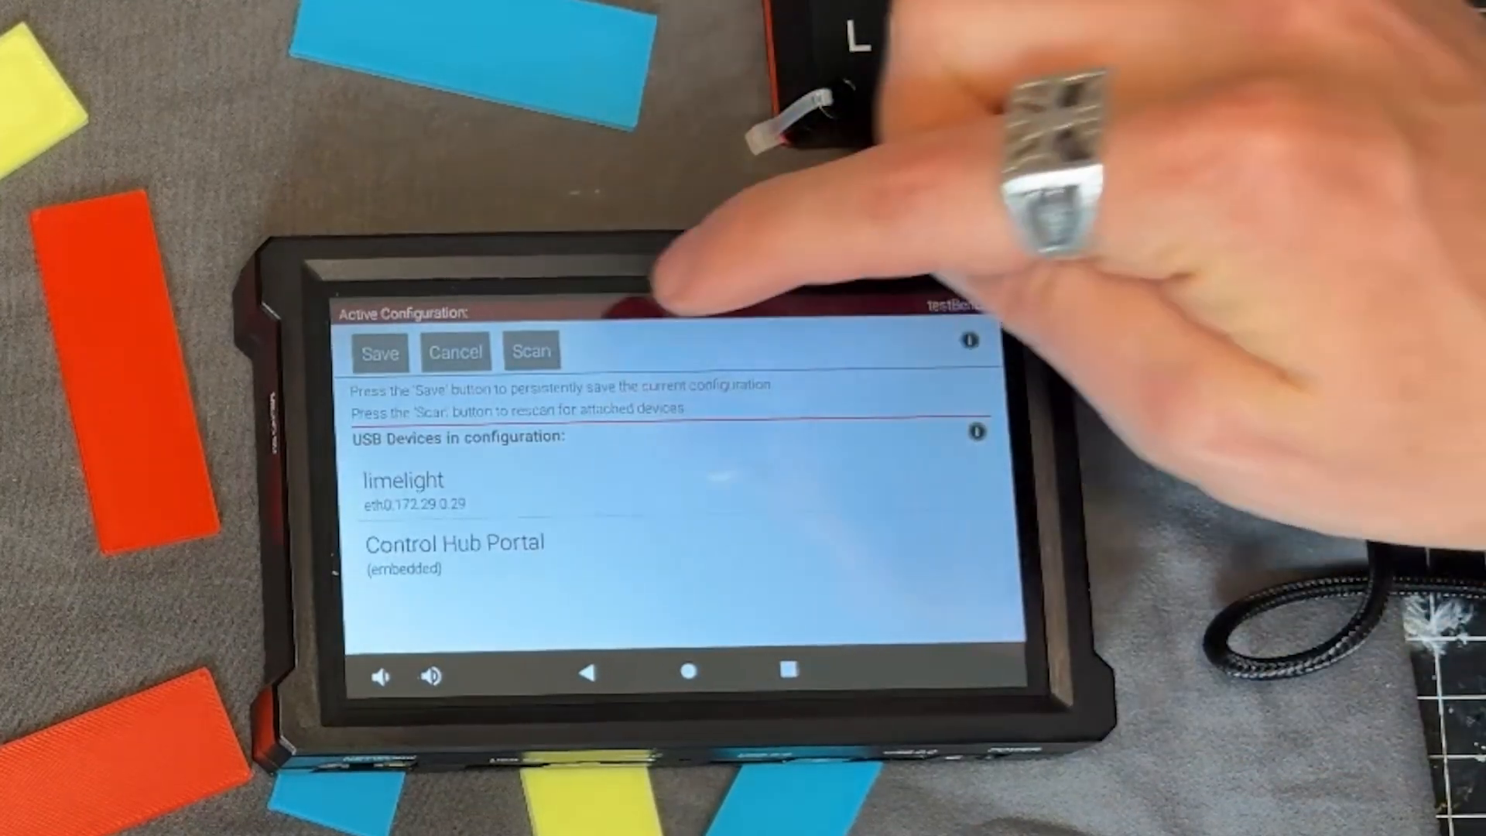
{"action": "left_click", "coordinate": [531, 352]}
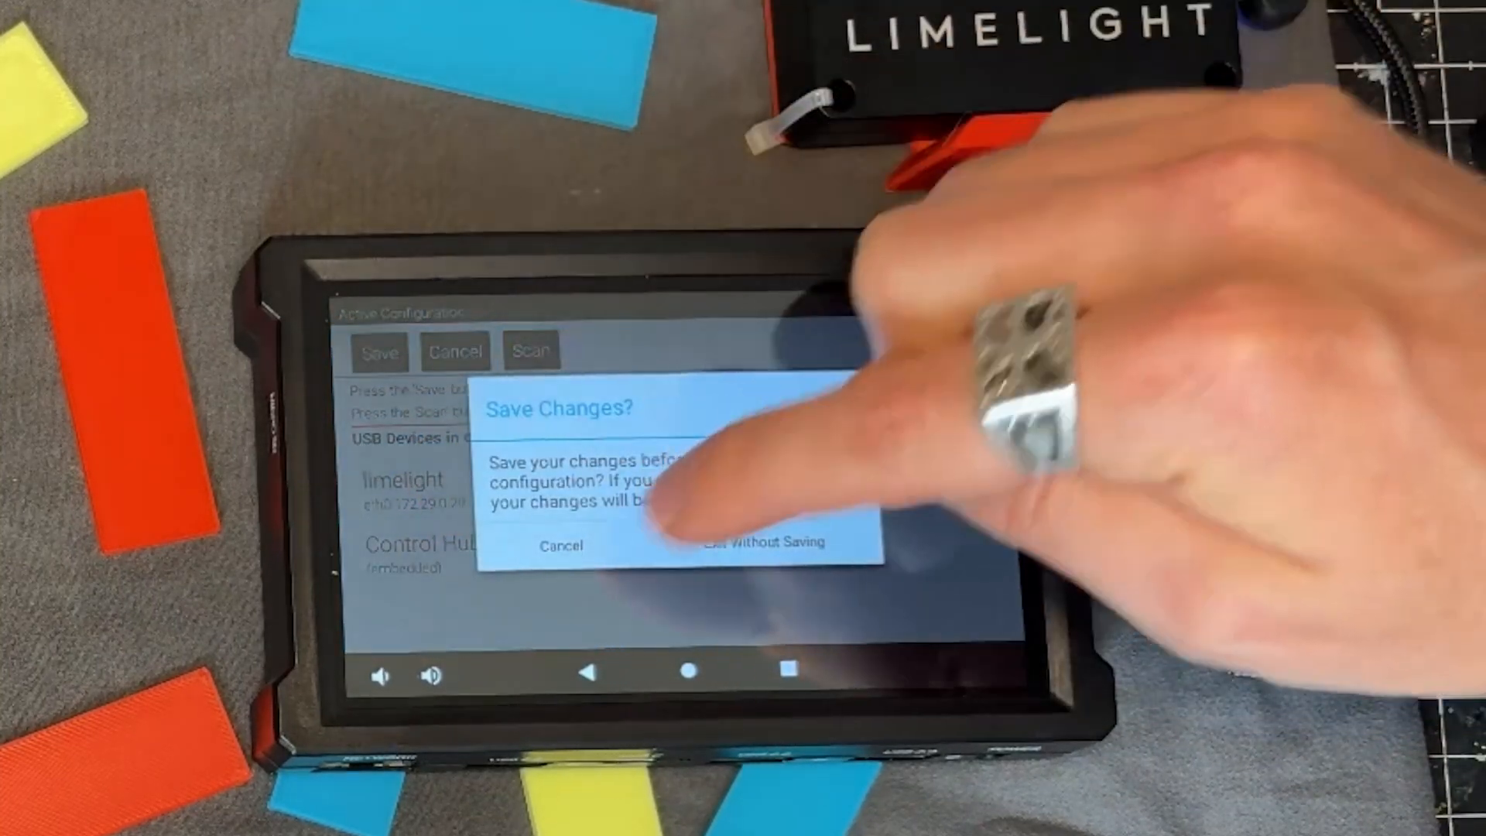
{"action": "left_click", "coordinate": [759, 543]}
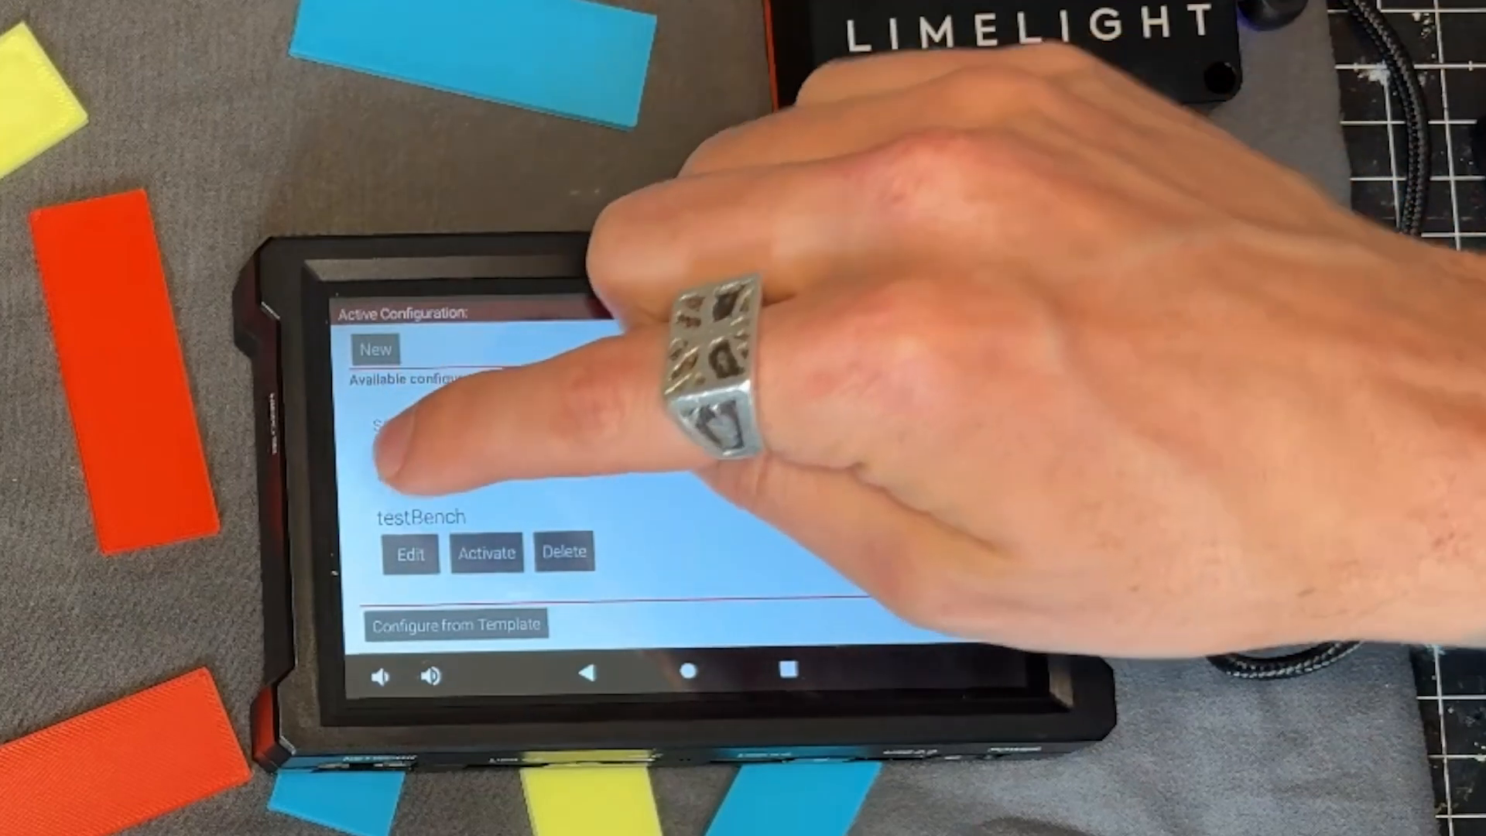
{"action": "left_click", "coordinate": [410, 553]}
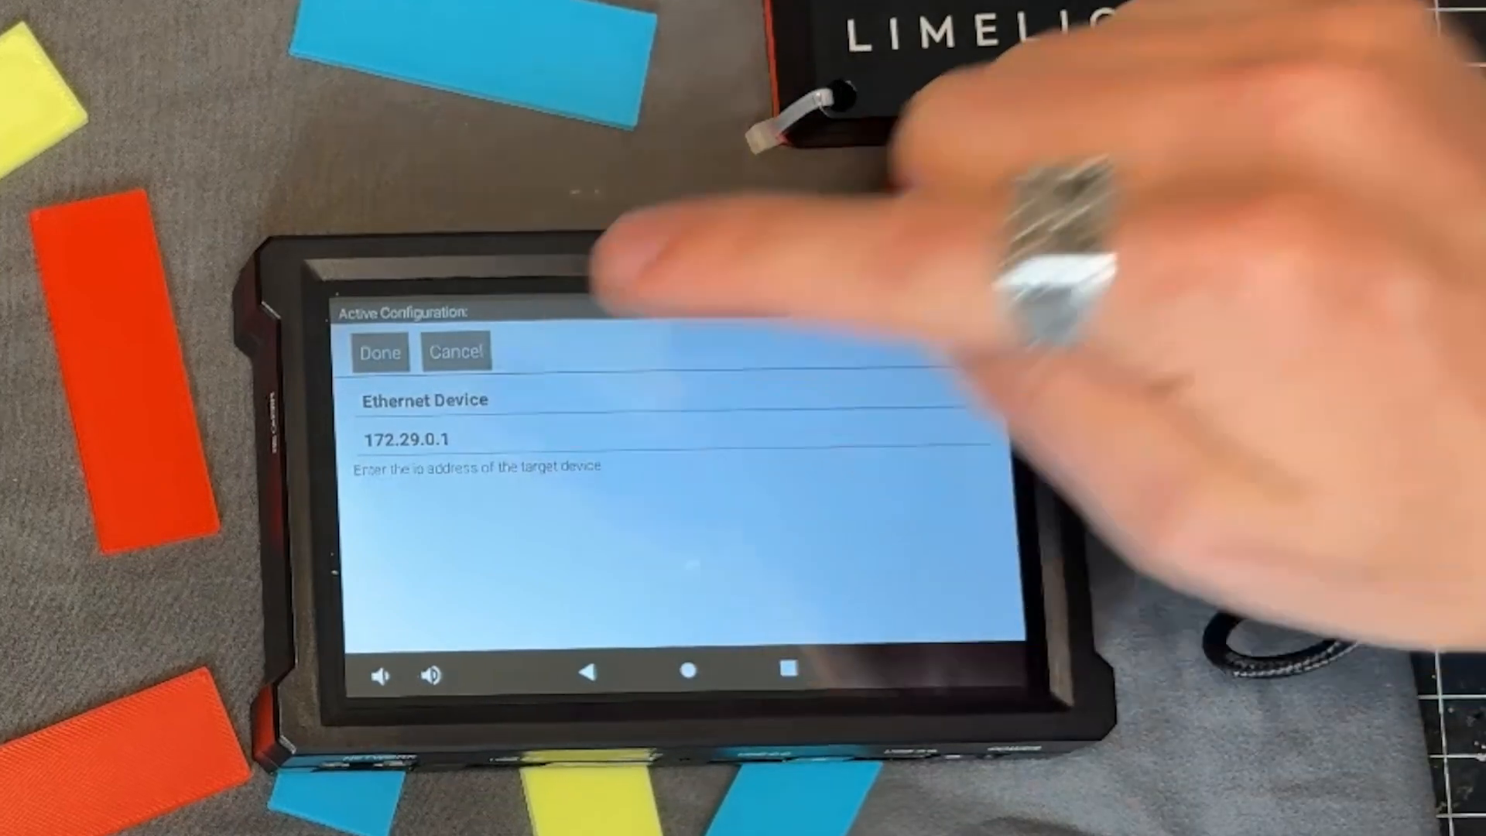
Rename the Ethernet device to limelight and save the configuration as servoSetter
{"action": "left_click", "coordinate": [427, 401]}
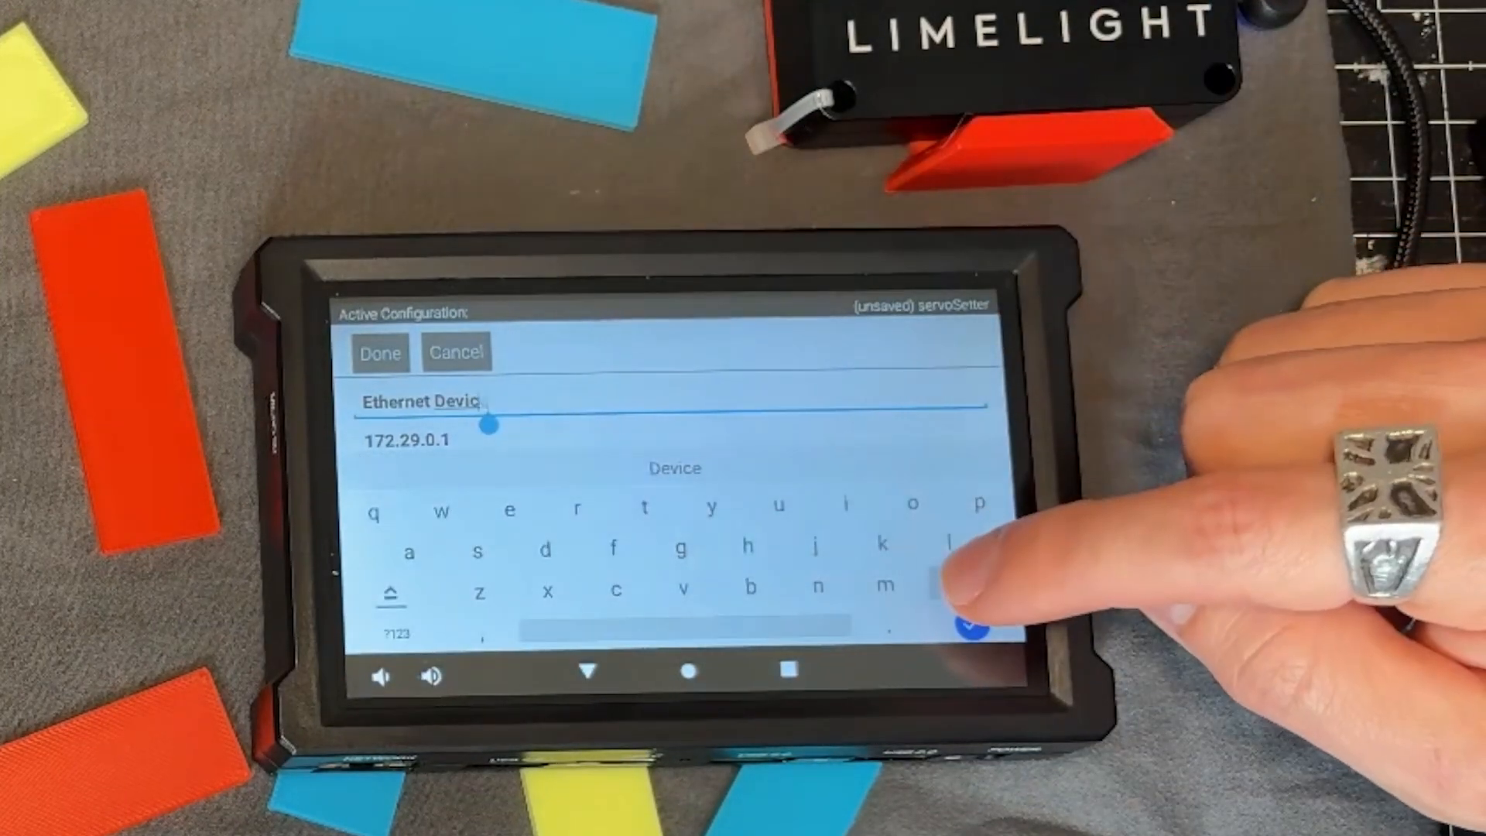
{"action": "type", "text": "limeligh"}
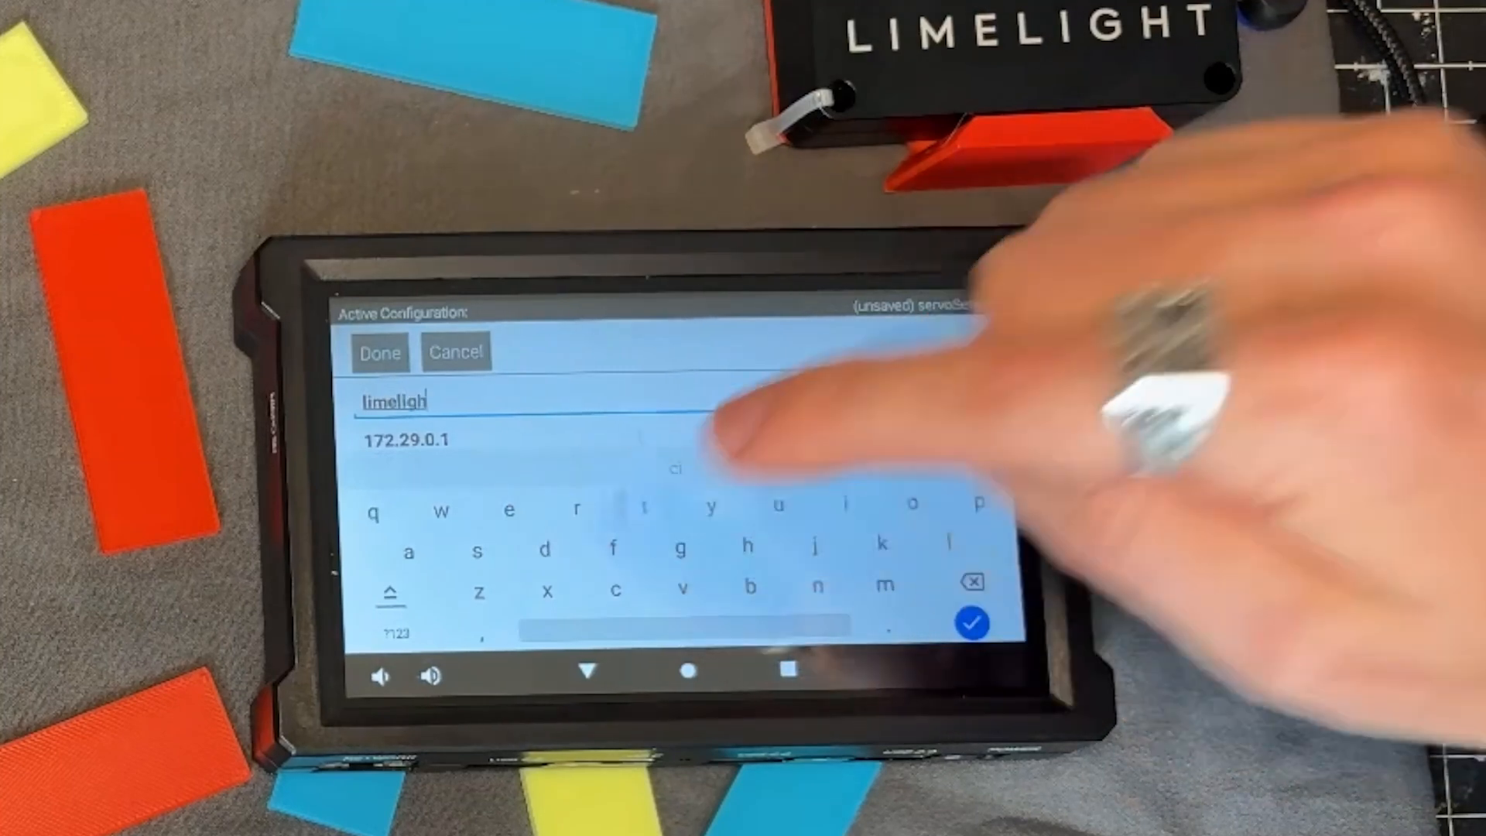
{"action": "left_click", "coordinate": [969, 621]}
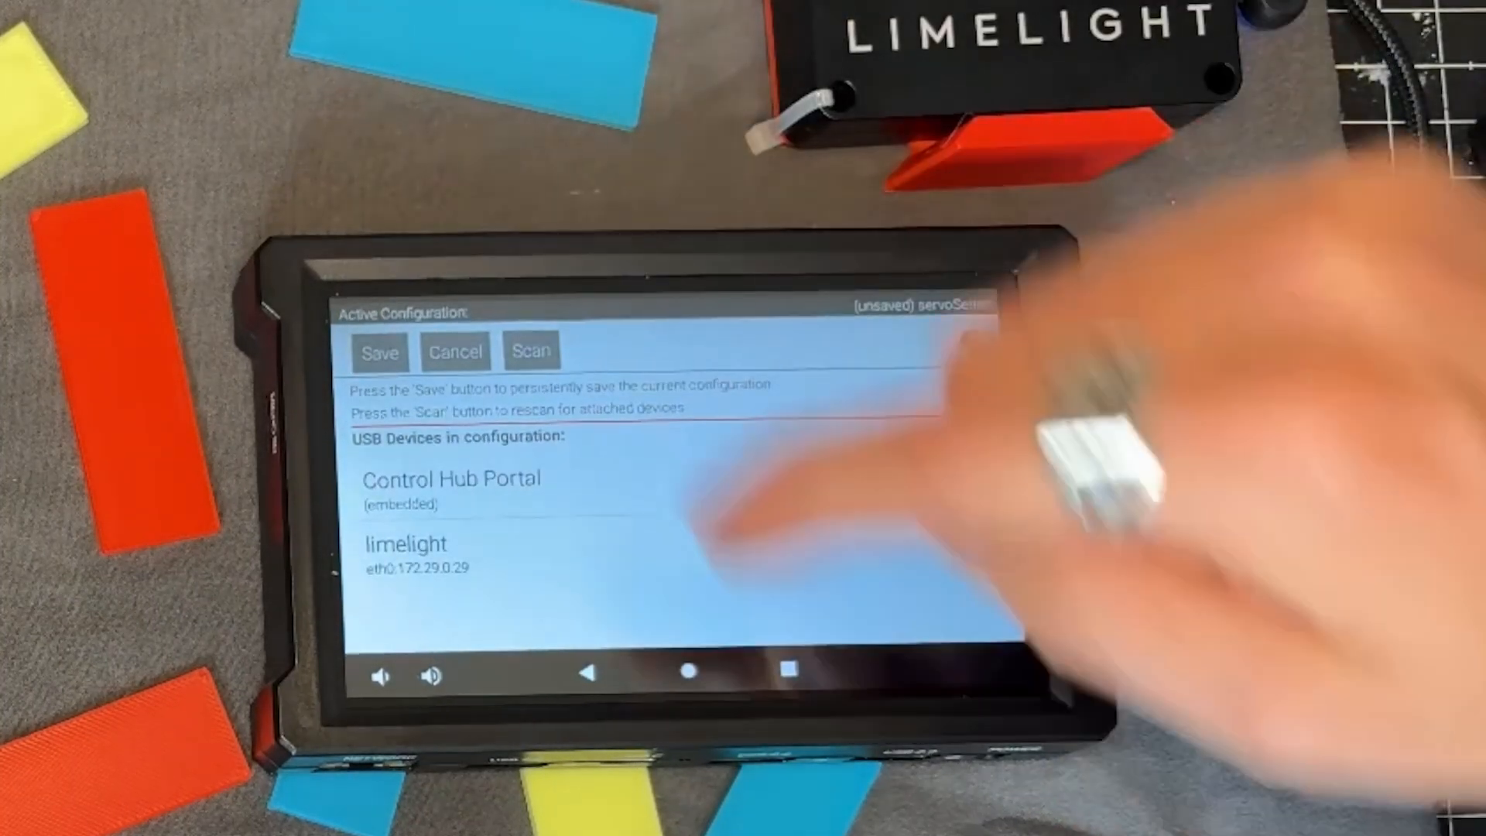
{"action": "left_click", "coordinate": [378, 352]}
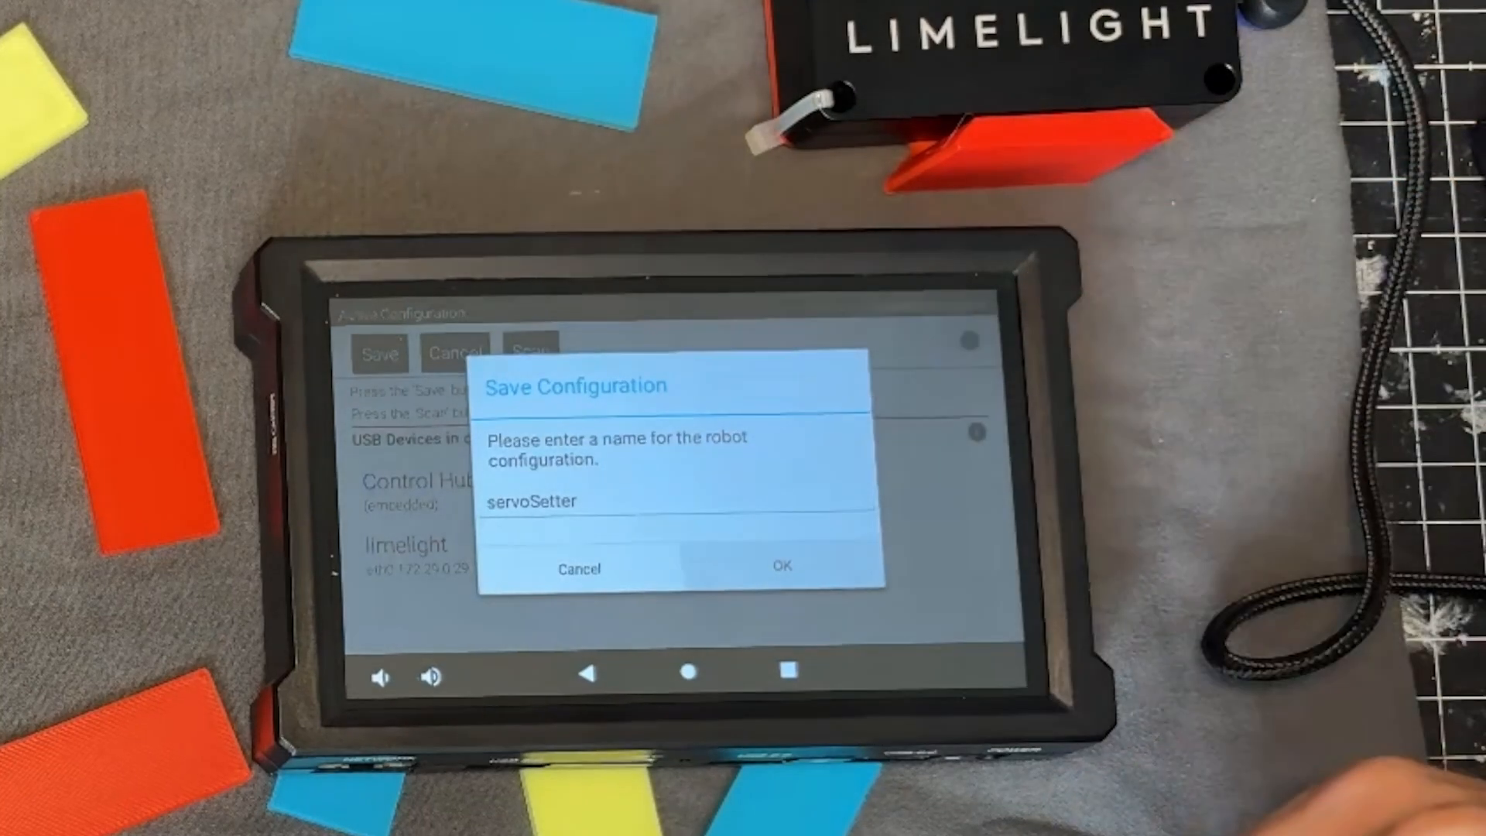
{"action": "left_click", "coordinate": [780, 567]}
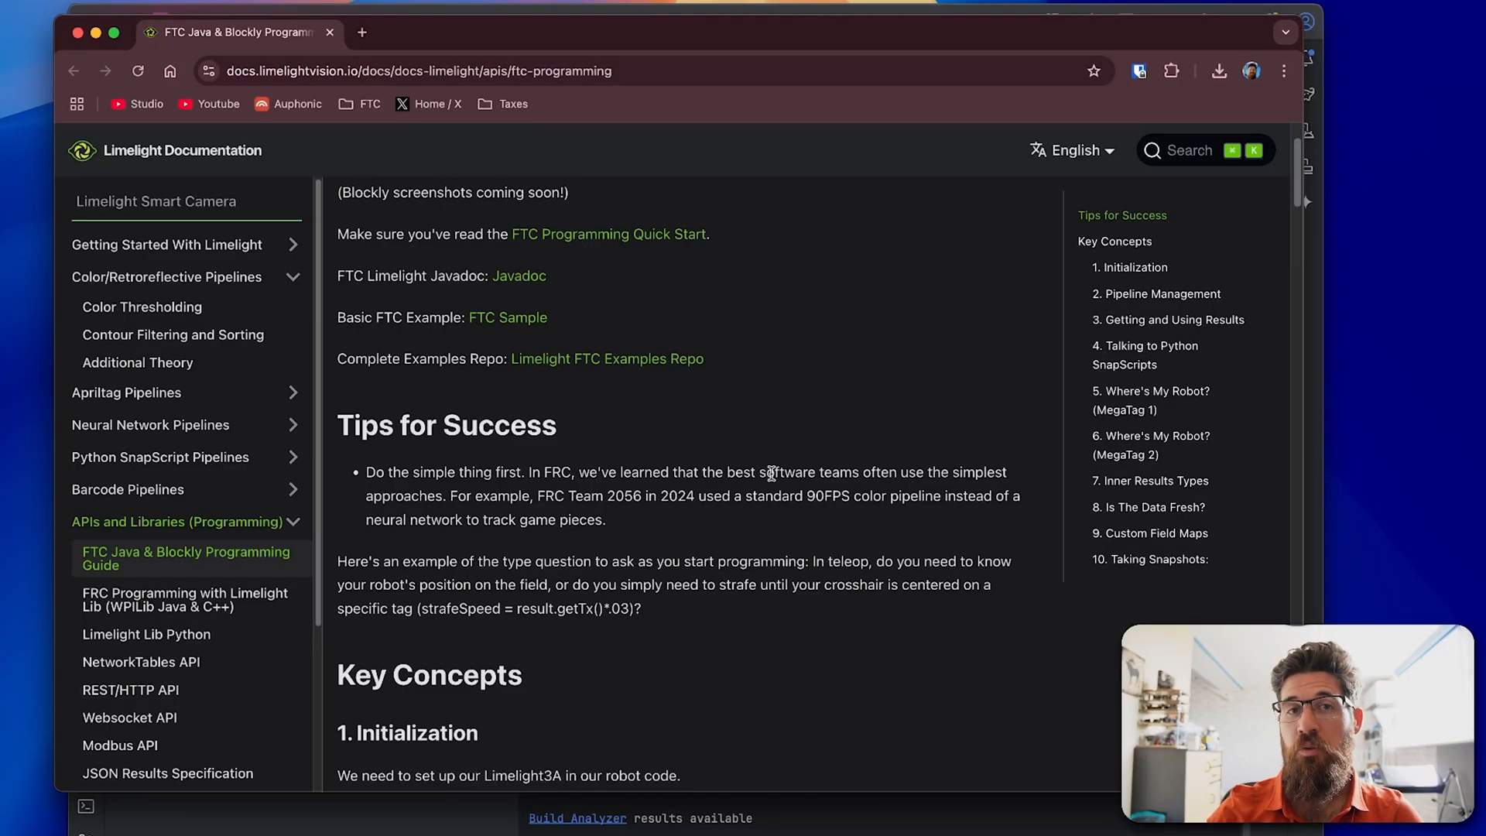
Highlight text in the FTC Java & Blockly Programming Guide's Tips for Success
{"action": "left_click_drag", "start_coordinate": [365, 472], "coordinate": [606, 520]}
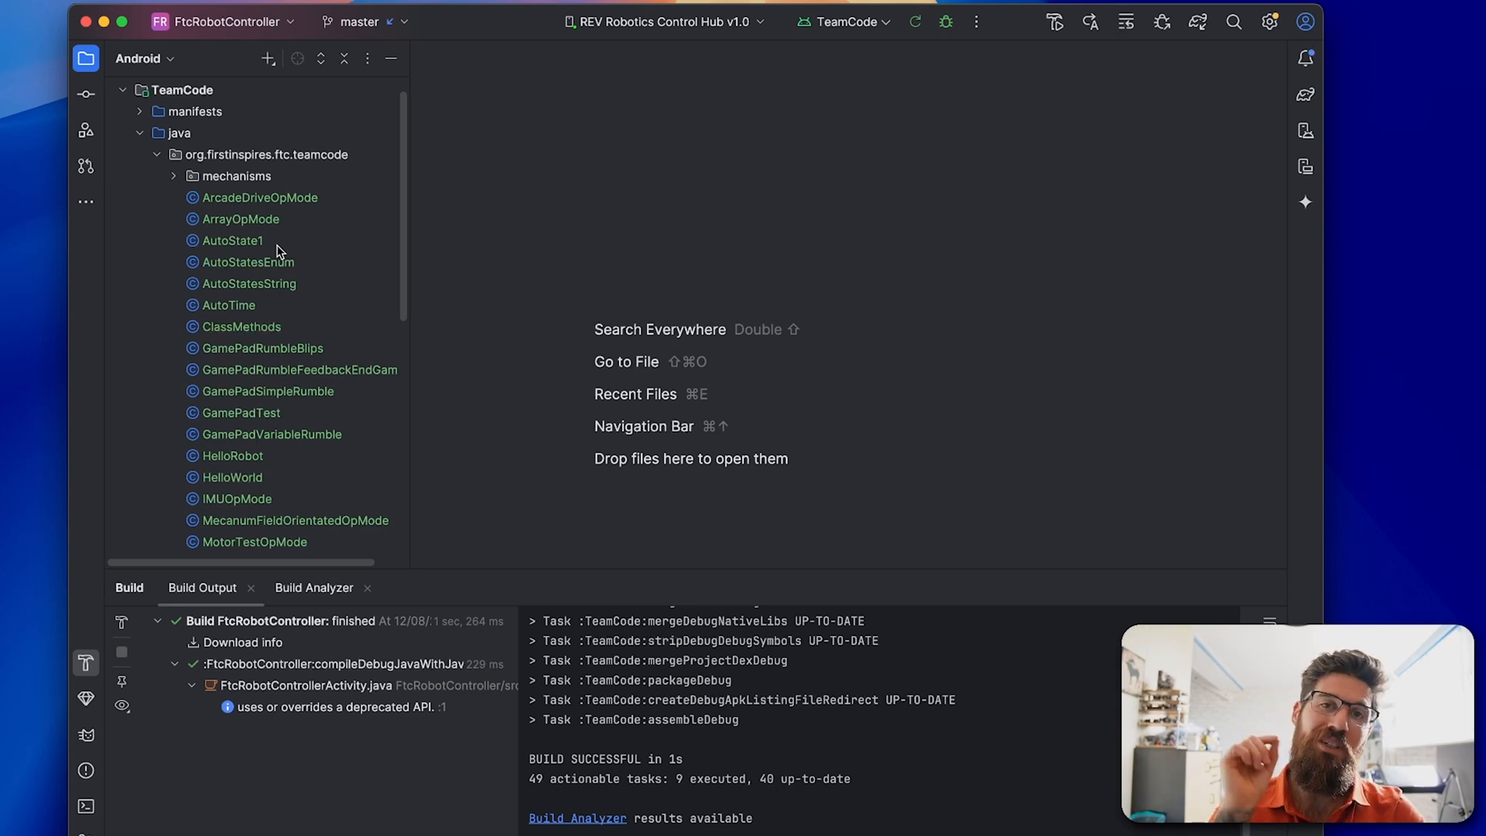
Create a new Java class in the teamcode package extending OpMode, importing OpMode
{"action": "left_click", "coordinate": [265, 154]}
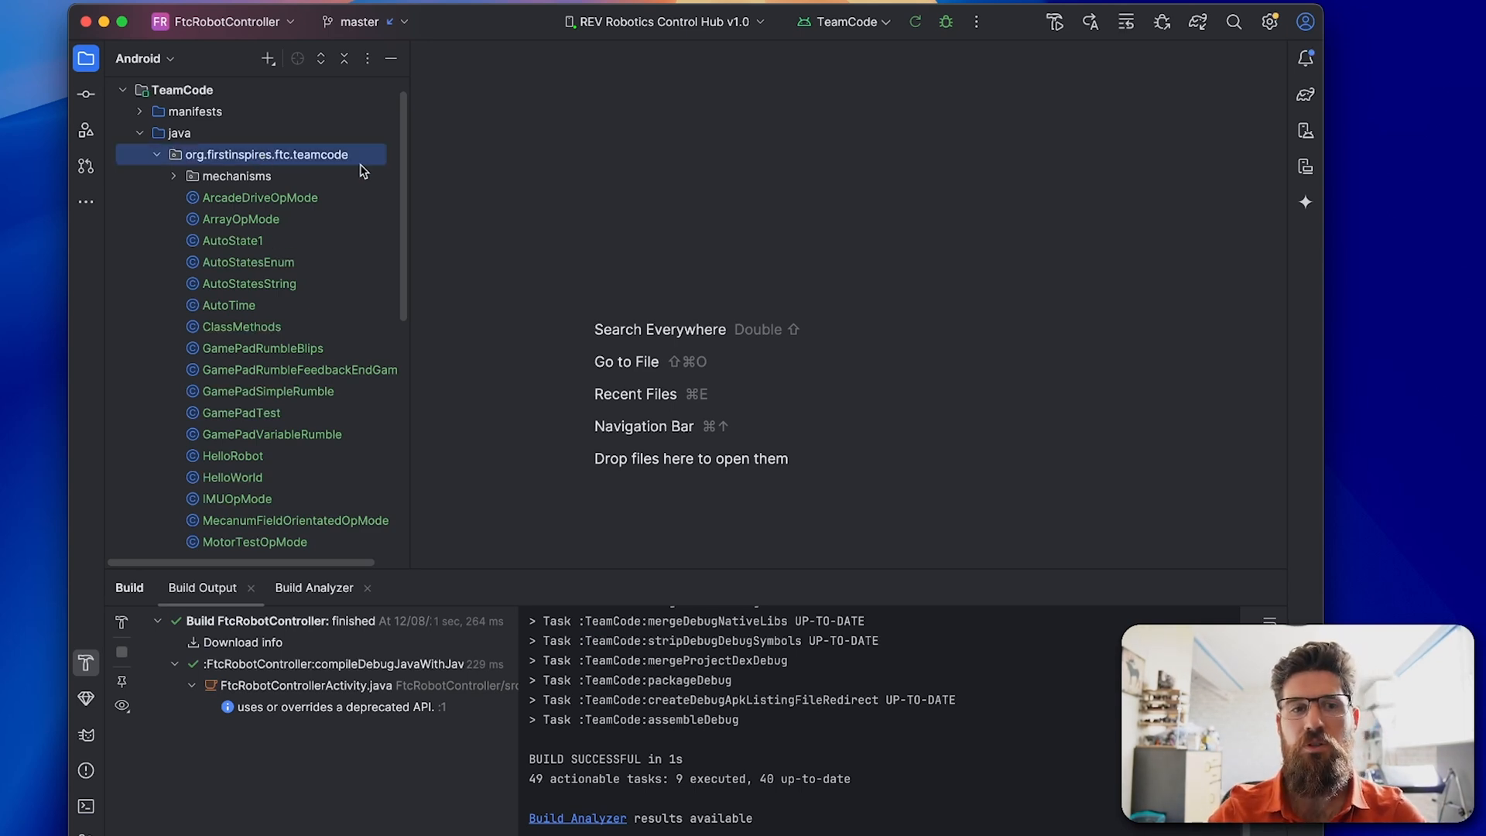
{"action": "right_click", "coordinate": [266, 154]}
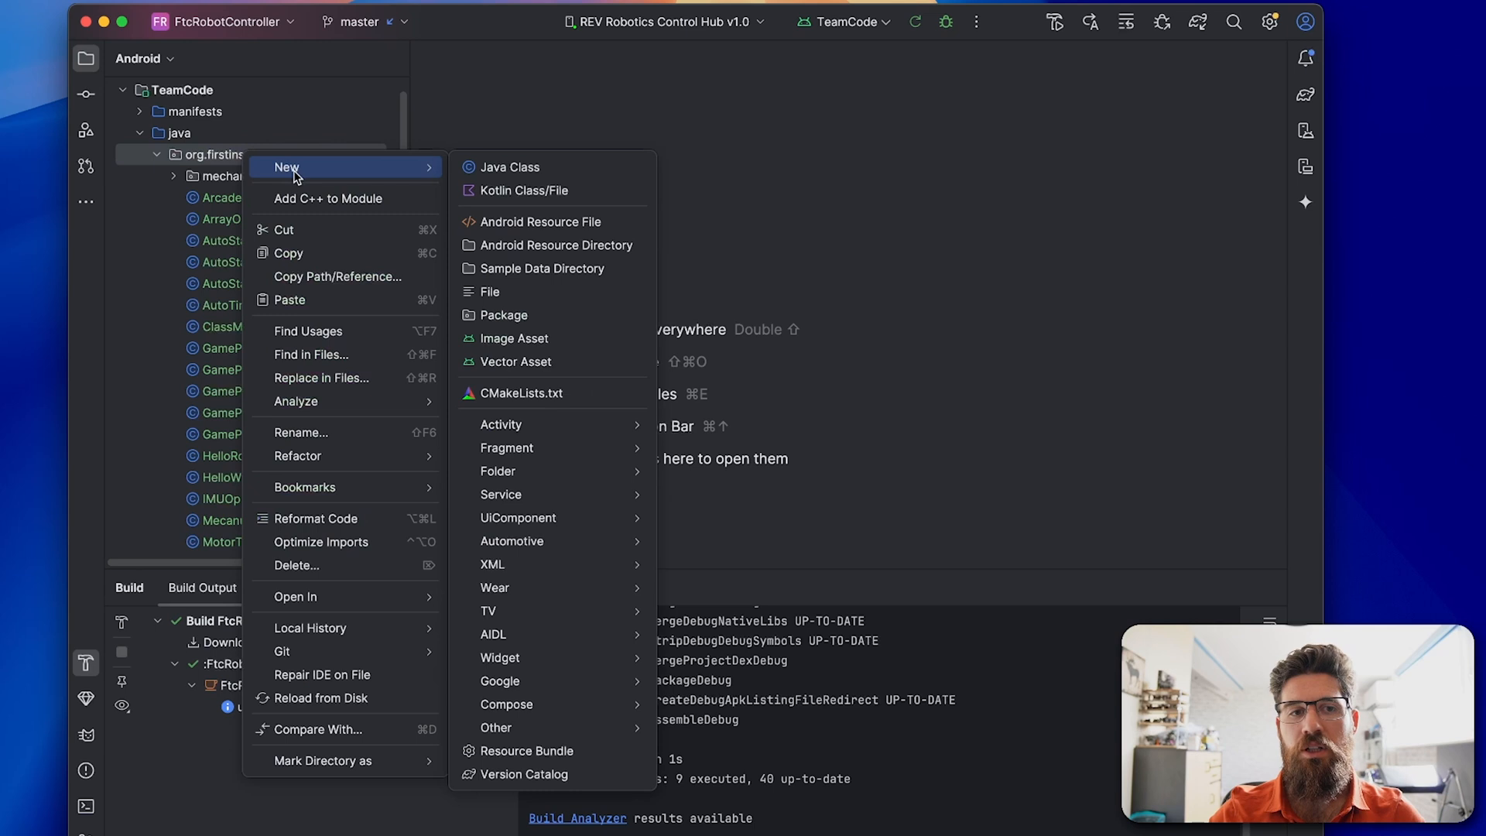
{"action": "left_click", "coordinate": [509, 168]}
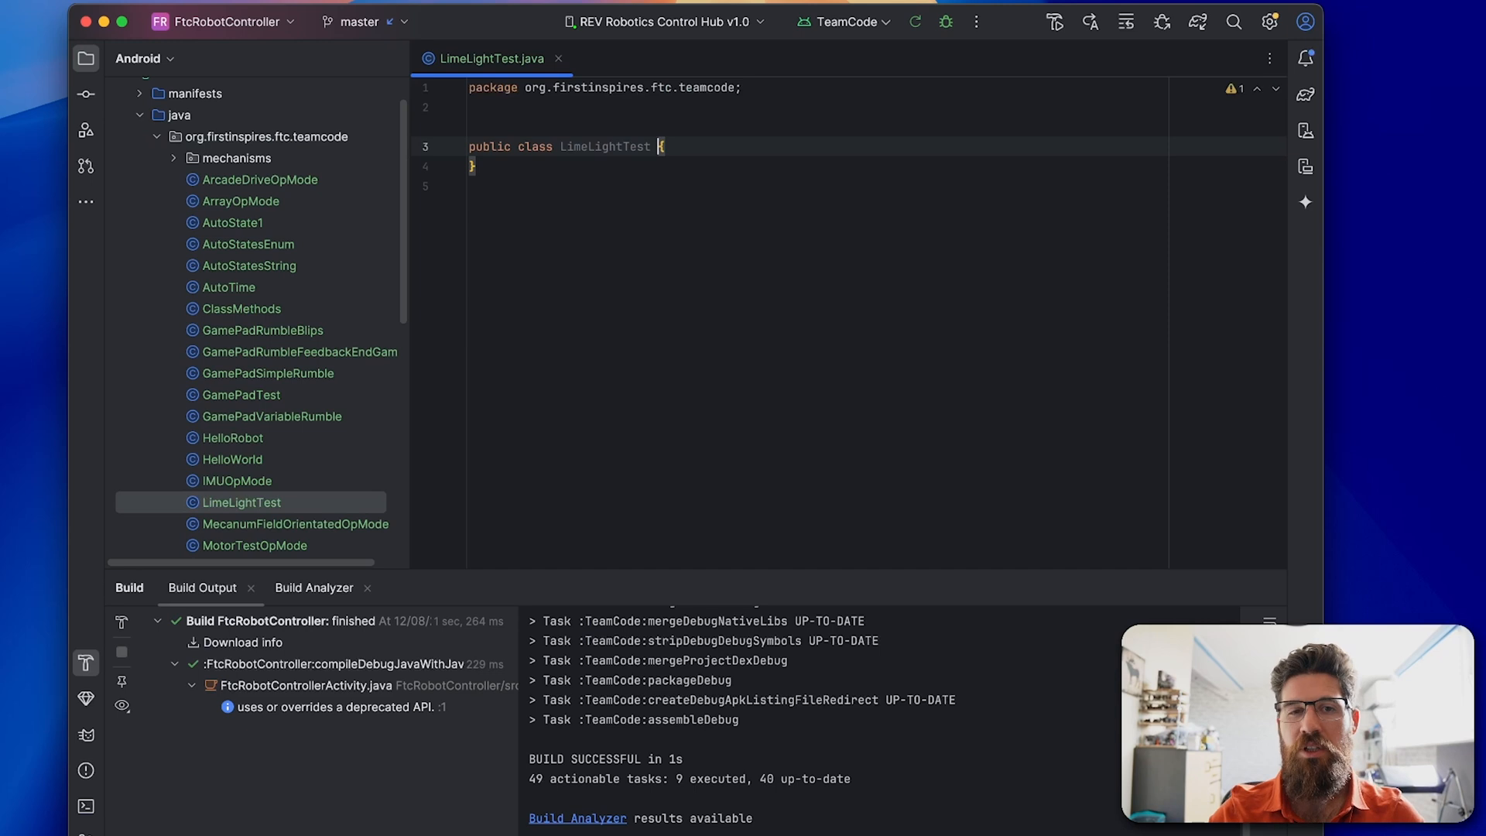
{"action": "type", "text": "extends"}
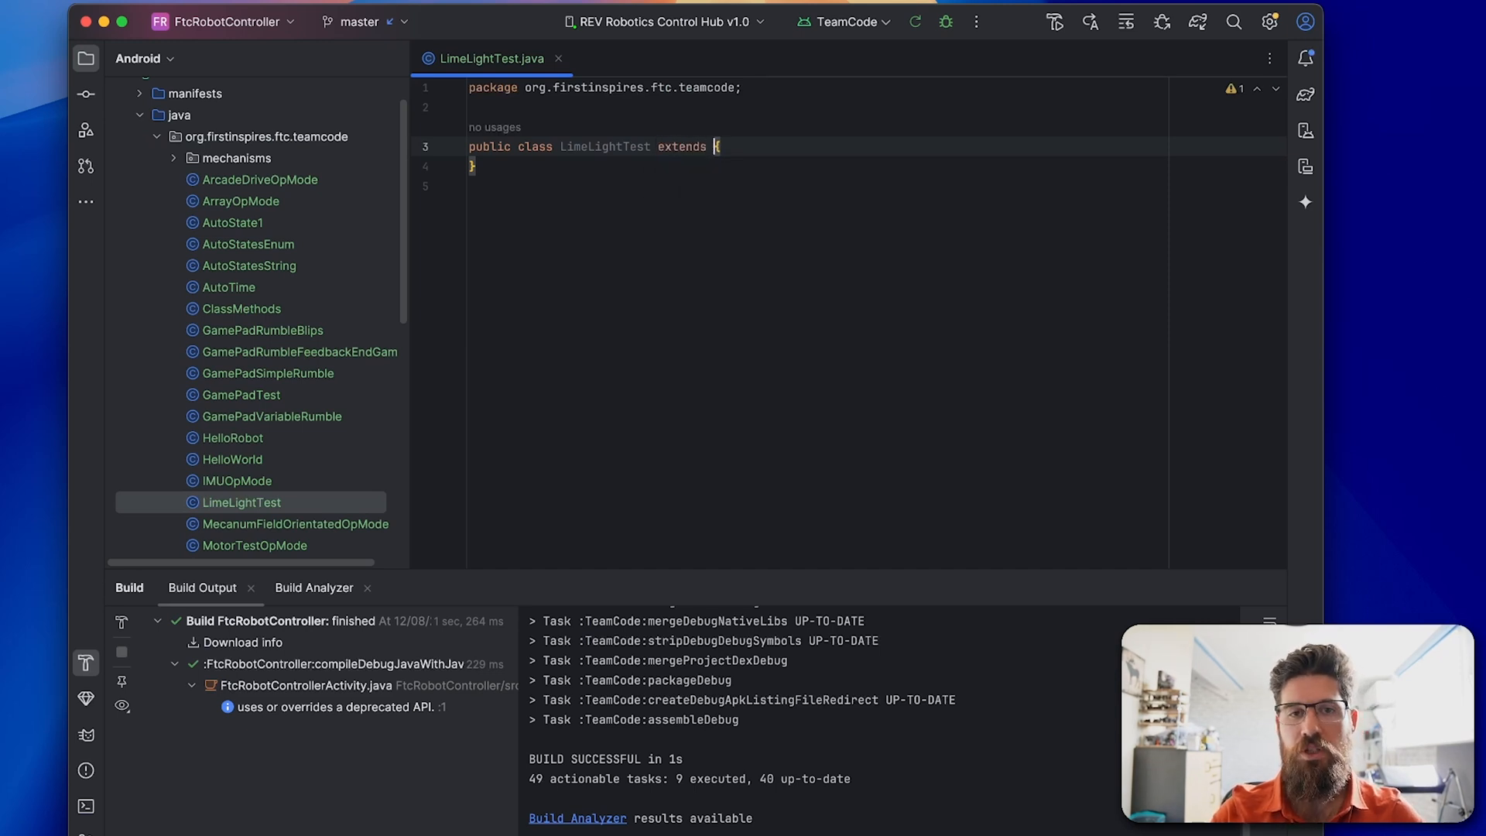
{"action": "type", "text": "OpMod"}
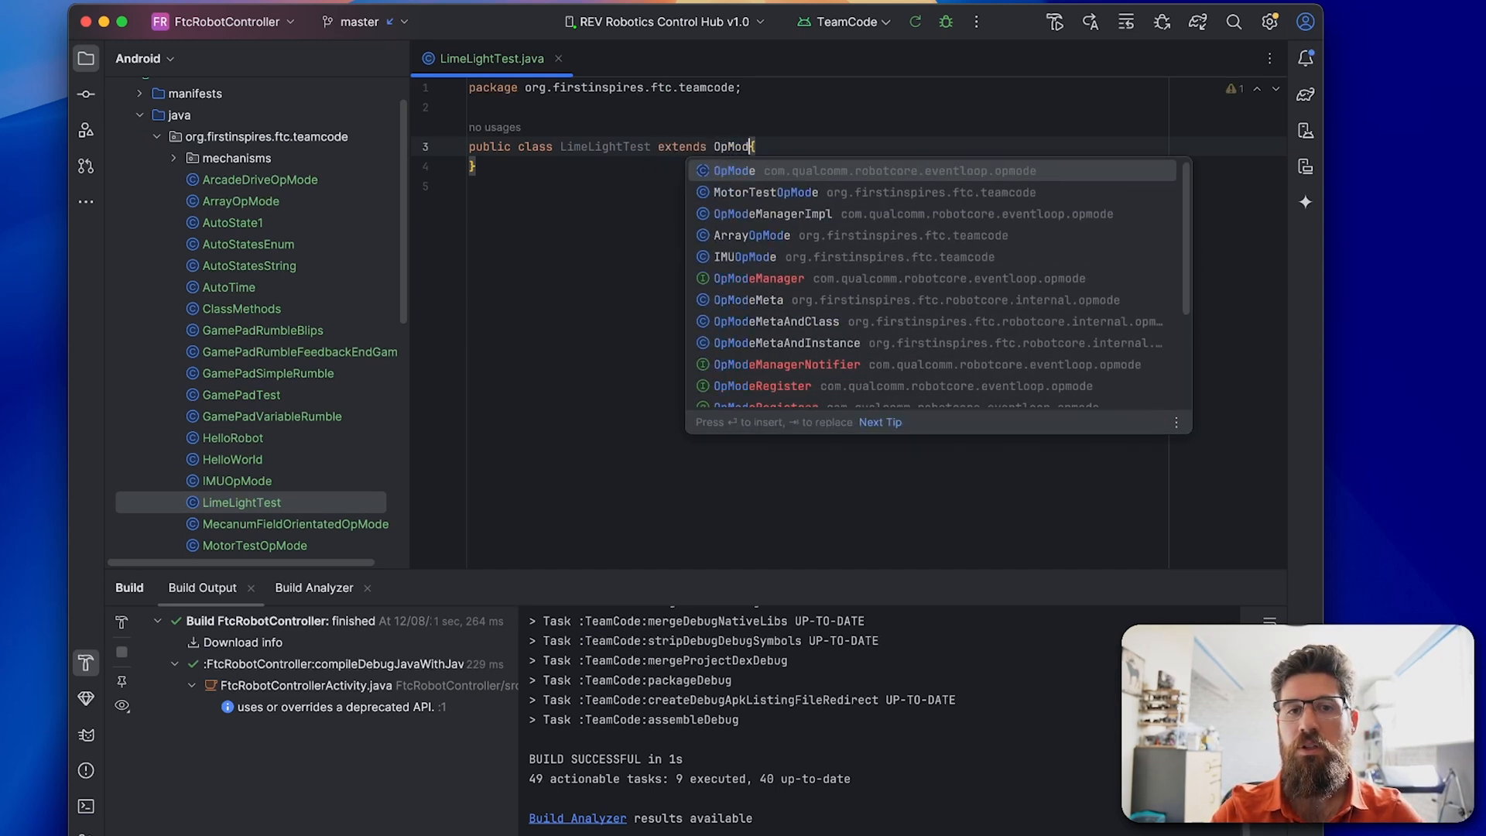
{"action": "key", "text": "Enter"}
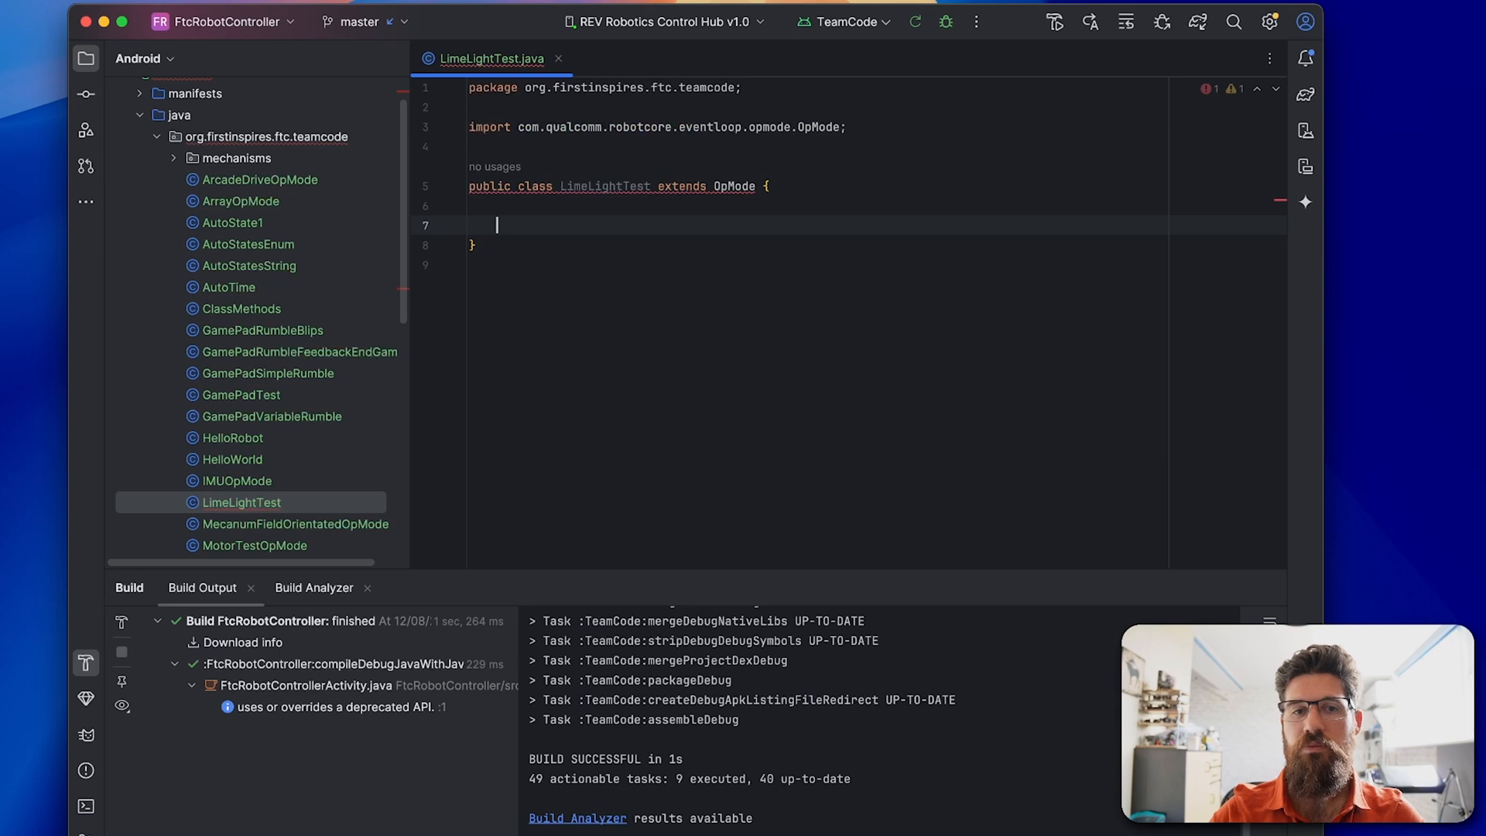
Insert empty init() and loop() overrides via autocomplete
{"action": "type", "text": "pub"}
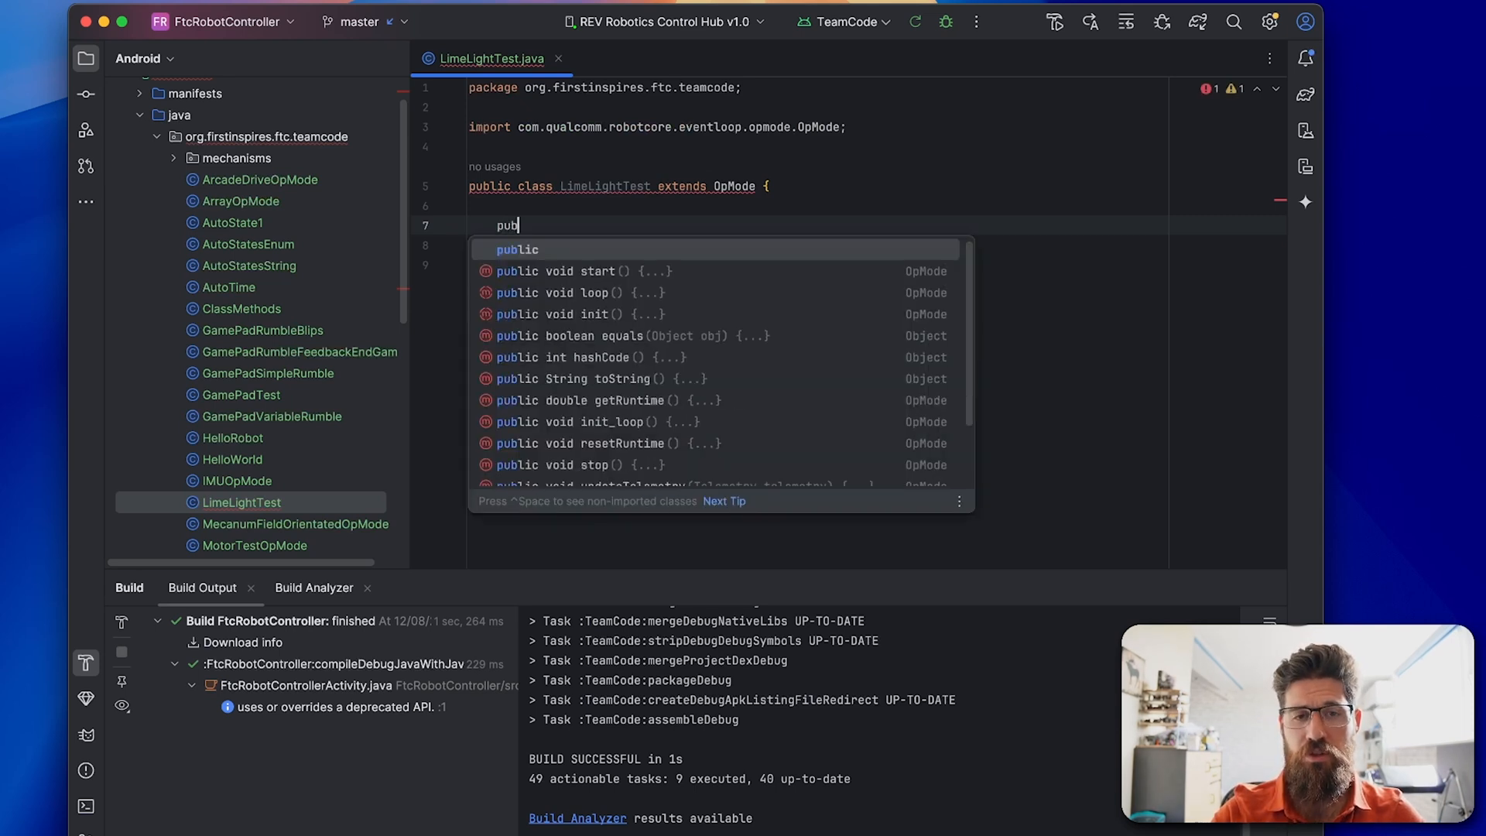
{"action": "left_click", "coordinate": [579, 314]}
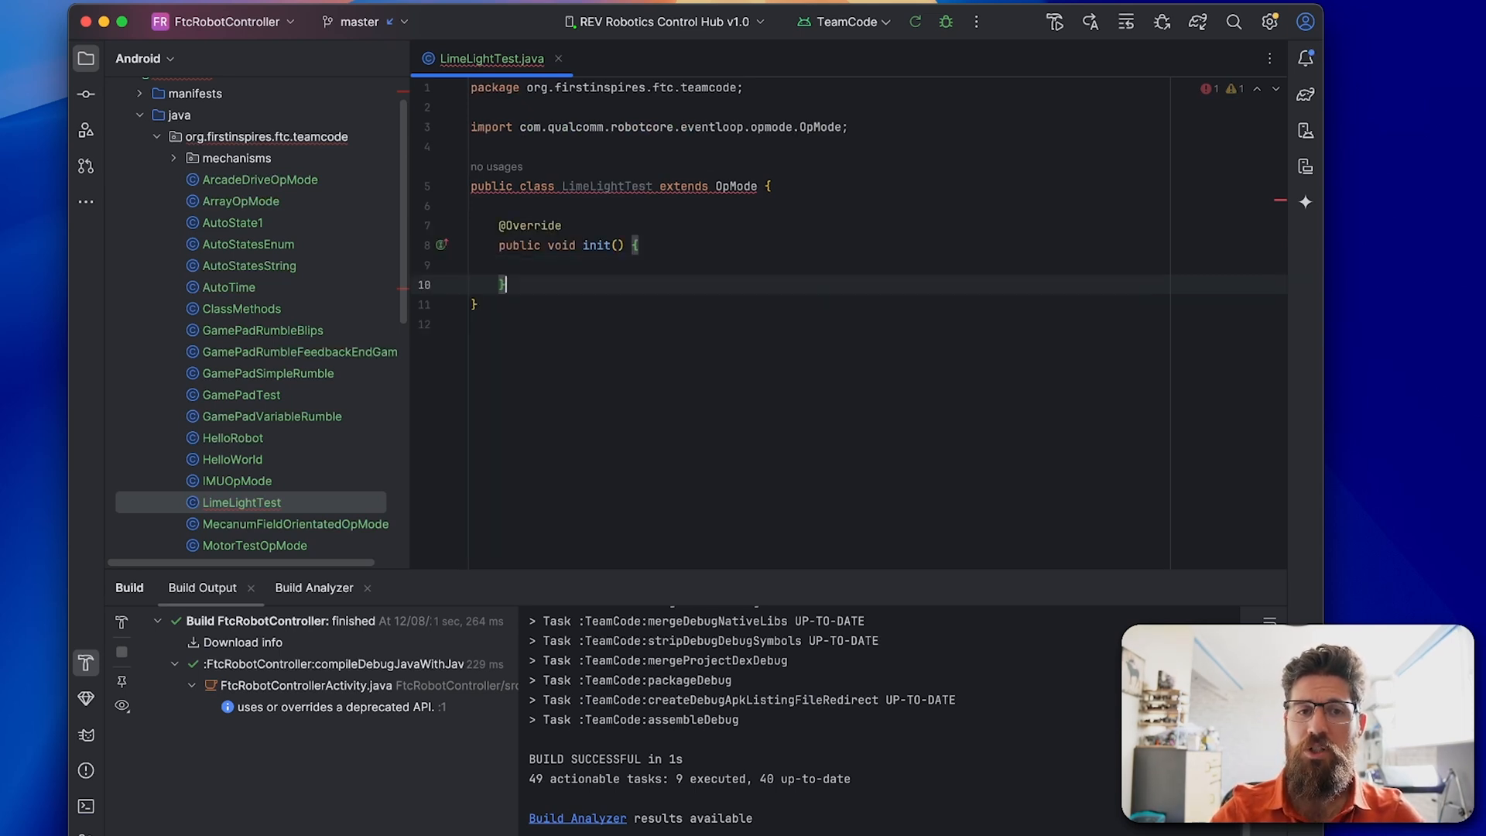
{"action": "type", "text": "pub"}
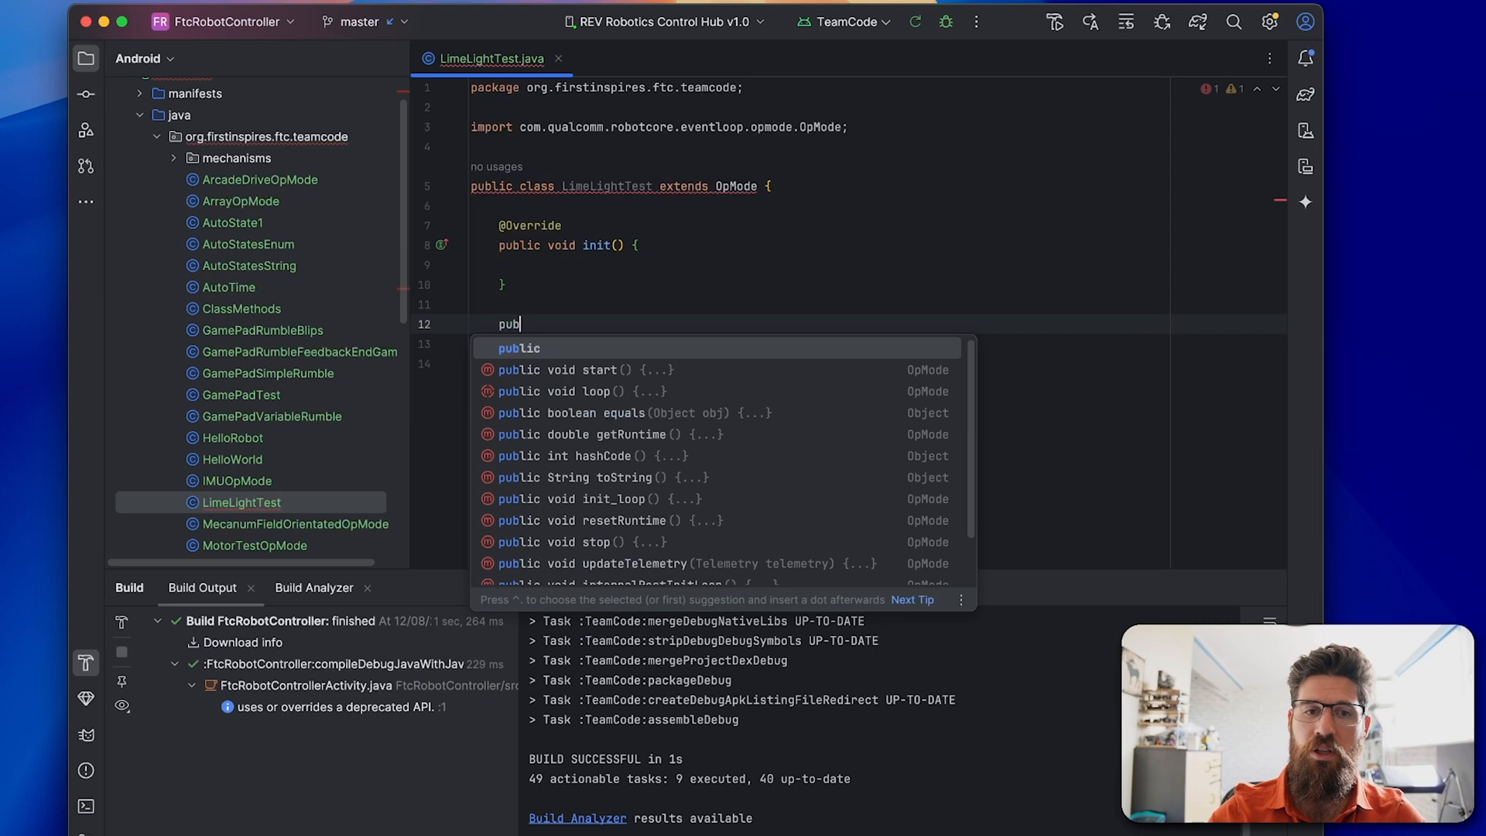
{"action": "left_click", "coordinate": [572, 390]}
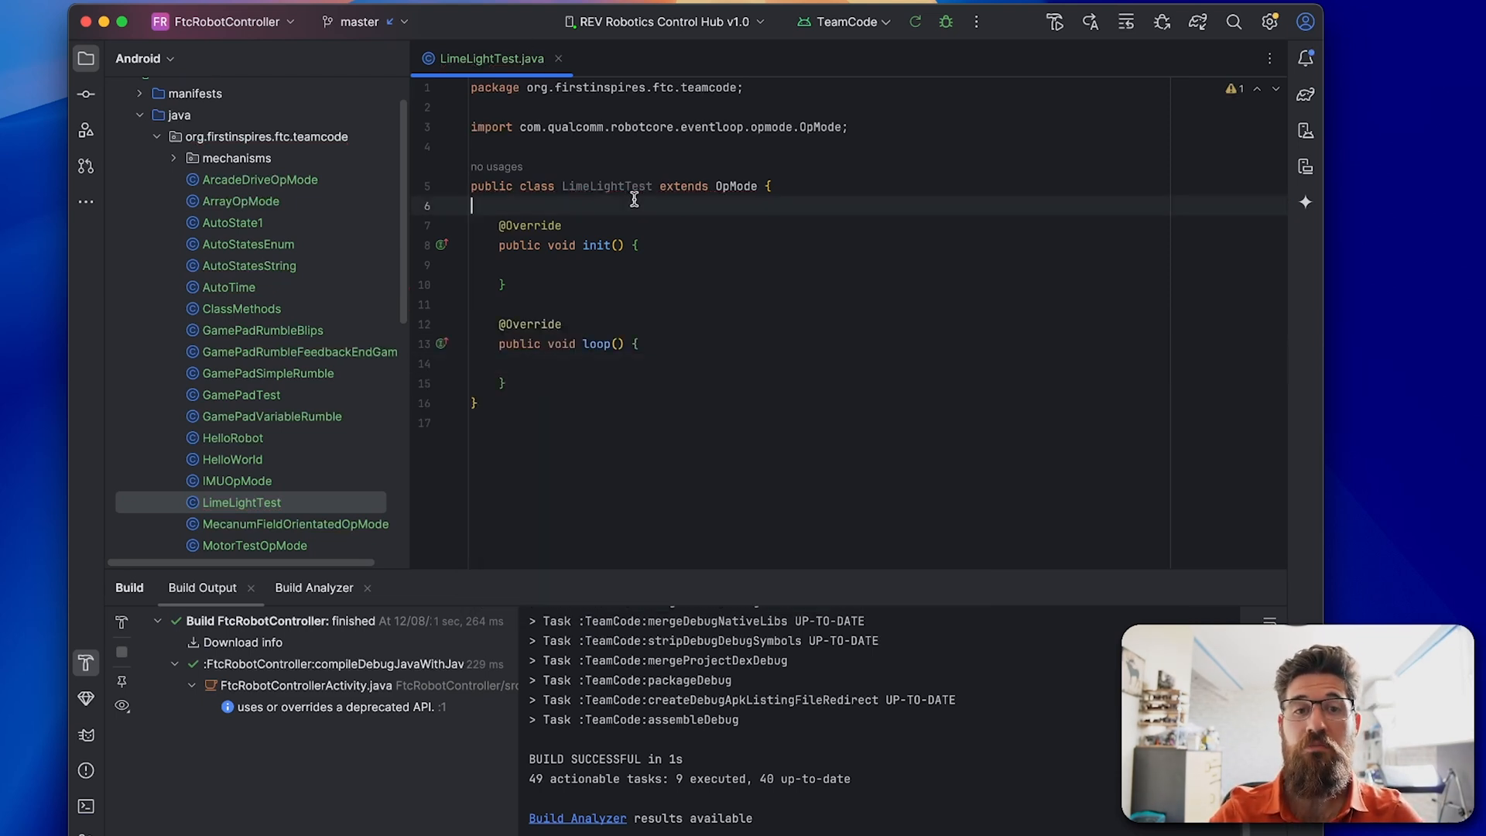
Declare a private Limelight3A limelight3A field above init()
{"action": "type", "text": "private Limelight3A"}
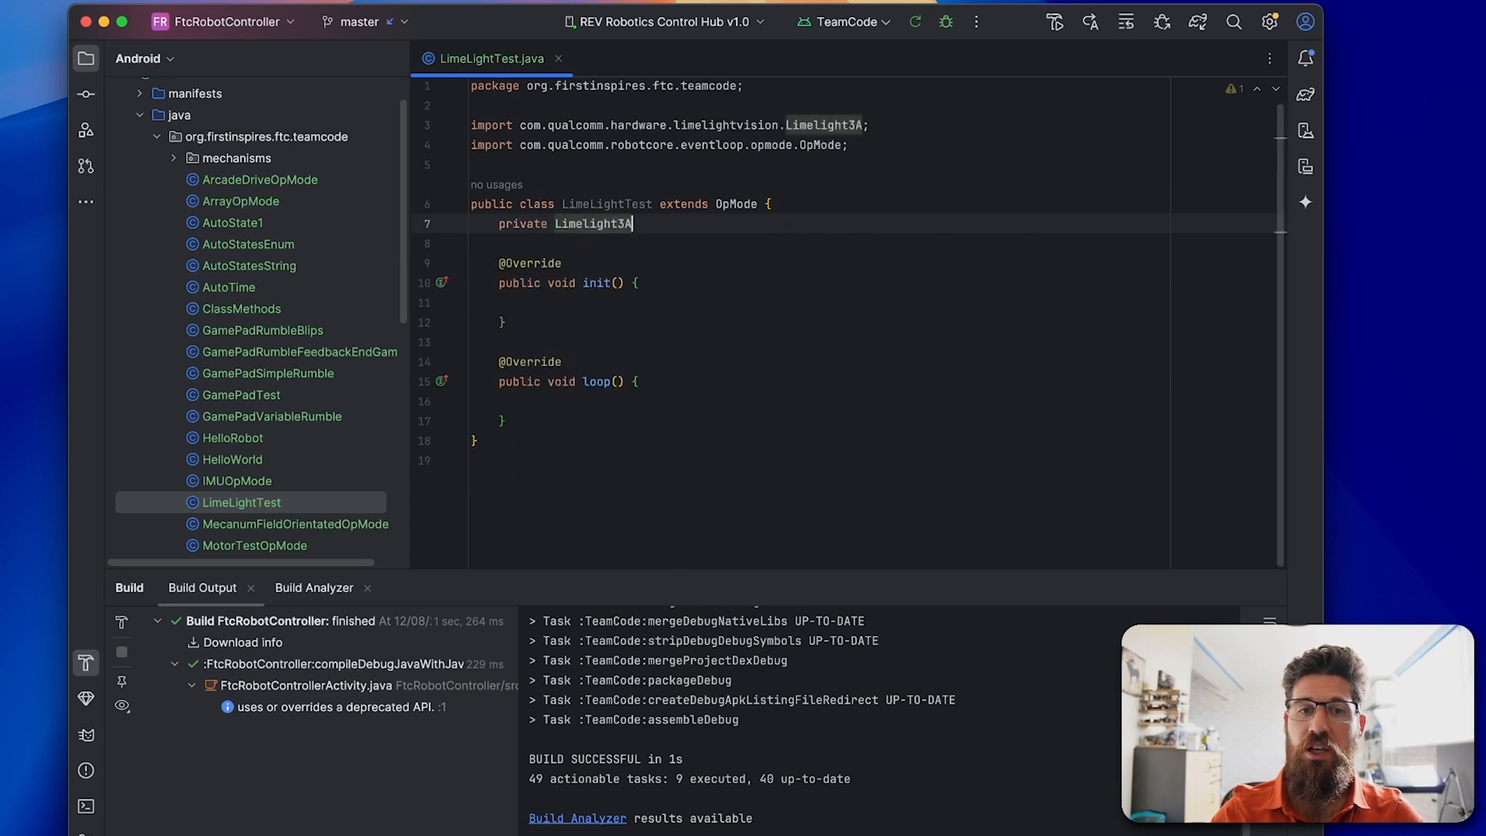
{"action": "type", "text": "limelight3A"}
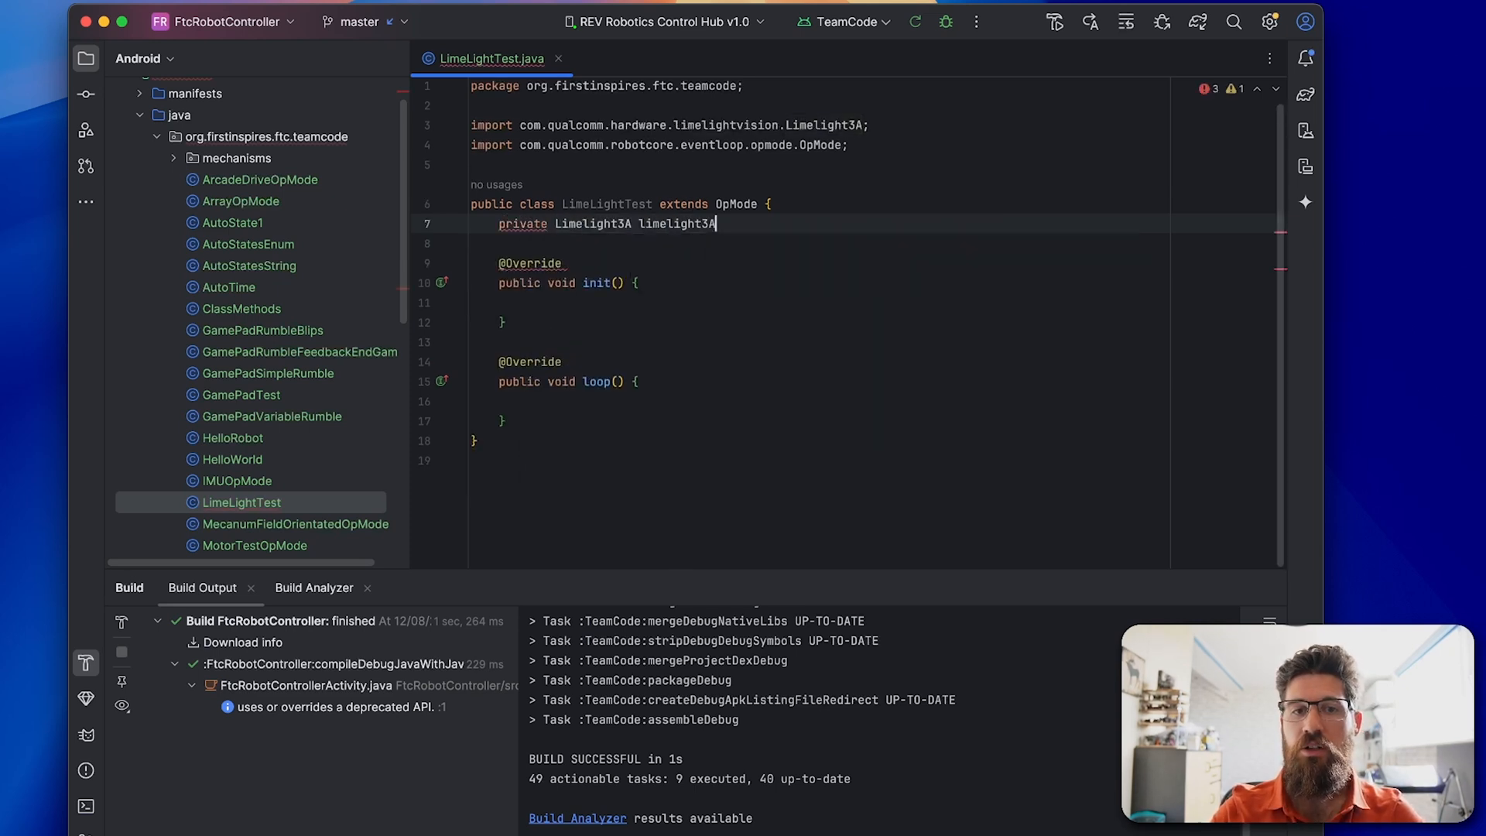
{"action": "type", "text": ";"}
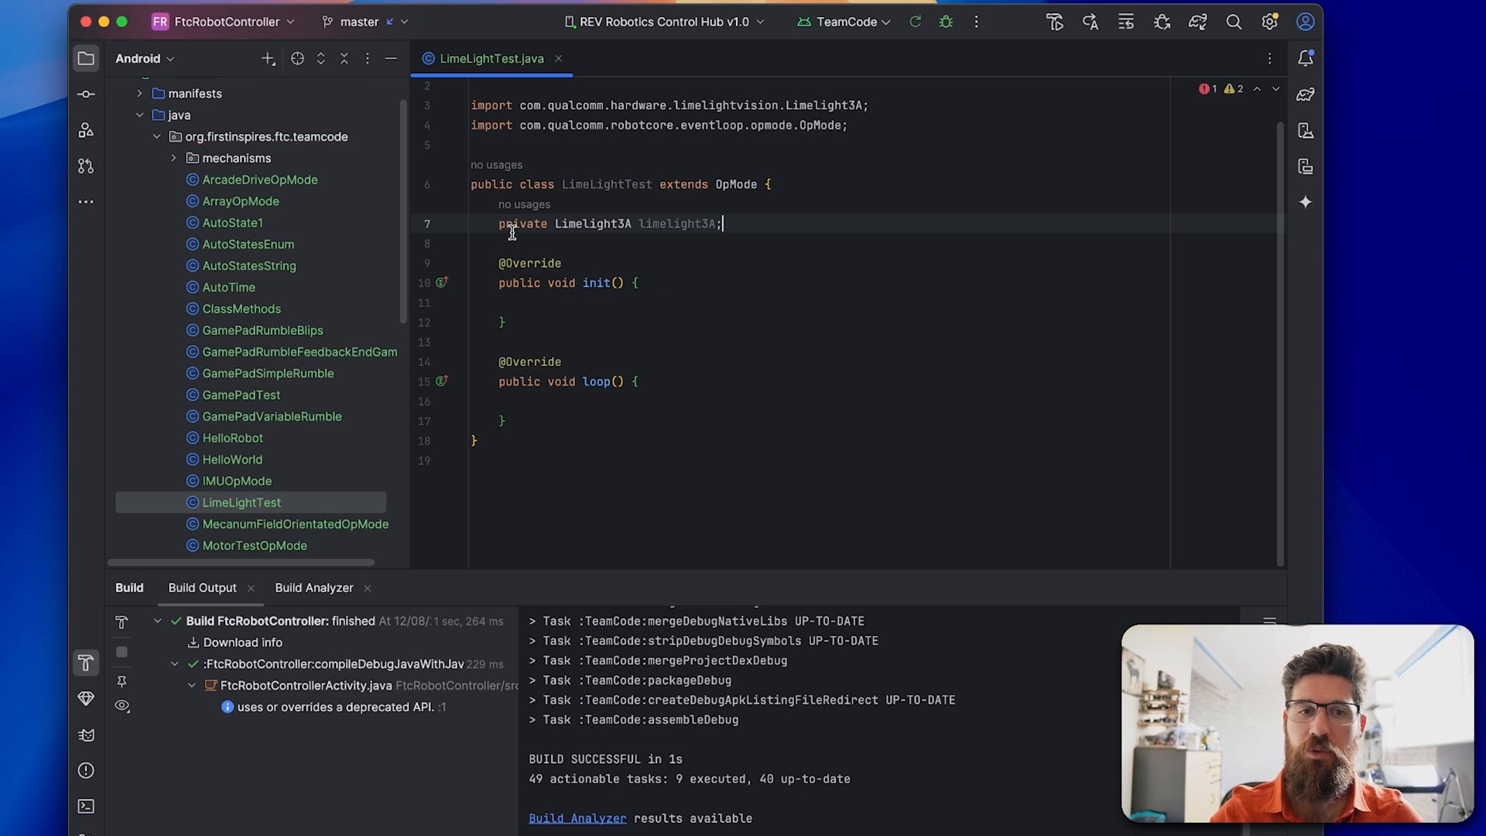
{"action": "double_click", "coordinate": [593, 223]}
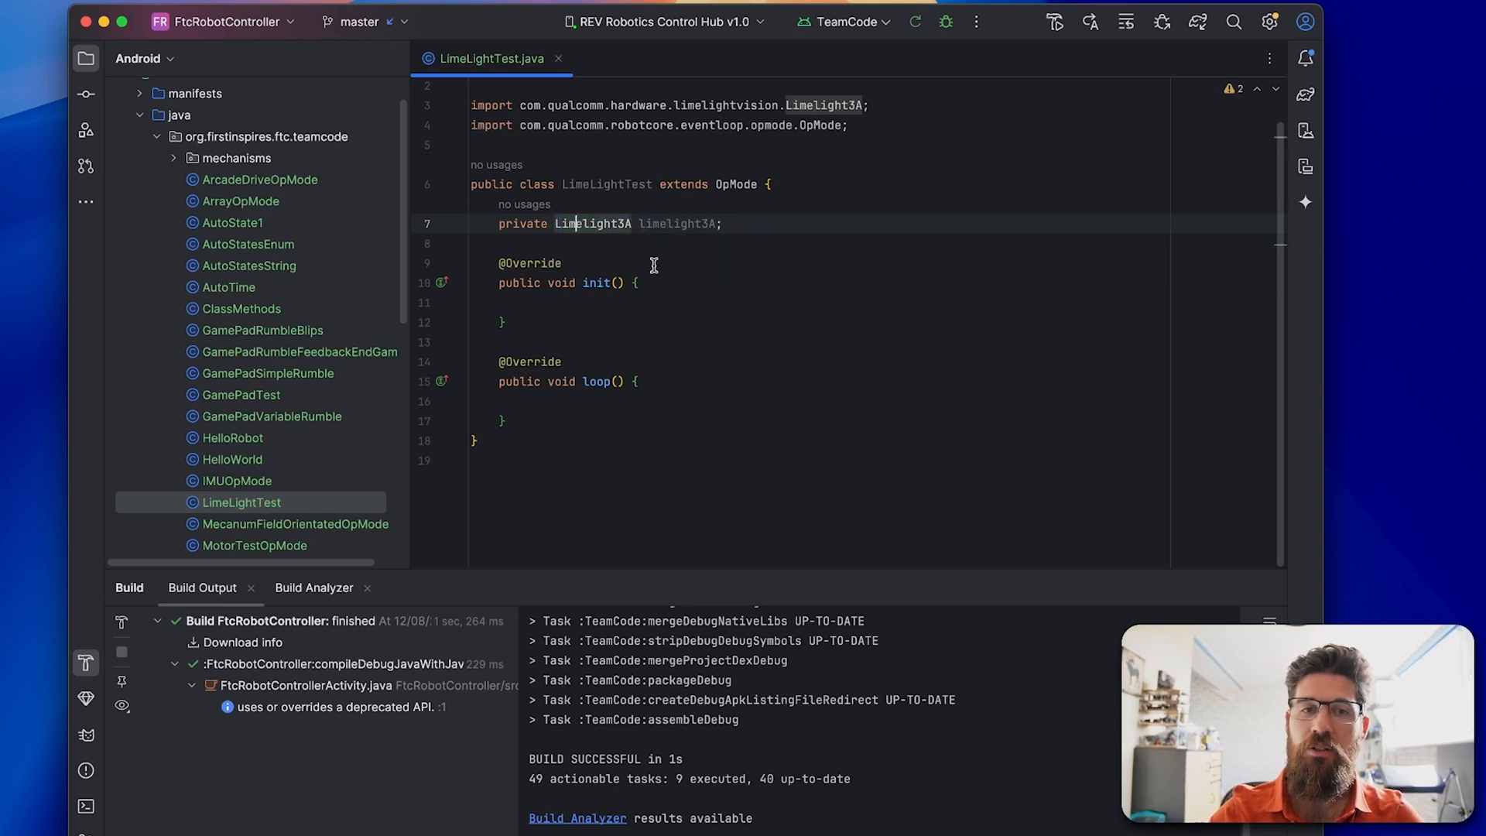
{"action": "double_click", "coordinate": [593, 223]}
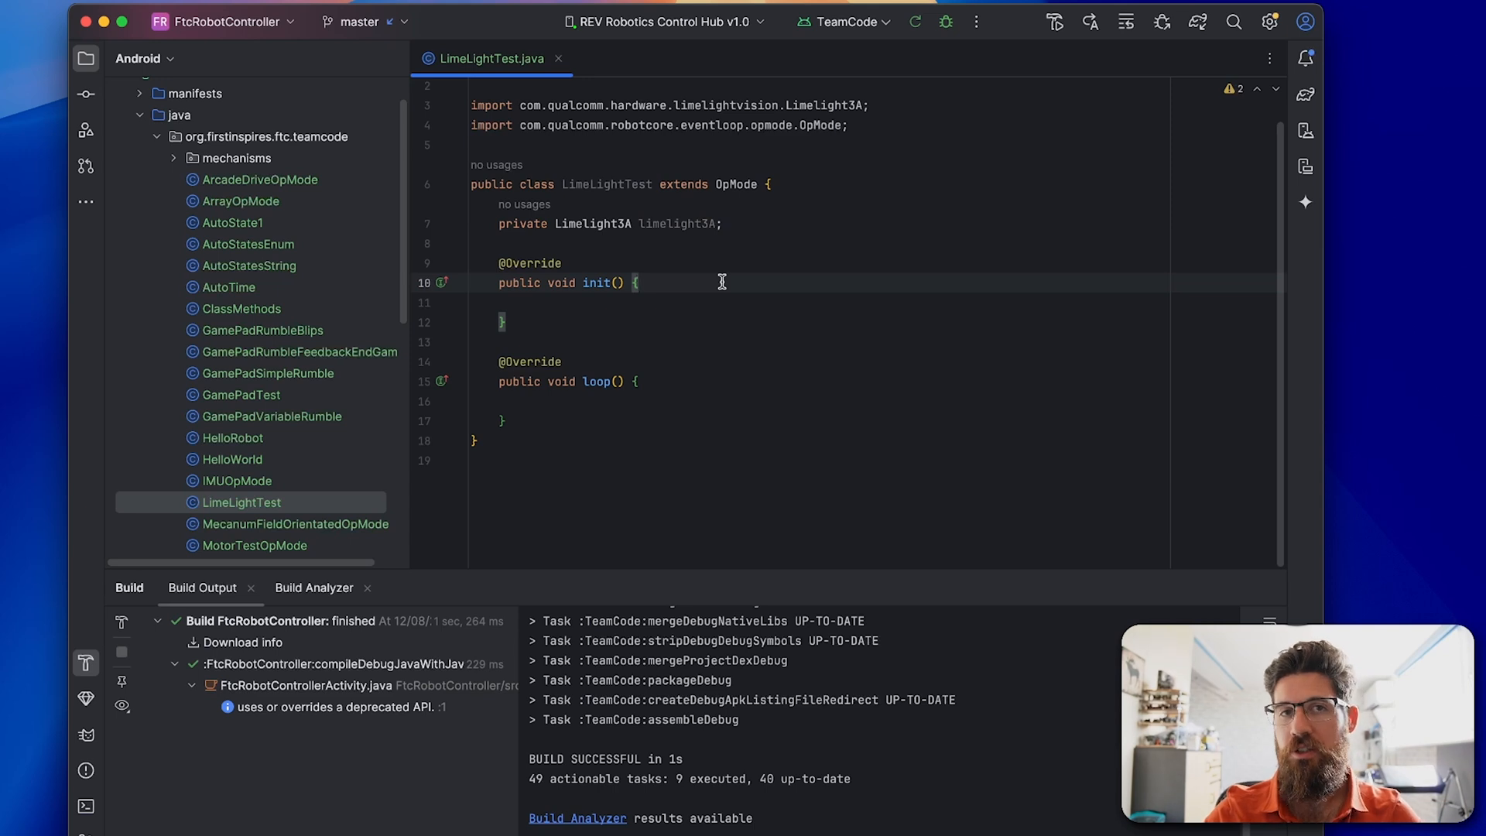
In init(), assign limelight3A from hardwareMap.get(Limelight3A.class, "limelight")
{"action": "type", "text": "limelight3A ="}
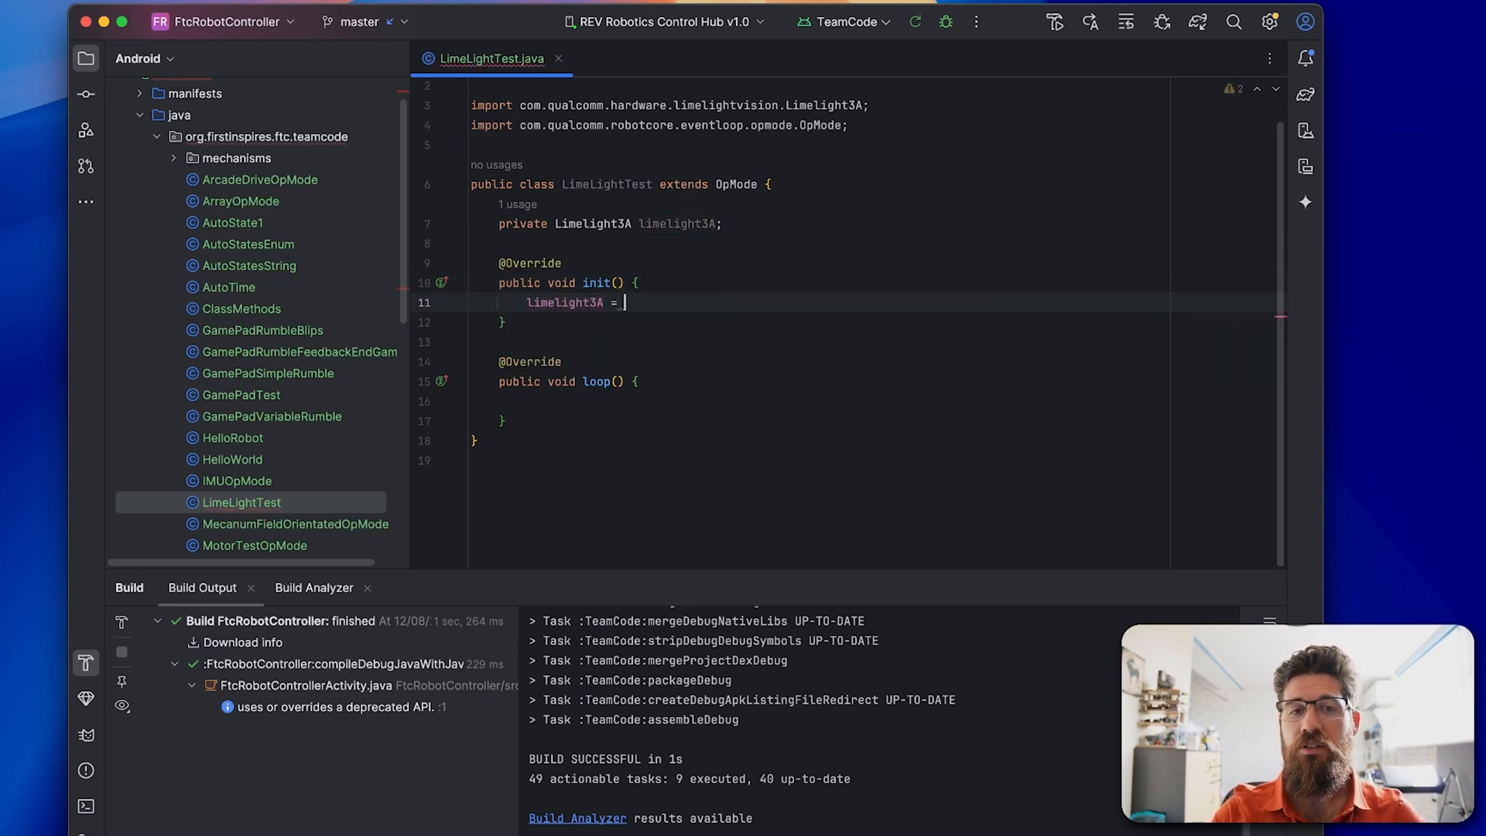
{"action": "type", "text": "hardwareMap.get"}
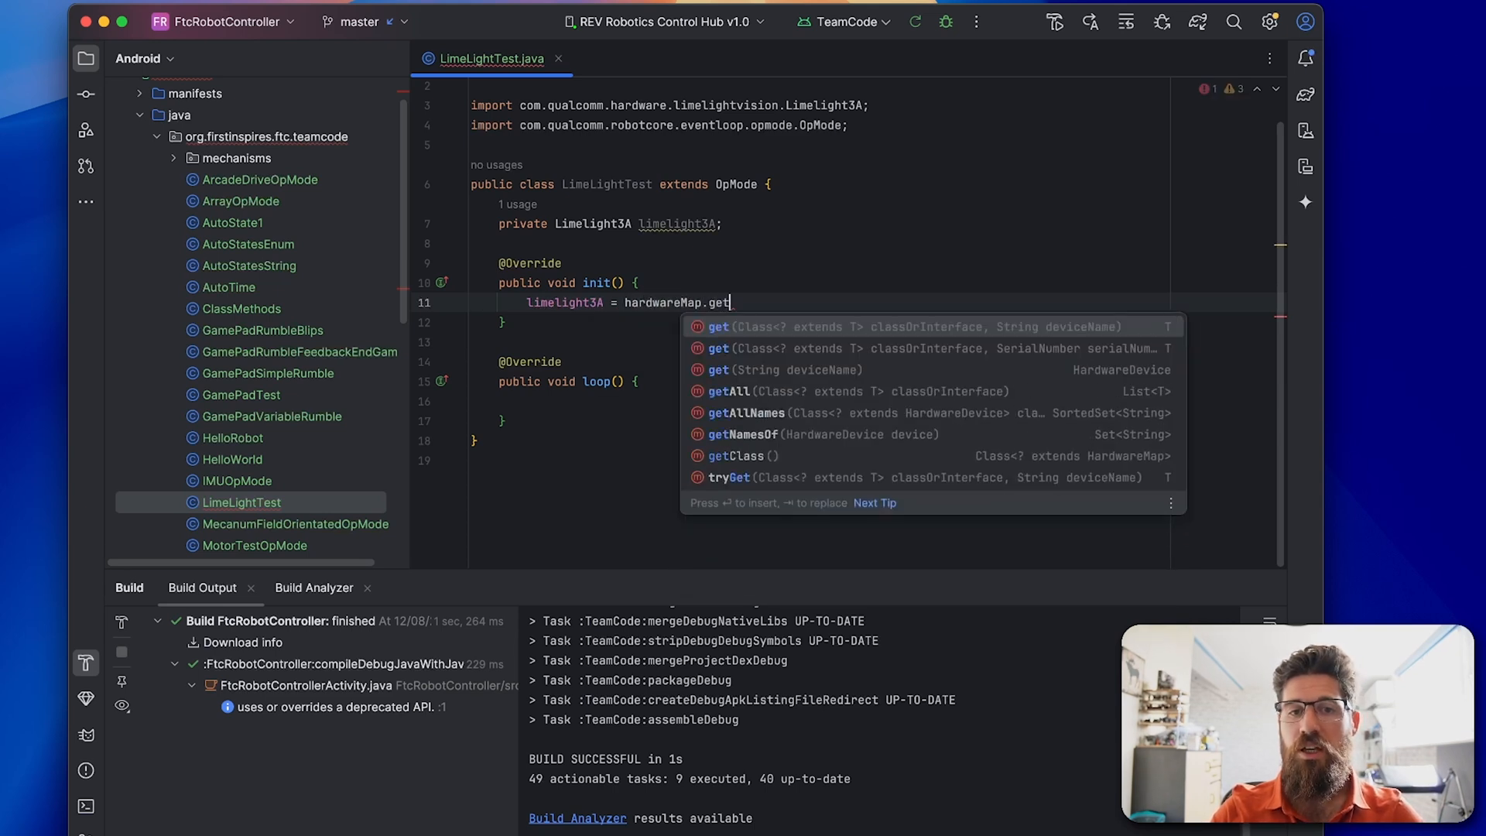
{"action": "type", "text": "("}
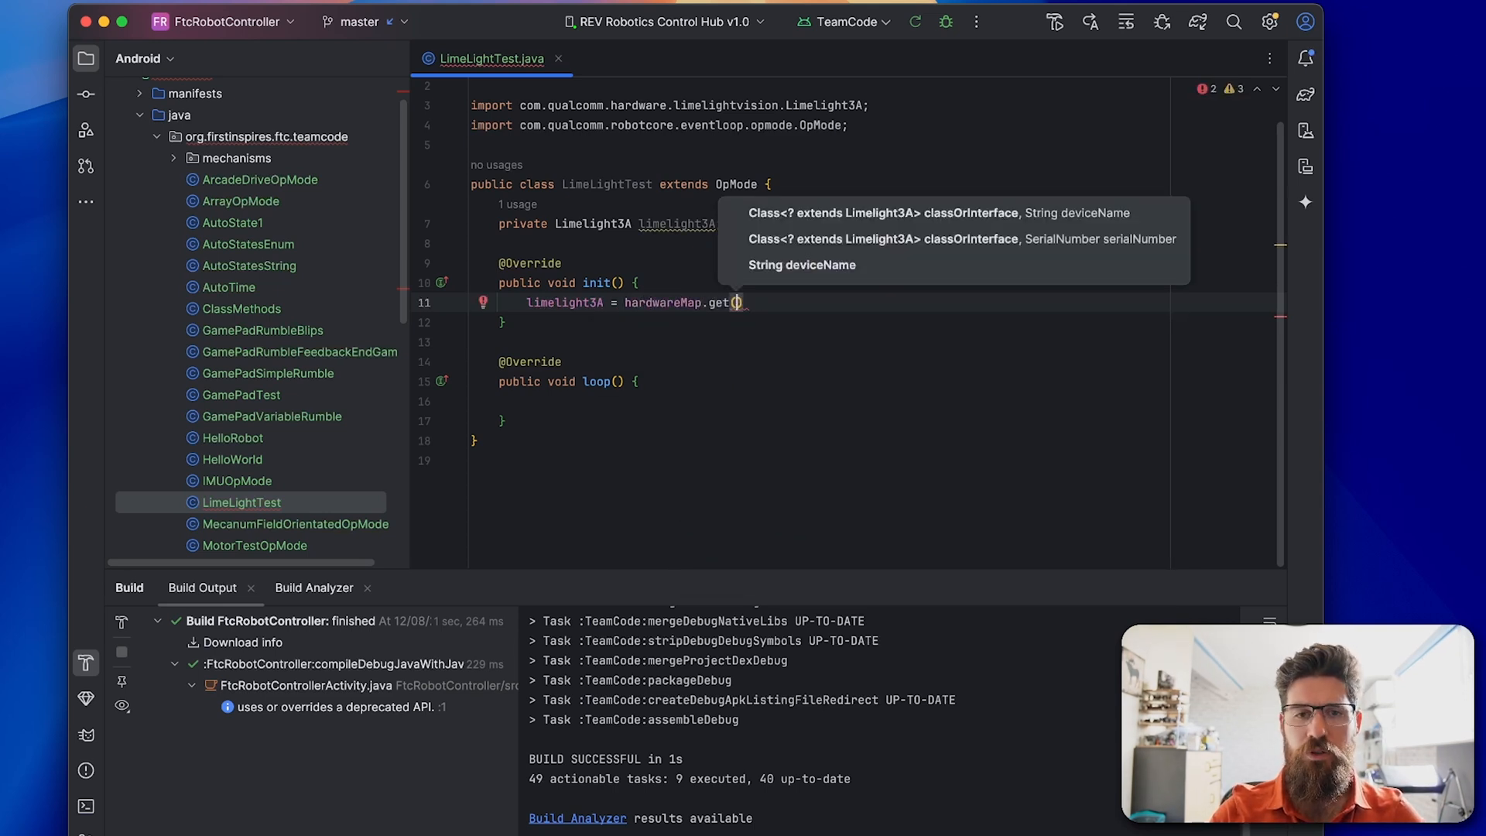
{"action": "type", "text": "Limelight3A.class, \""}
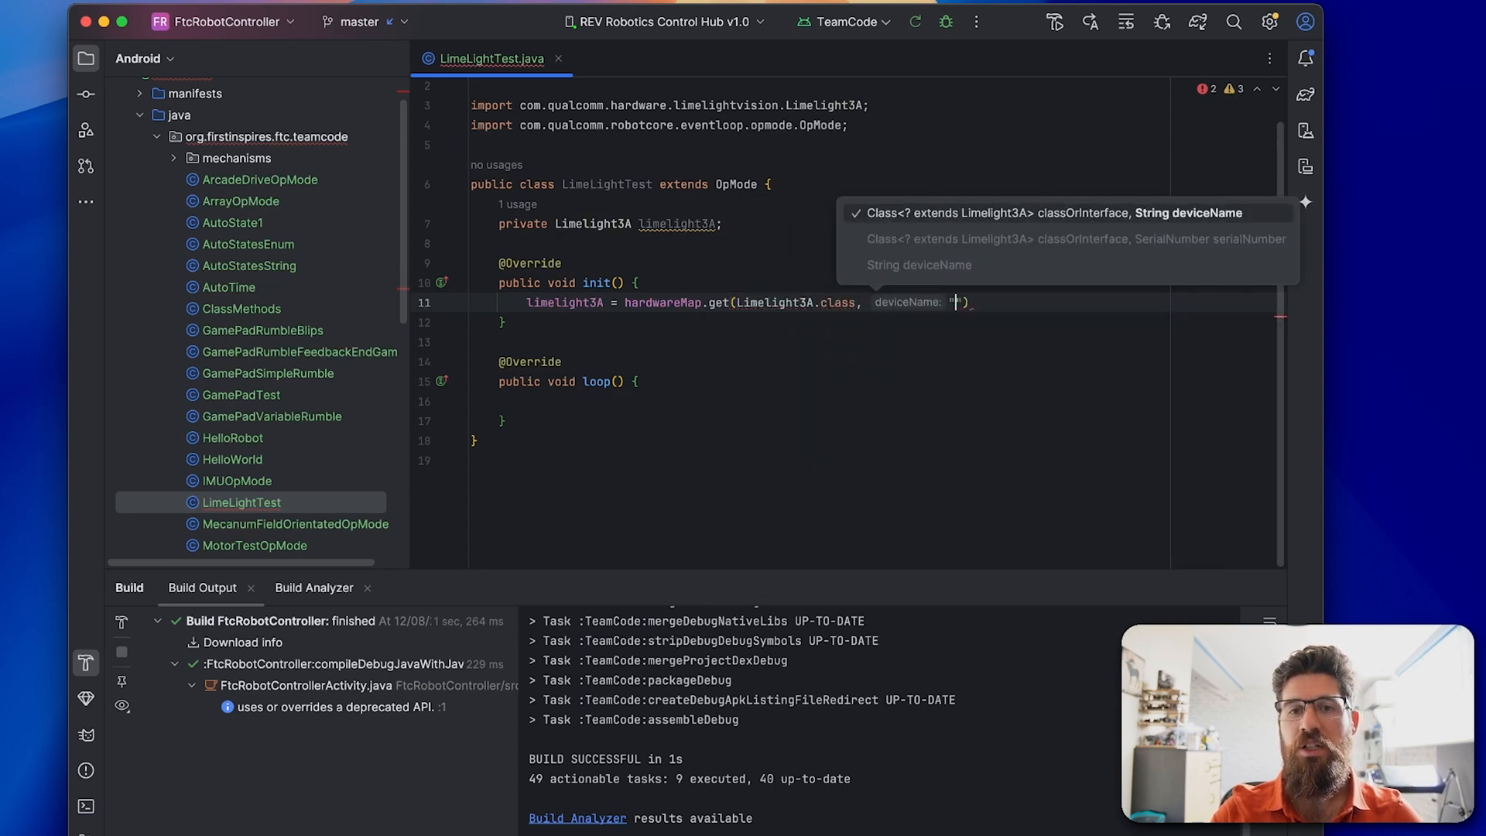
{"action": "type", "text": "limelight"}
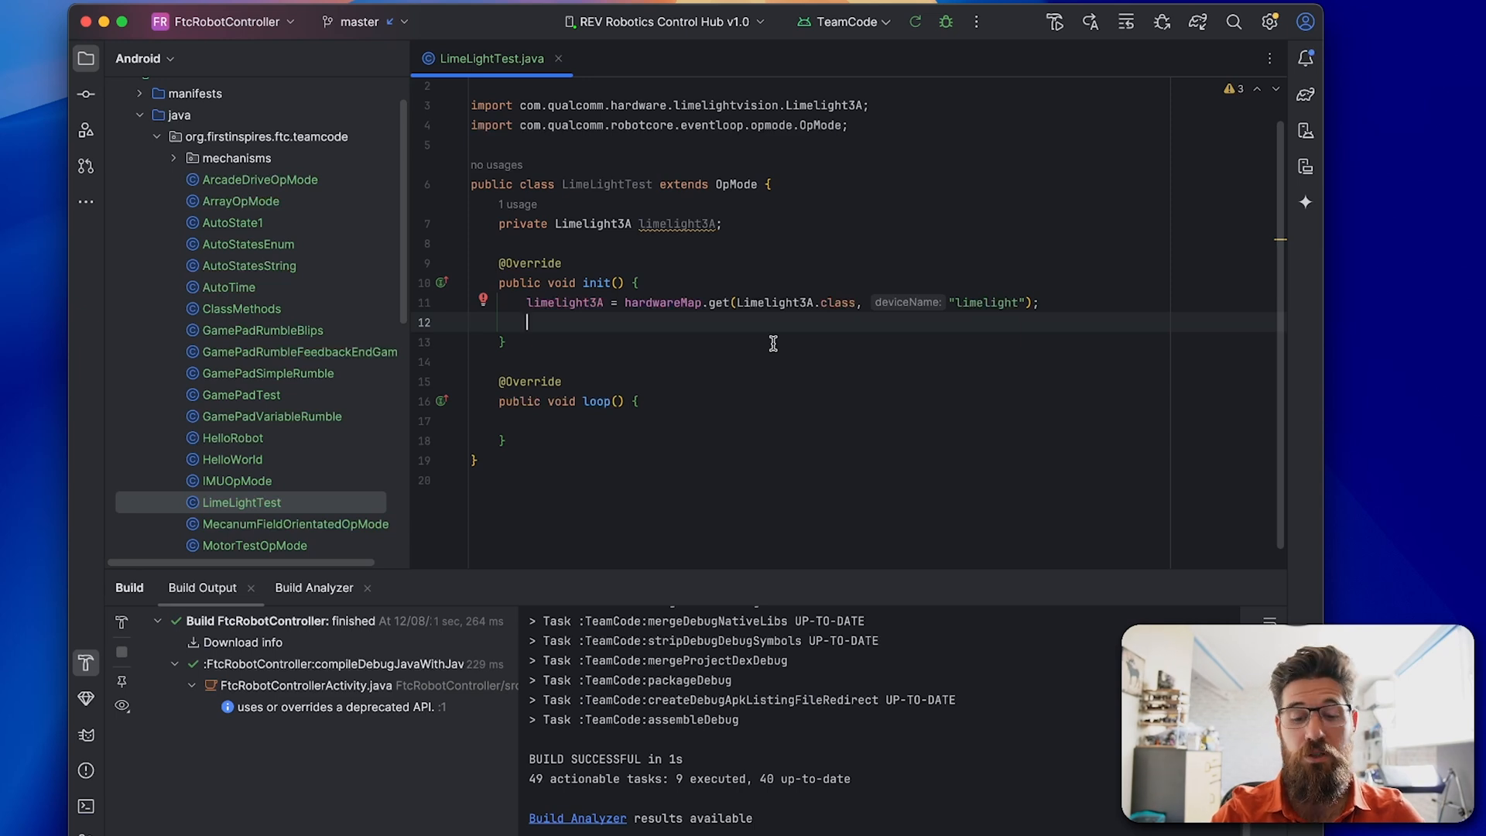
Add limelight3A.pipelineSwitch(0) with a comment that 0 is blue, then limelight3A.start()
{"action": "type", "text": "limelight3A.pipelineSwitch("}
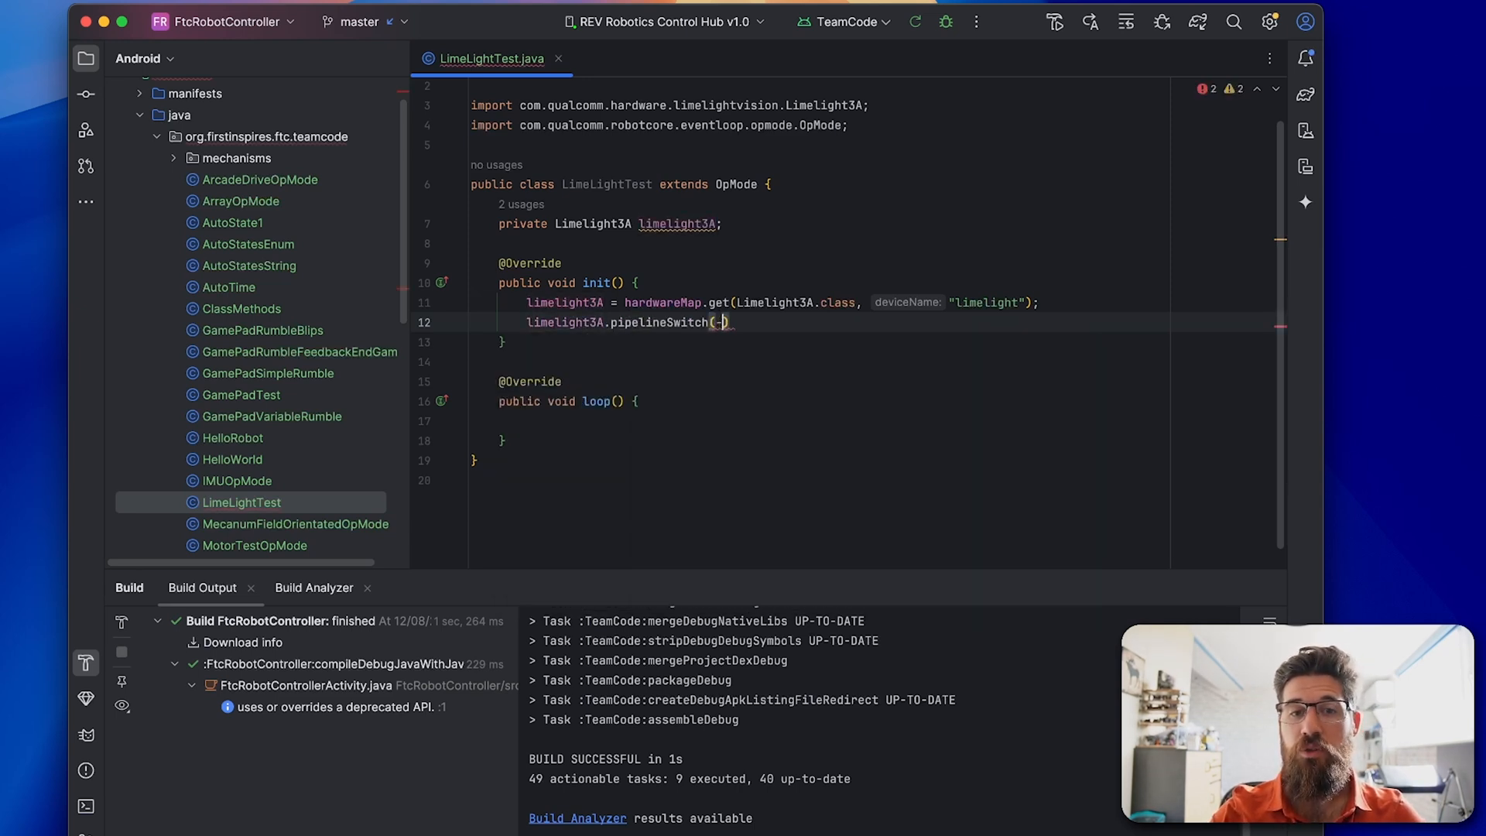
{"action": "type", "text": "0);"}
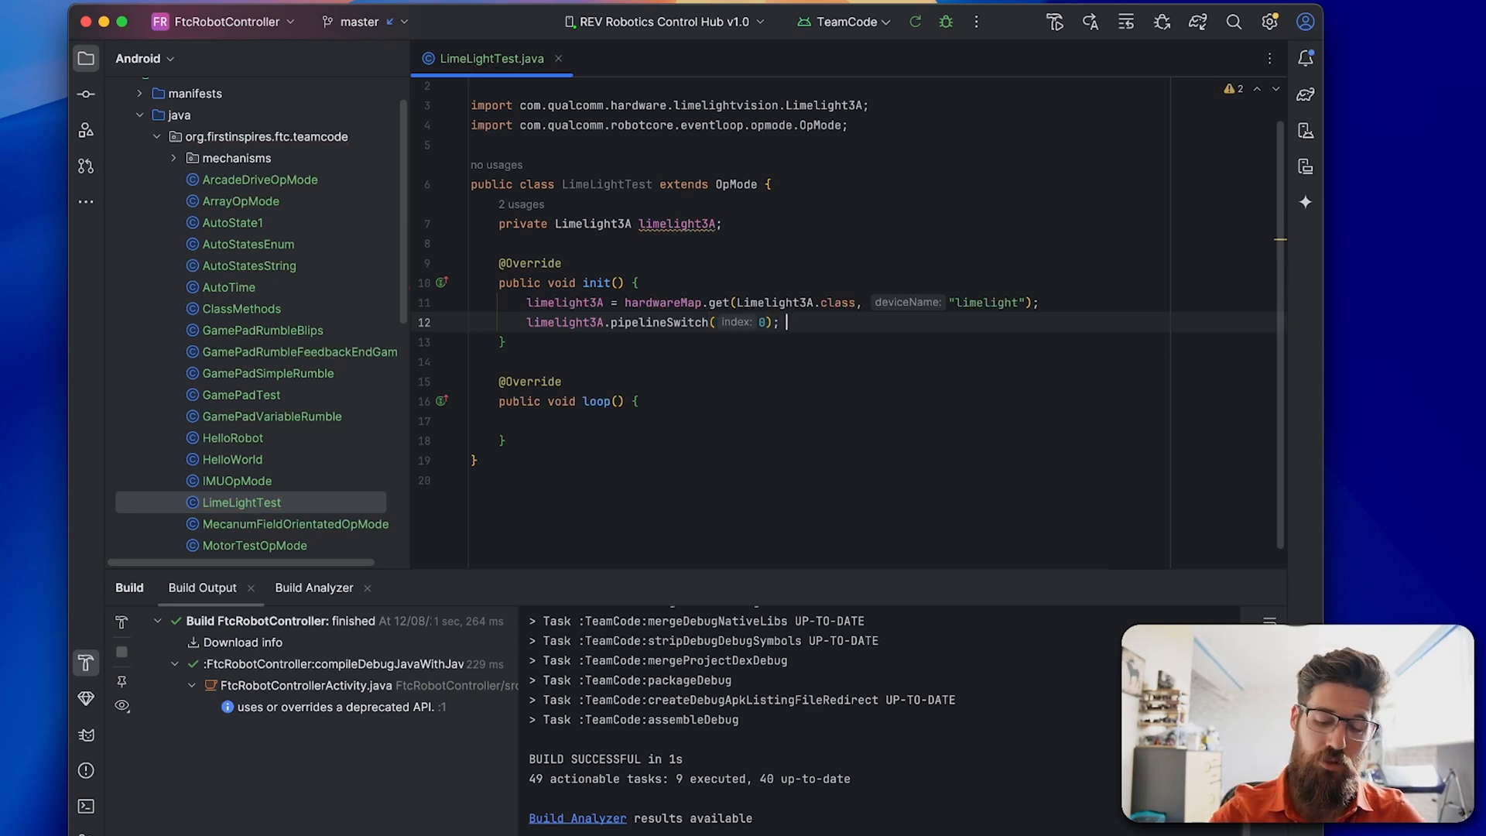
{"action": "type", "text": "// 0 is re"}
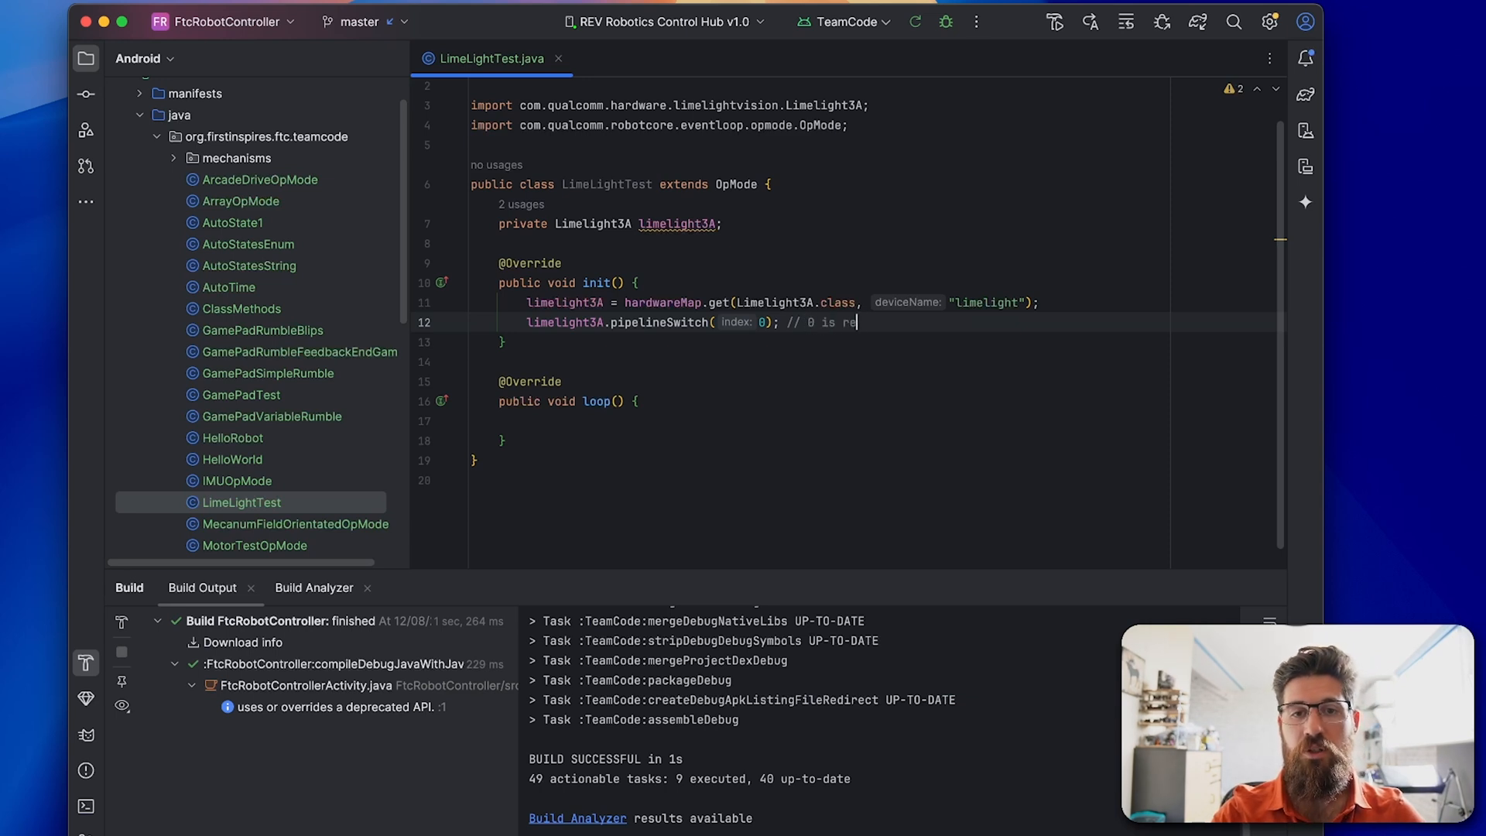
{"action": "type", "text": "lue and 1 is red."}
{"action": "type", "text": "p"}
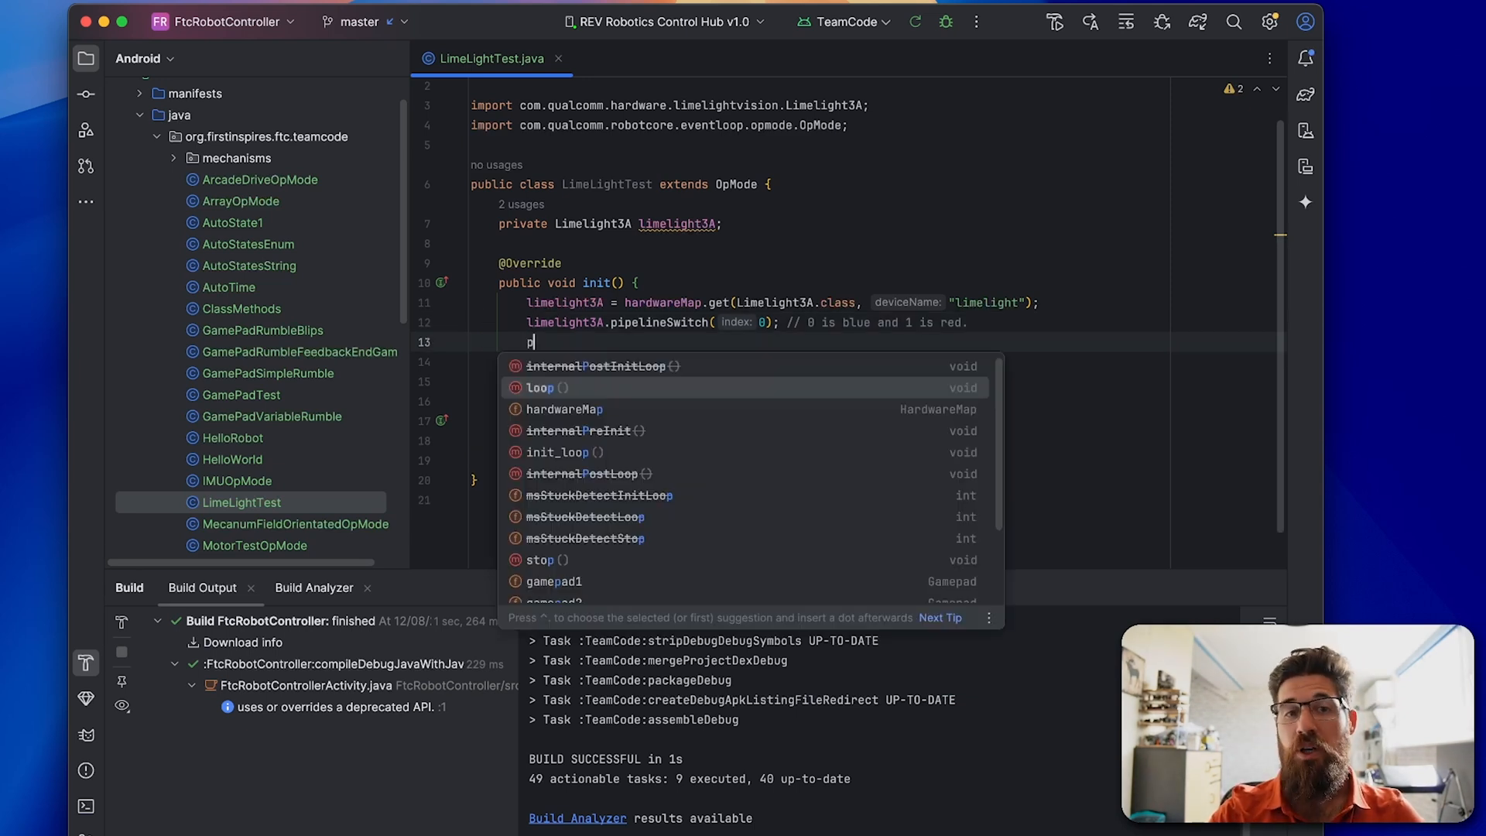
{"action": "type", "text": "limelight3A.start();"}
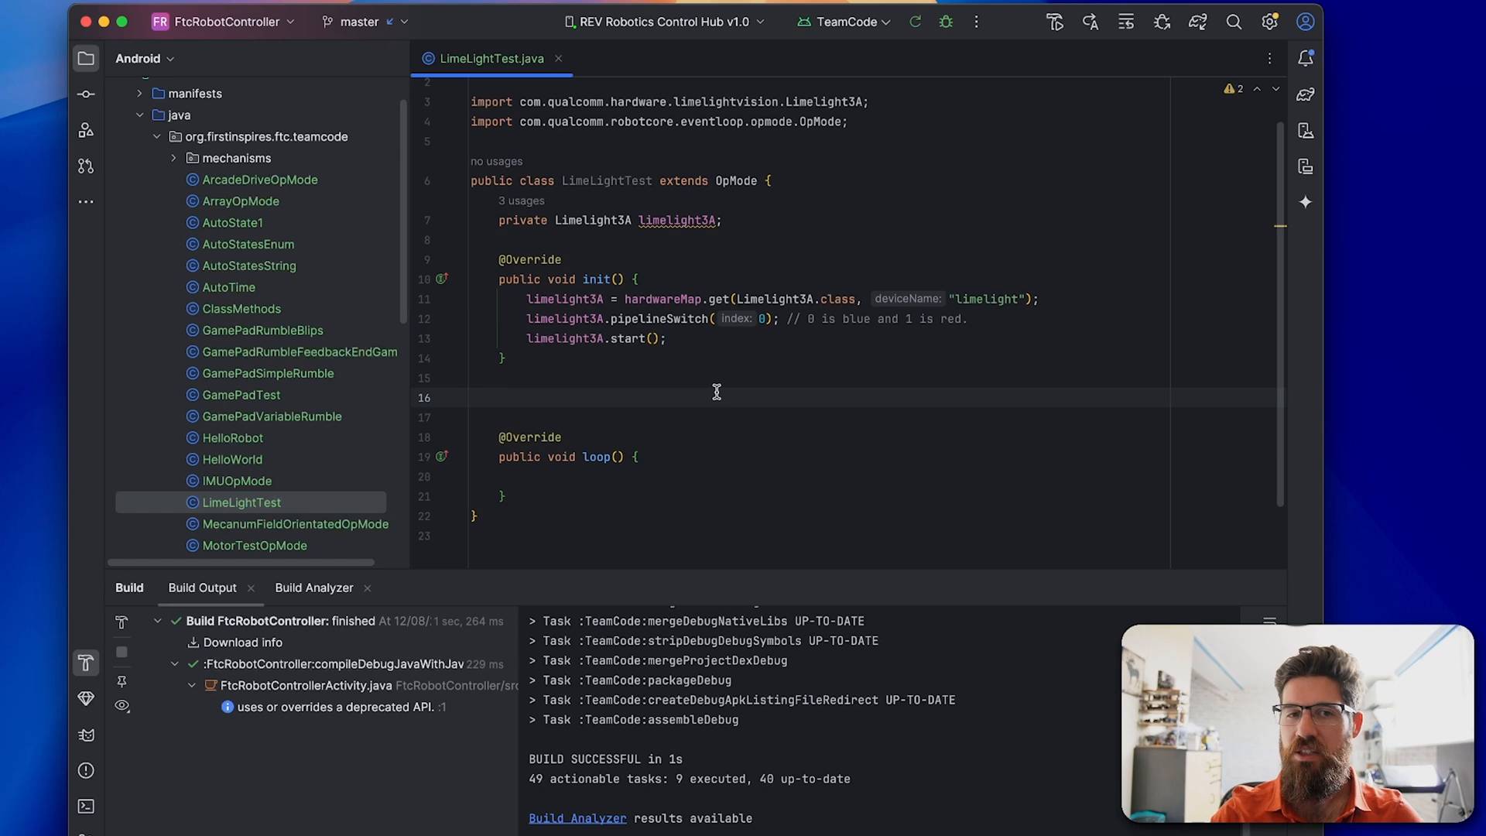
Add a public void start() override holding limelight3A.start(), then move into loop()
{"action": "type", "text": "pui"}
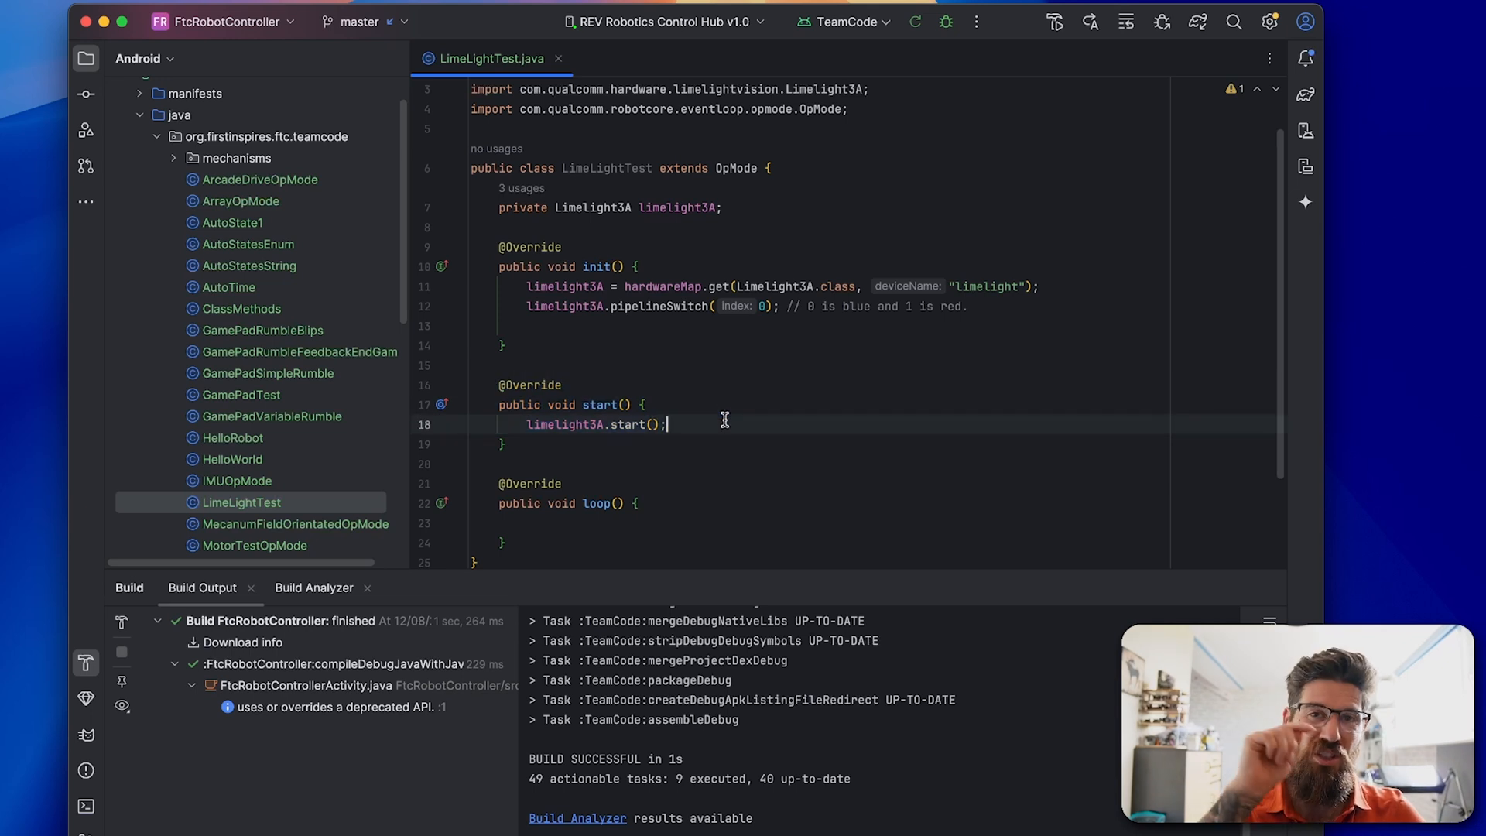
{"action": "left_click", "coordinate": [540, 327]}
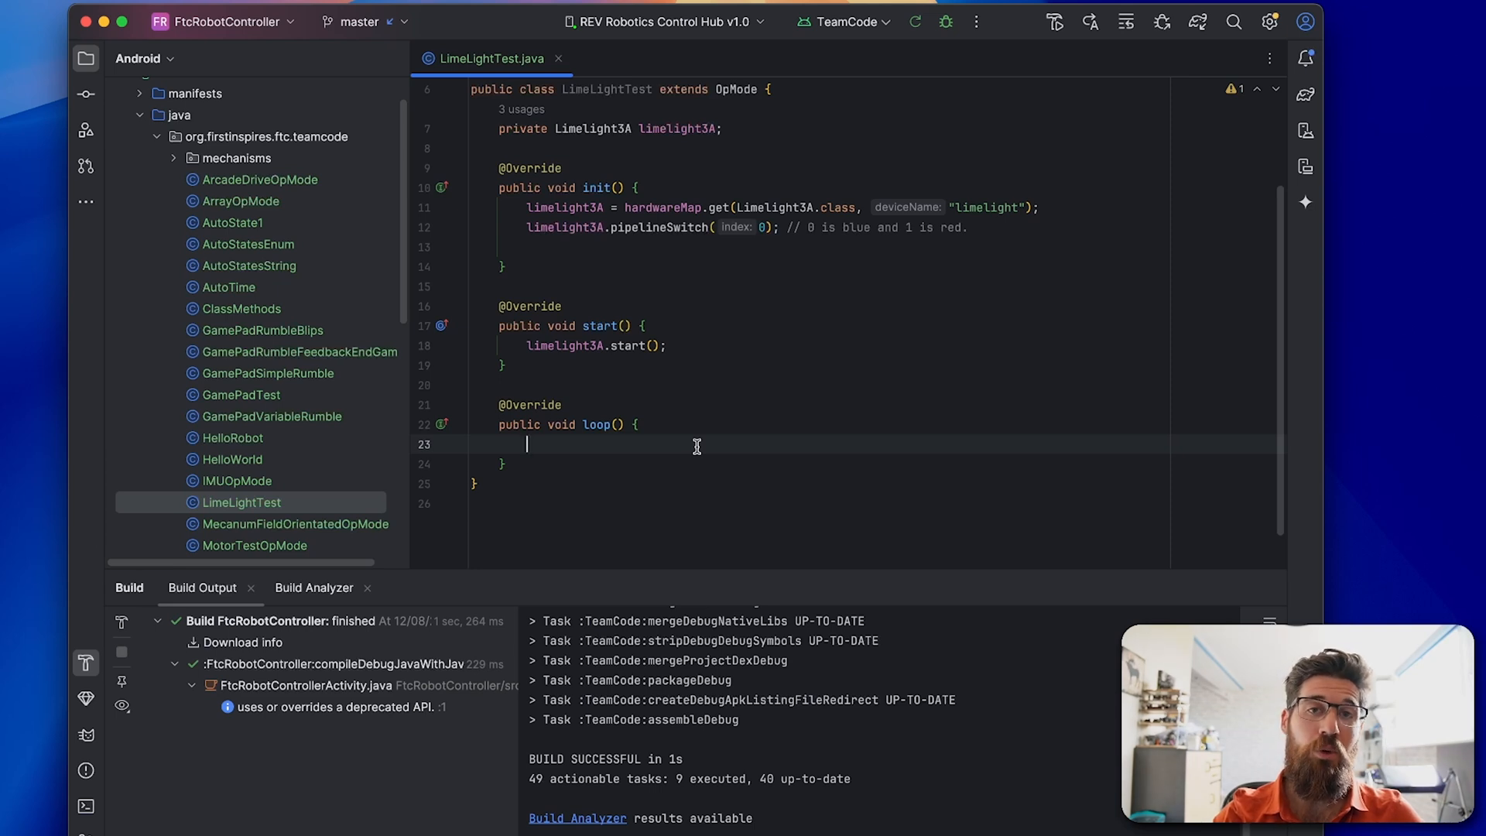
In loop(), declare LLResult llResult = limelight3A.getLatestResult()
{"action": "type", "text": "LLResult l"}
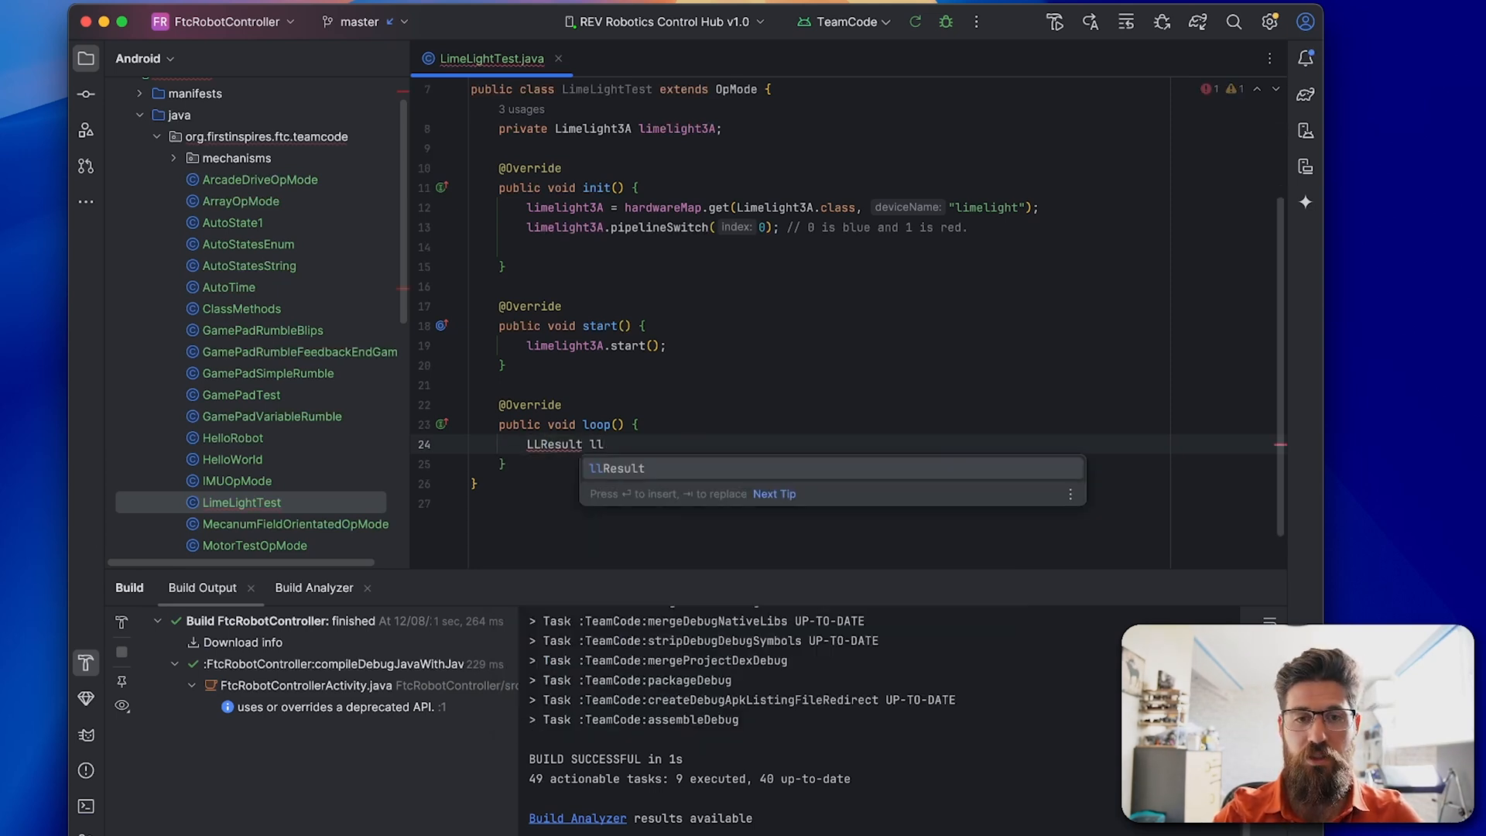
{"action": "type", "text": "lre"}
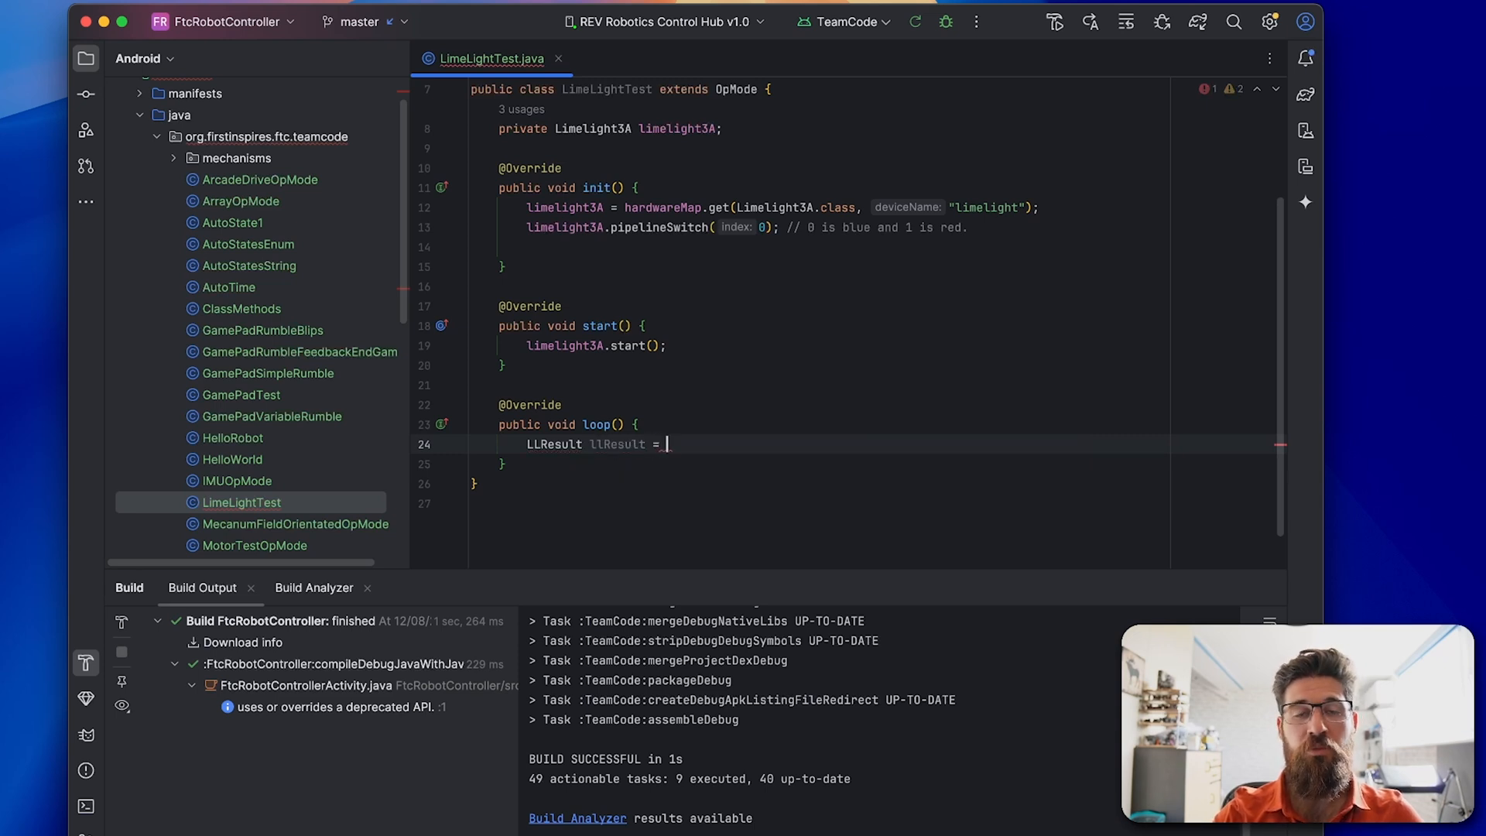
{"action": "type", "text": "limelight3A."}
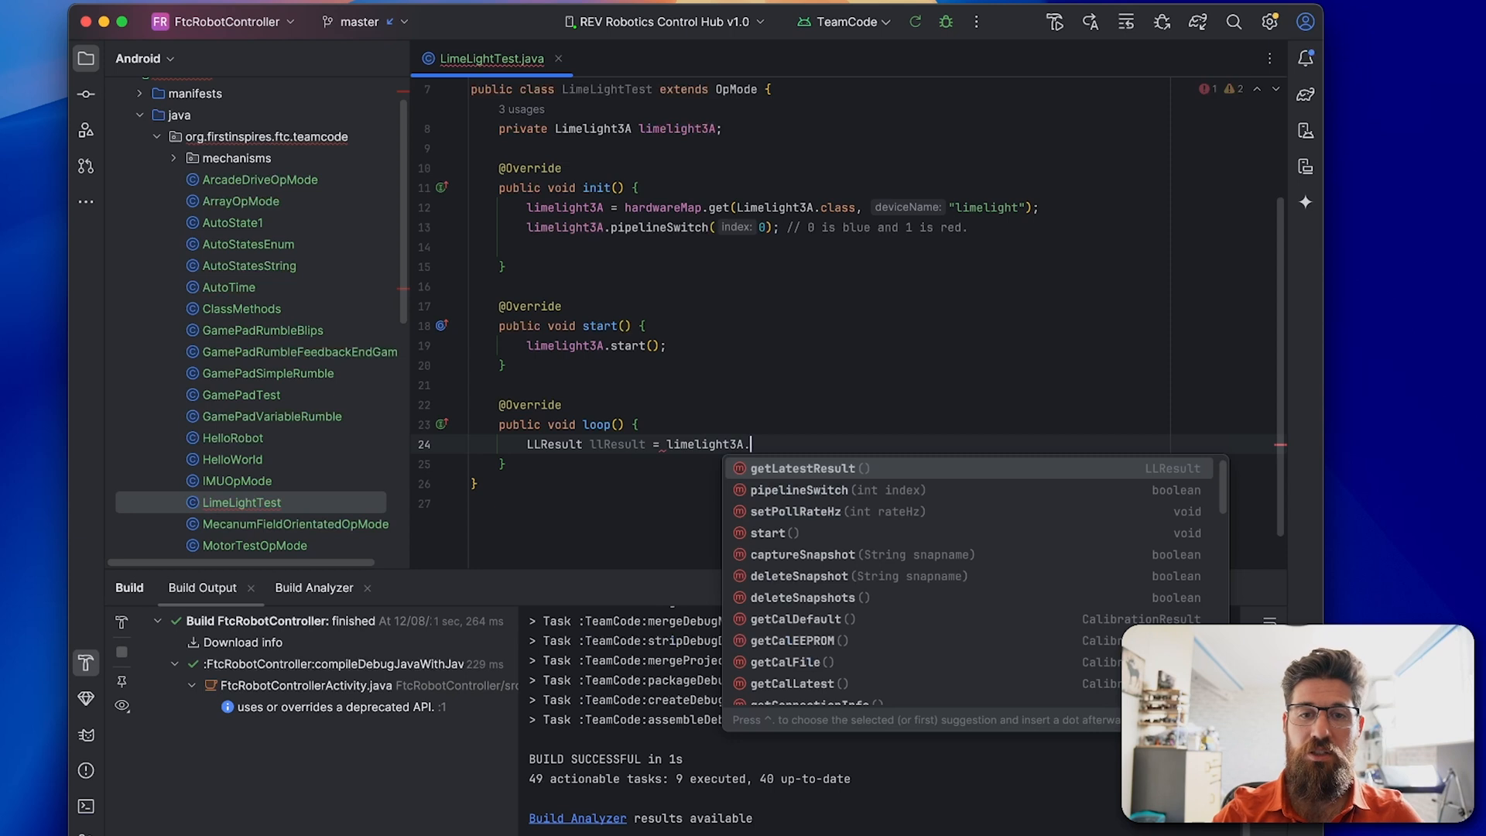
{"action": "left_click", "coordinate": [802, 468]}
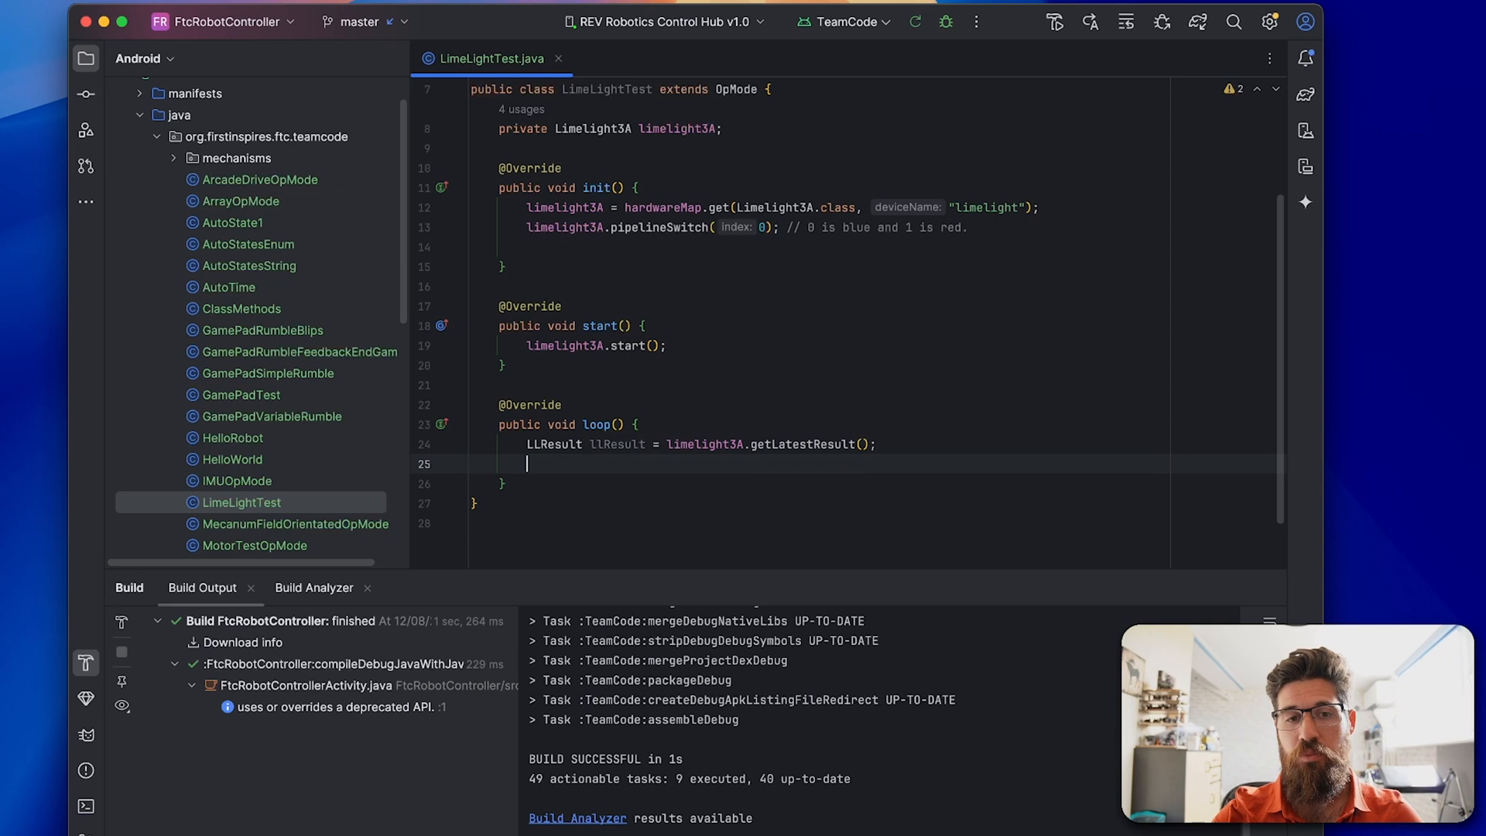
Open an if block checking llResult != null & llResult.isValid()
{"action": "type", "text": "if ("}
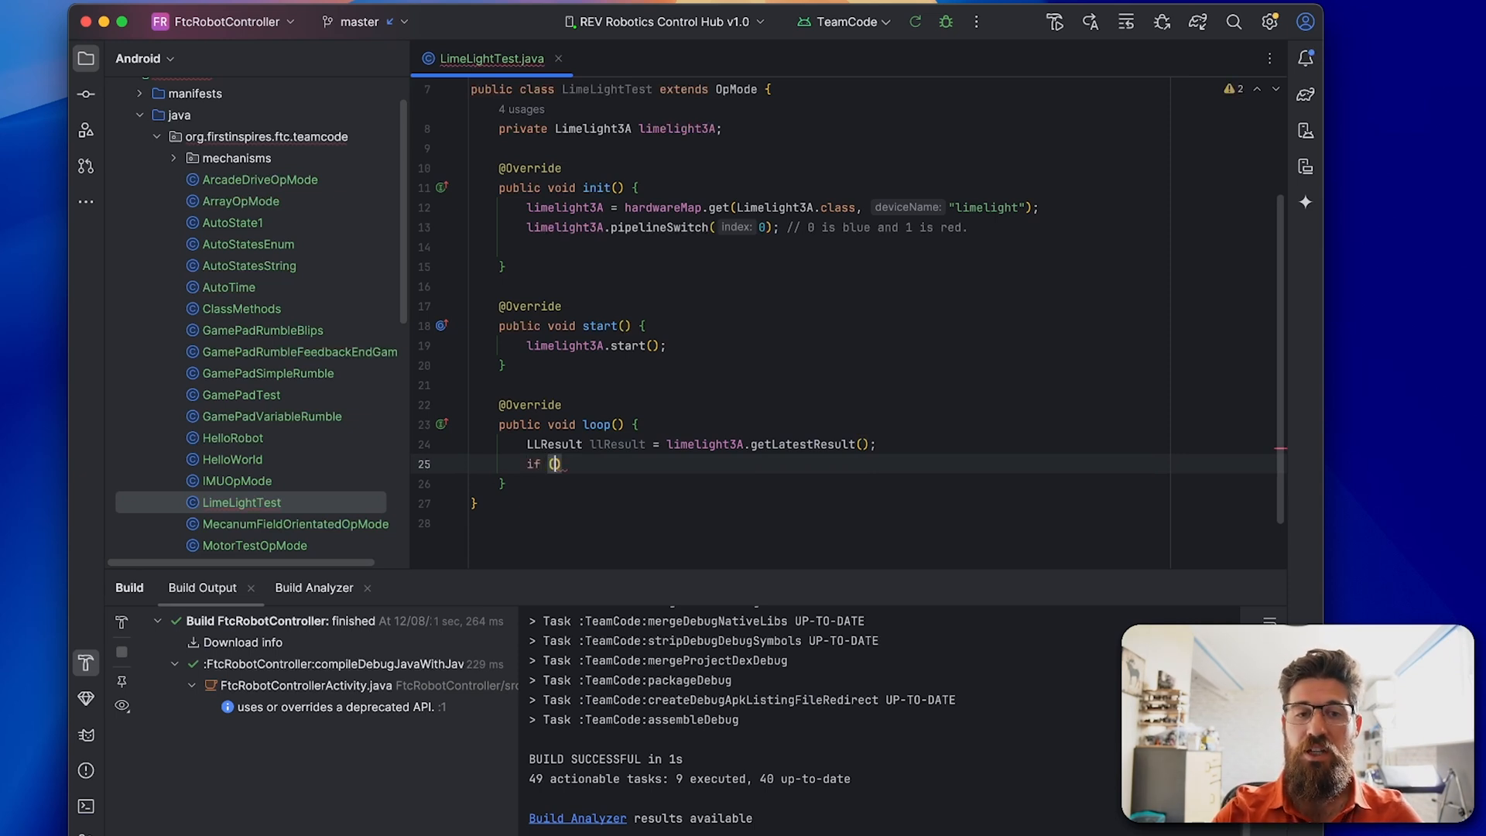
{"action": "type", "text": "llResult !="}
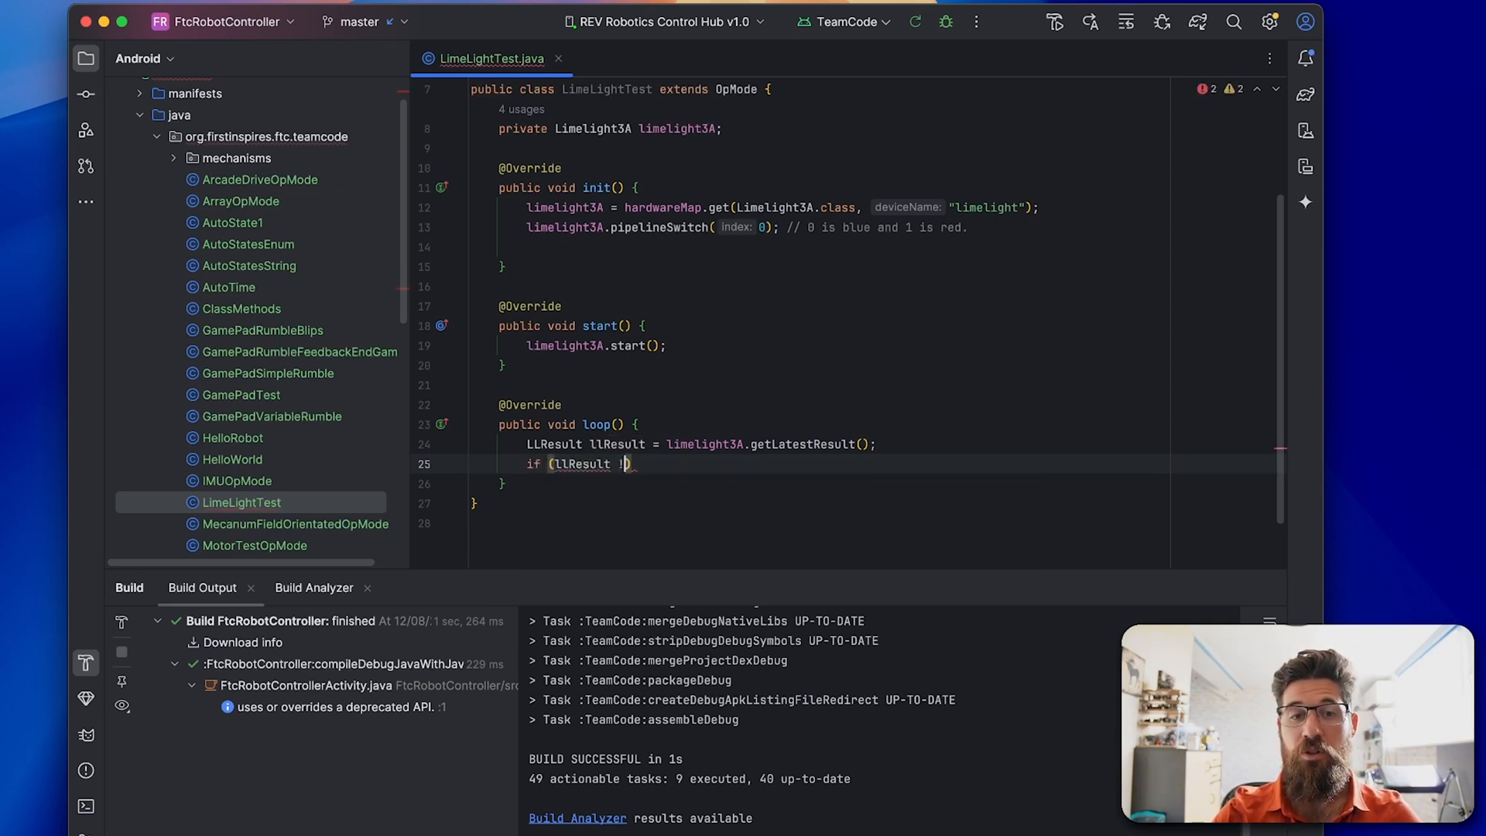
{"action": "type", "text": "= null & llResult.isValid("}
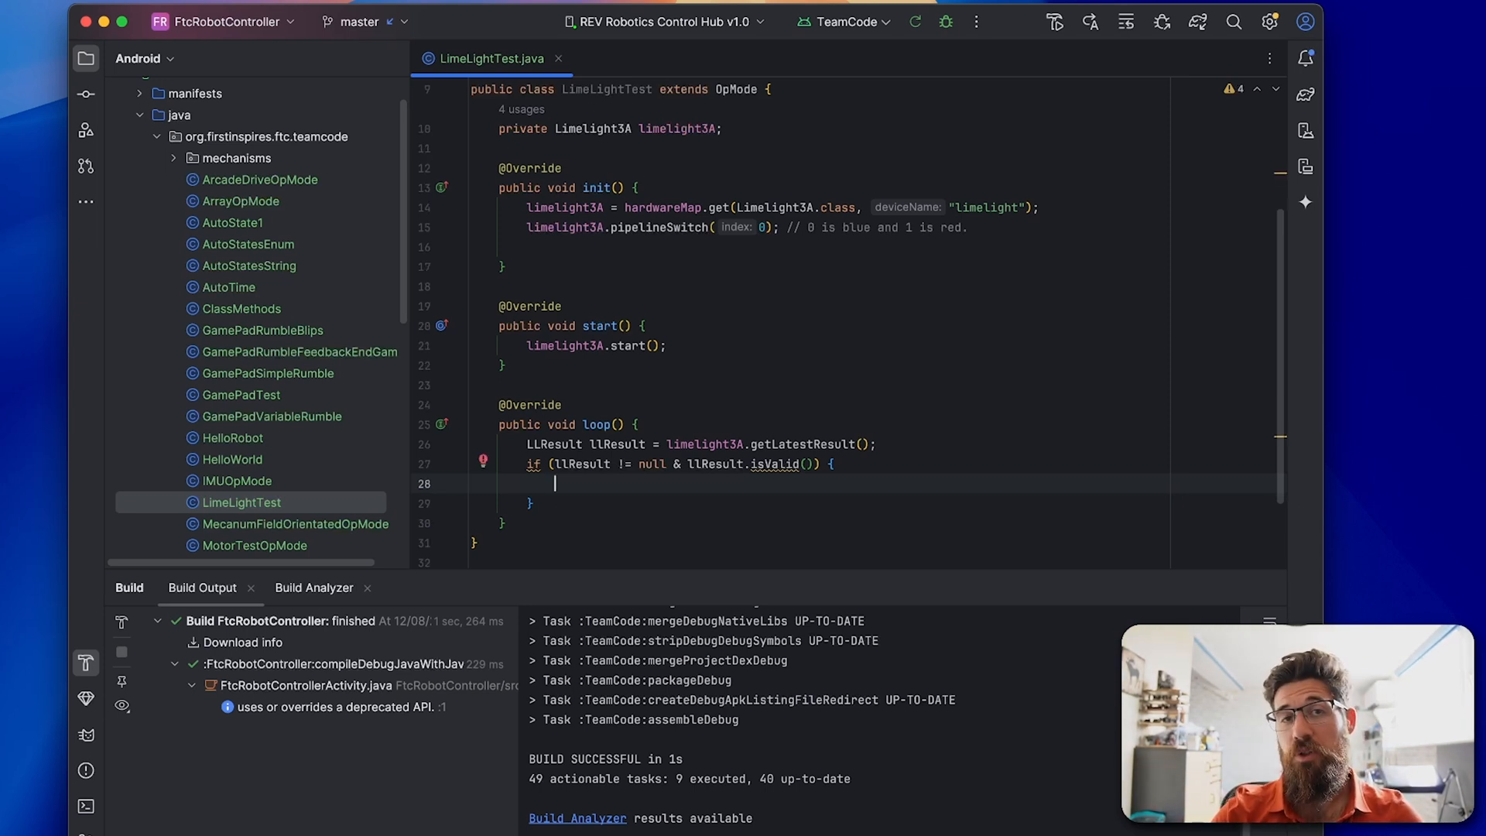
Add telemetry.addData("Target X offset", llResult.getTx())
{"action": "type", "text": "telemetry.a"}
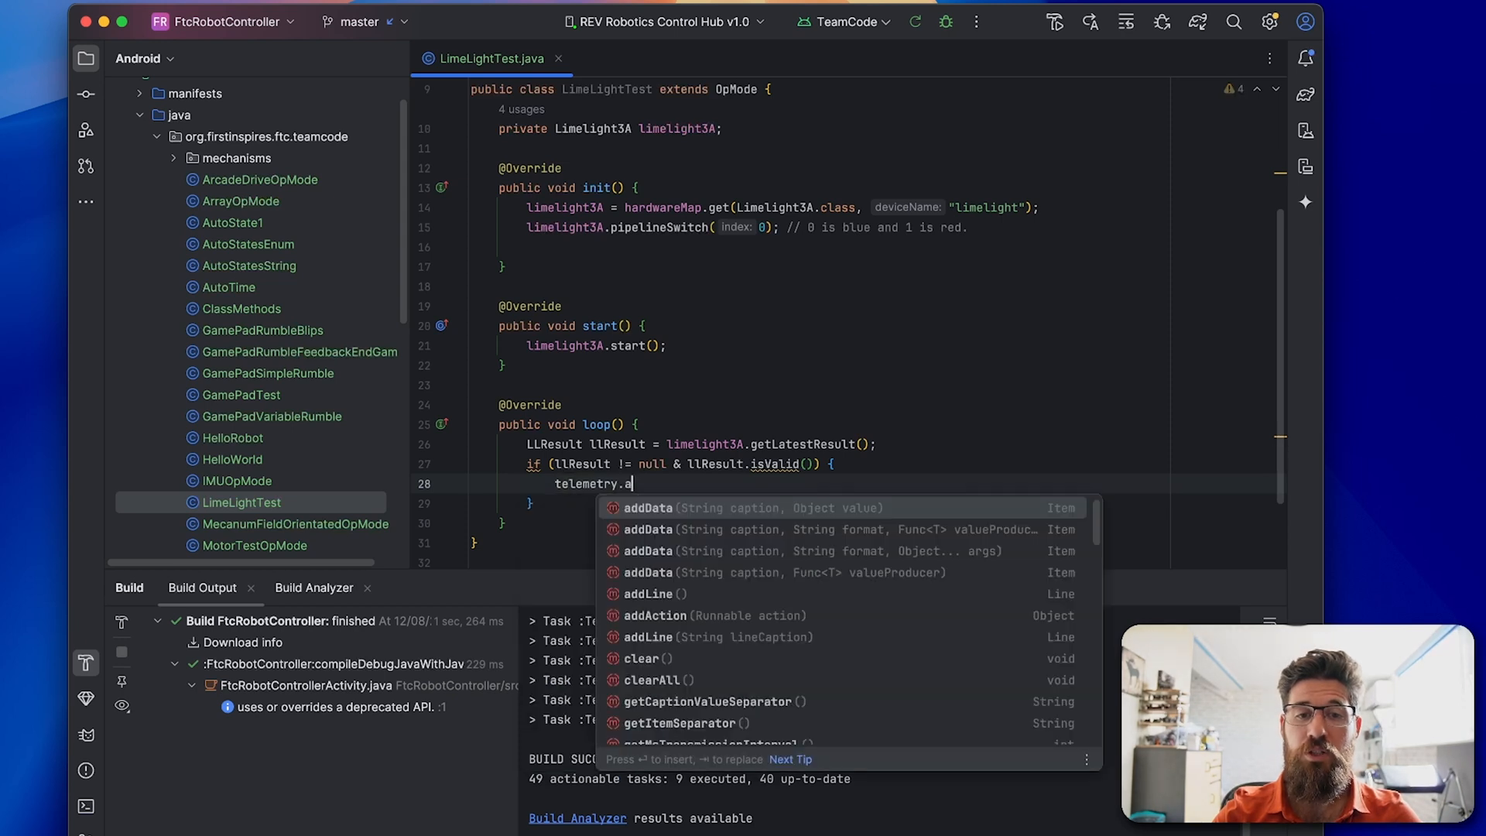
{"action": "left_click", "coordinate": [647, 507]}
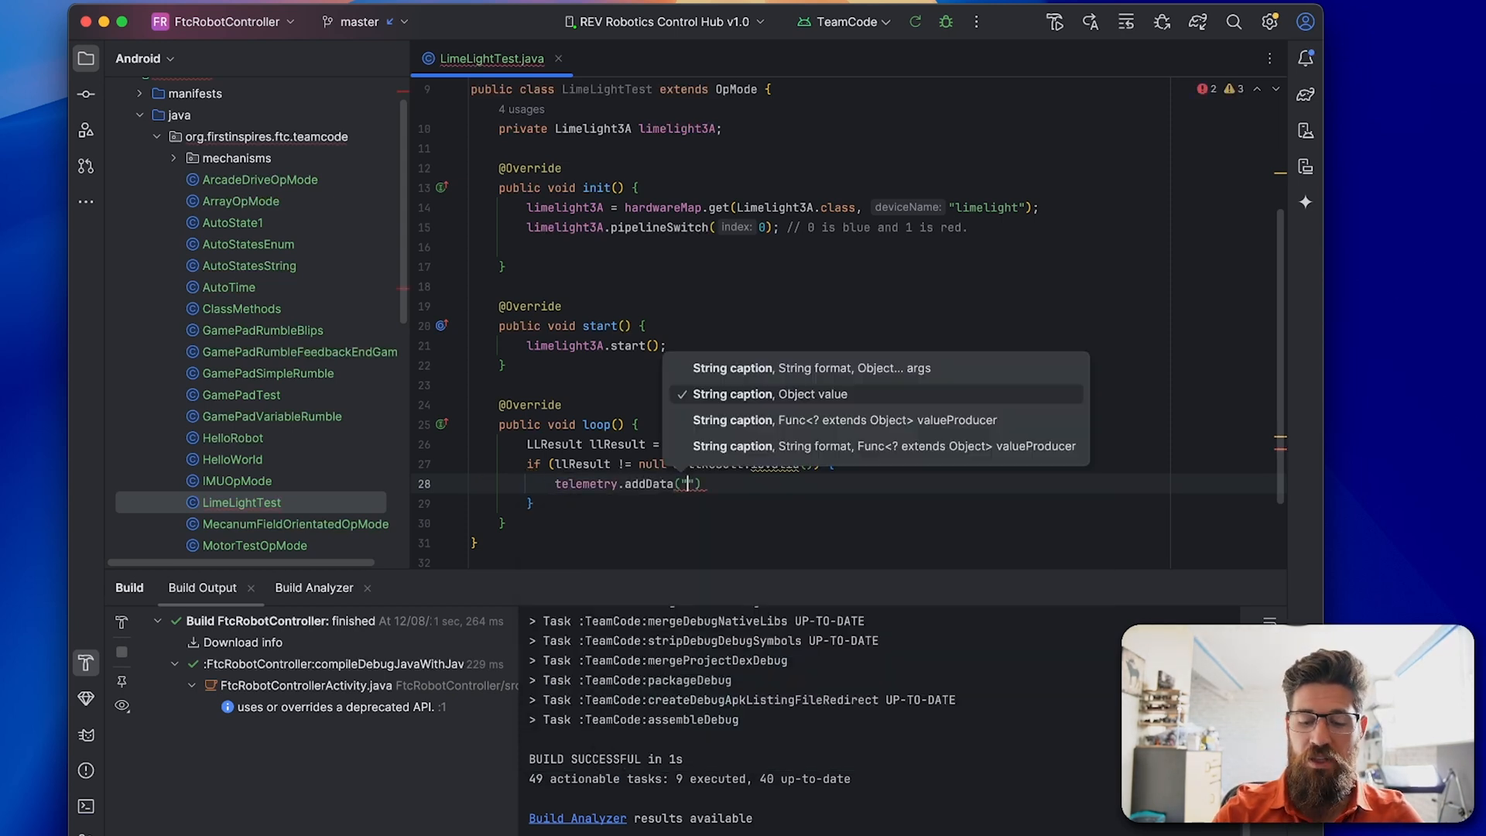
{"action": "type", "text": "Tager"}
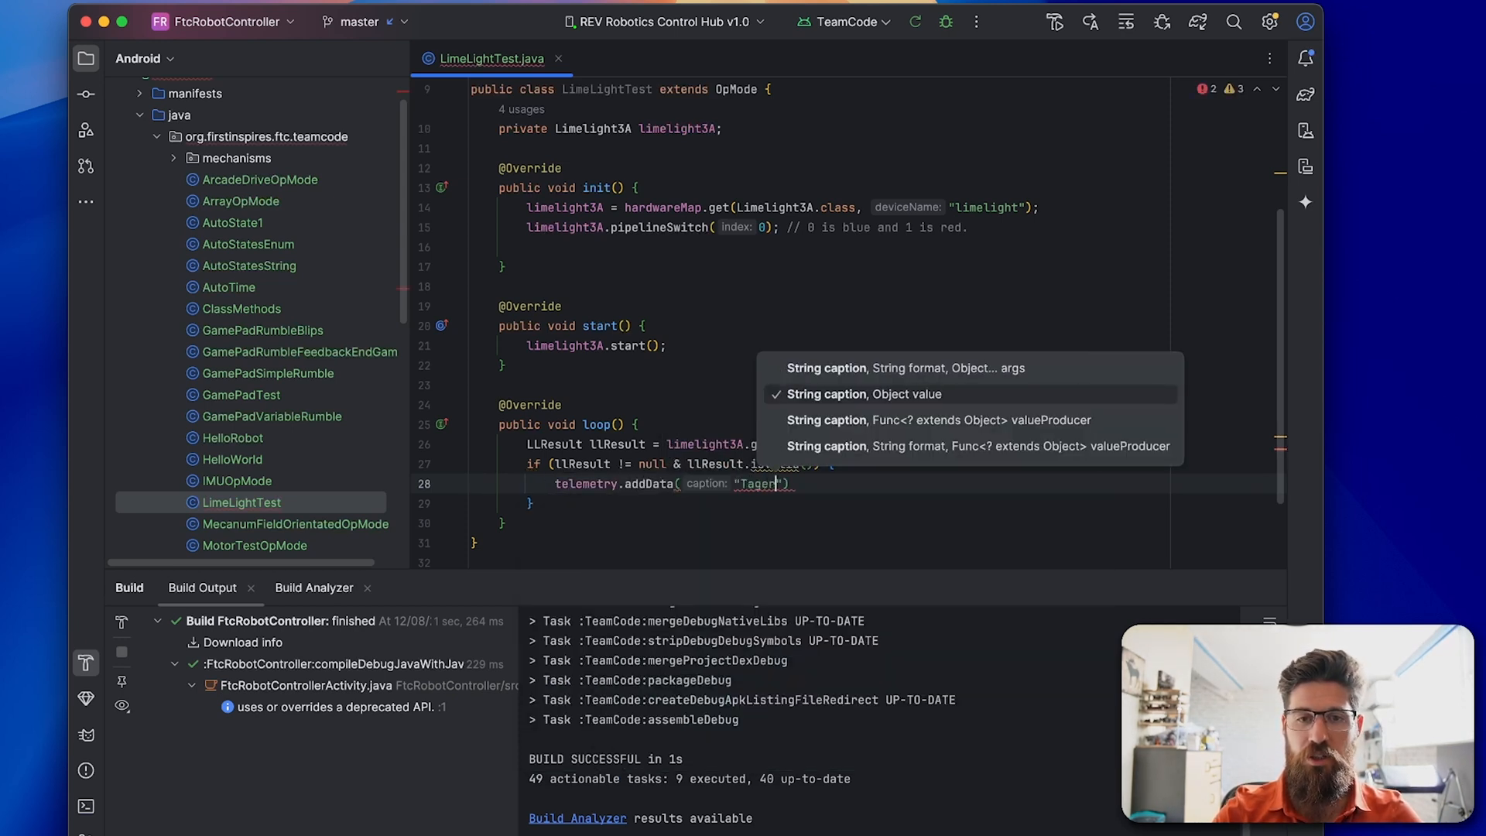
{"action": "type", "text": "Target X d"}
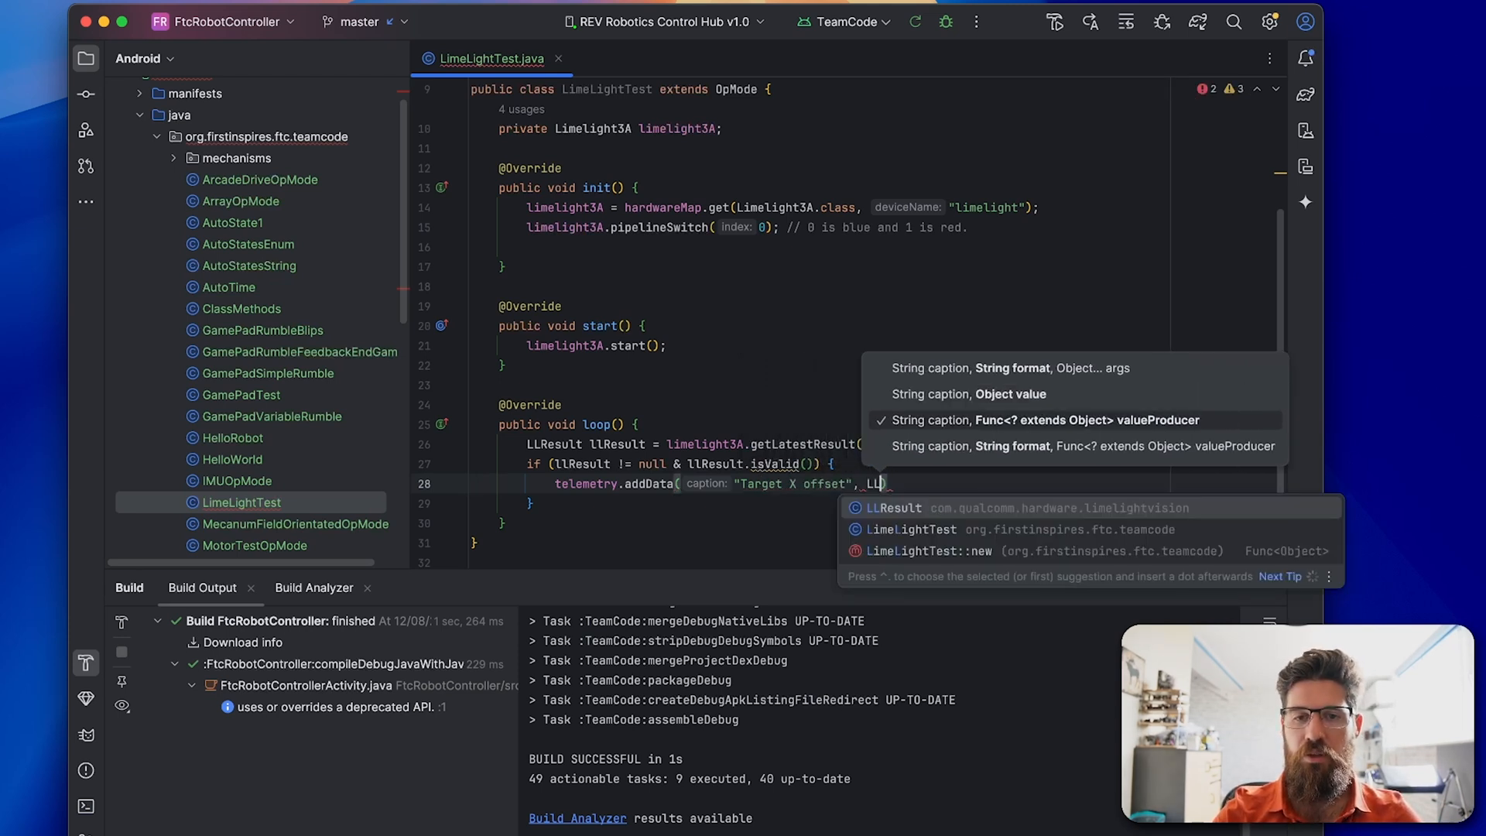
{"action": "type", "text": "Result"}
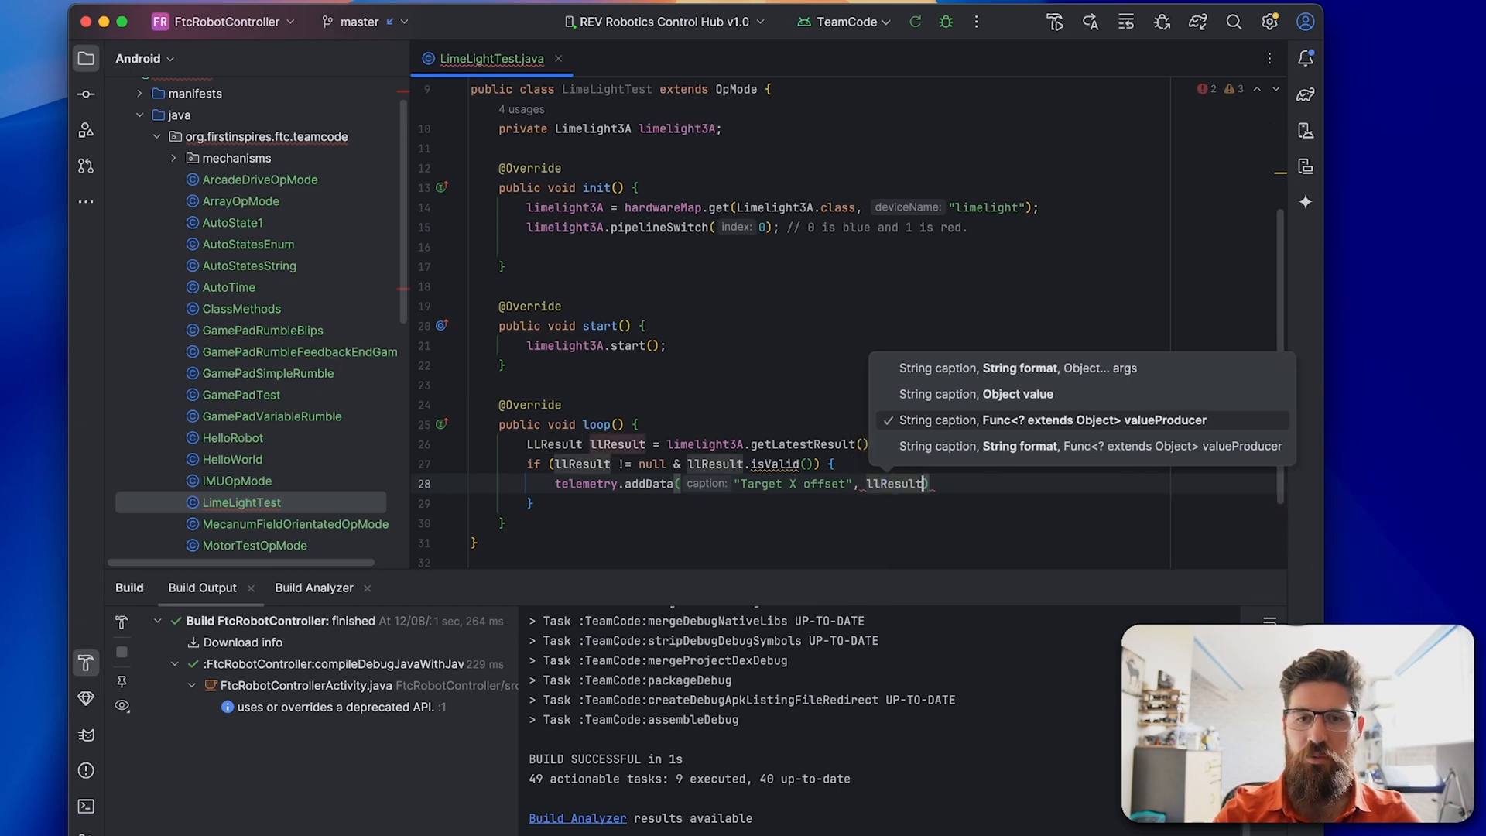
{"action": "type", "text": ".getTx()"}
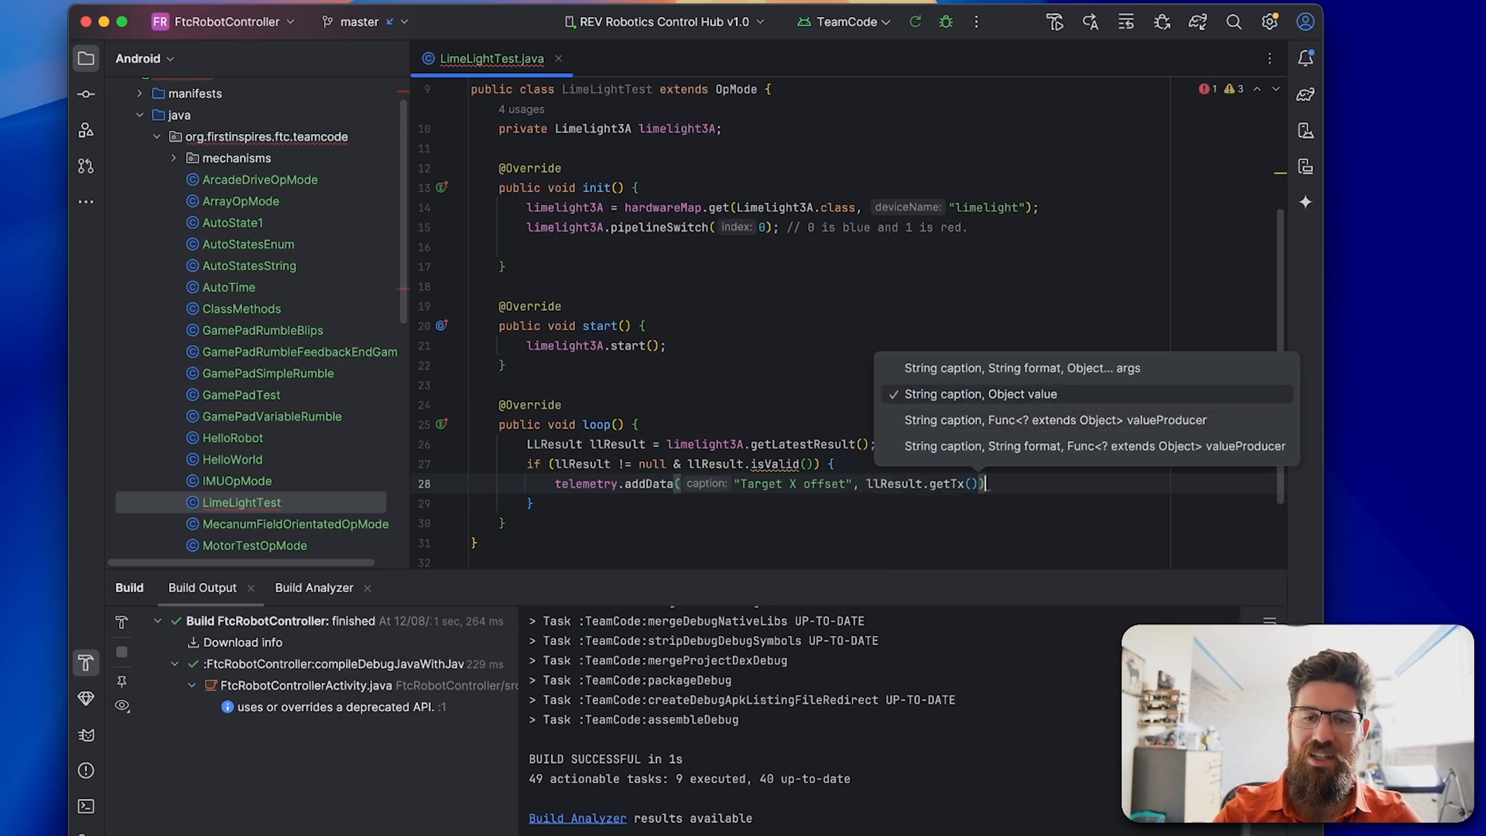
Add telemetry lines for Target Y offset getTy() and Target Area offset getTa()
{"action": "type", "text": "telemetry.addData(\"T"}
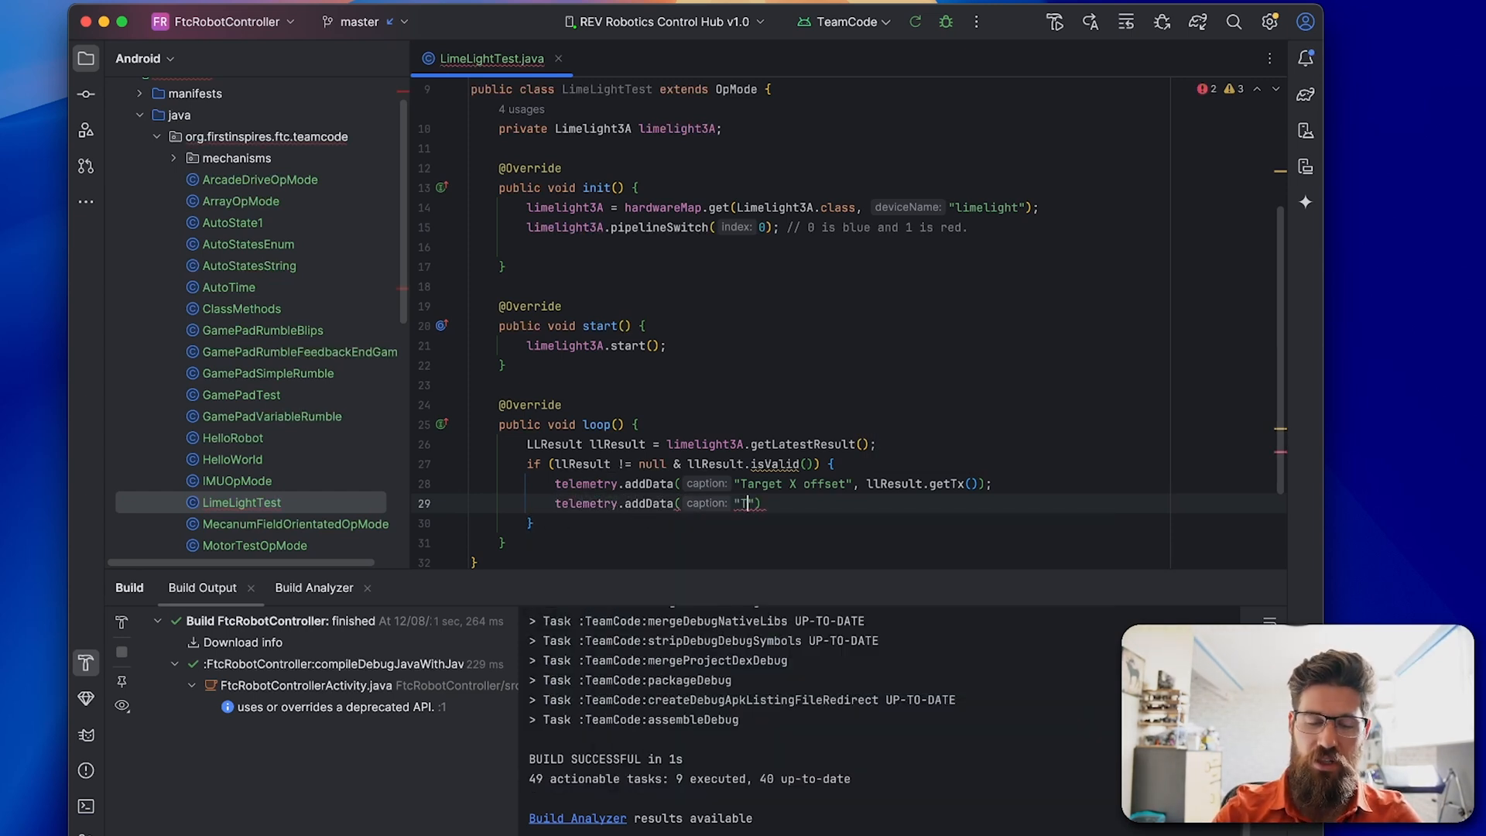
{"action": "type", "text": "arget"}
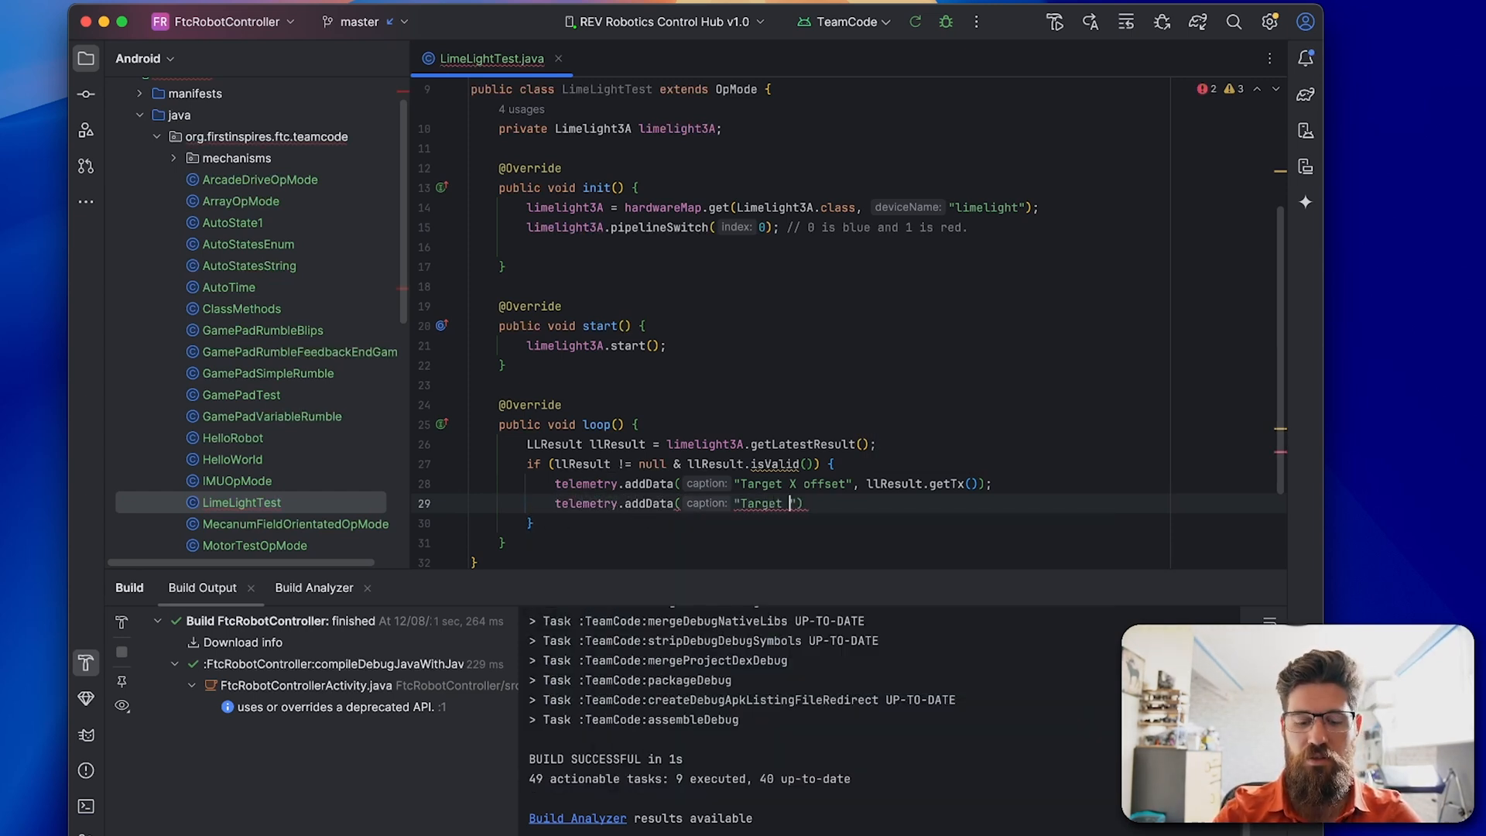
{"action": "type", "text": "Y offset"}
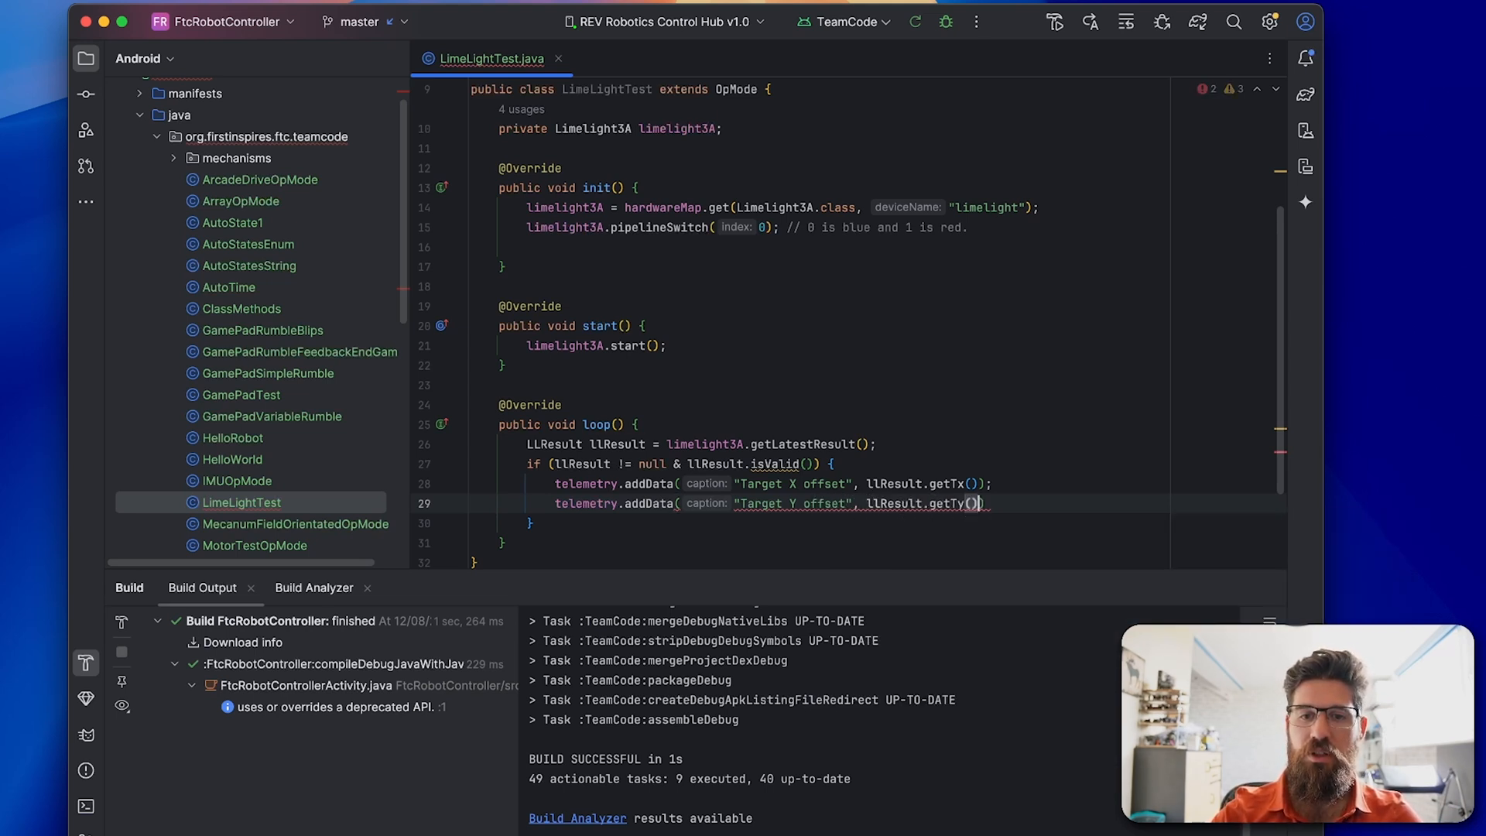
{"action": "type", "text": "telemetry,ad"}
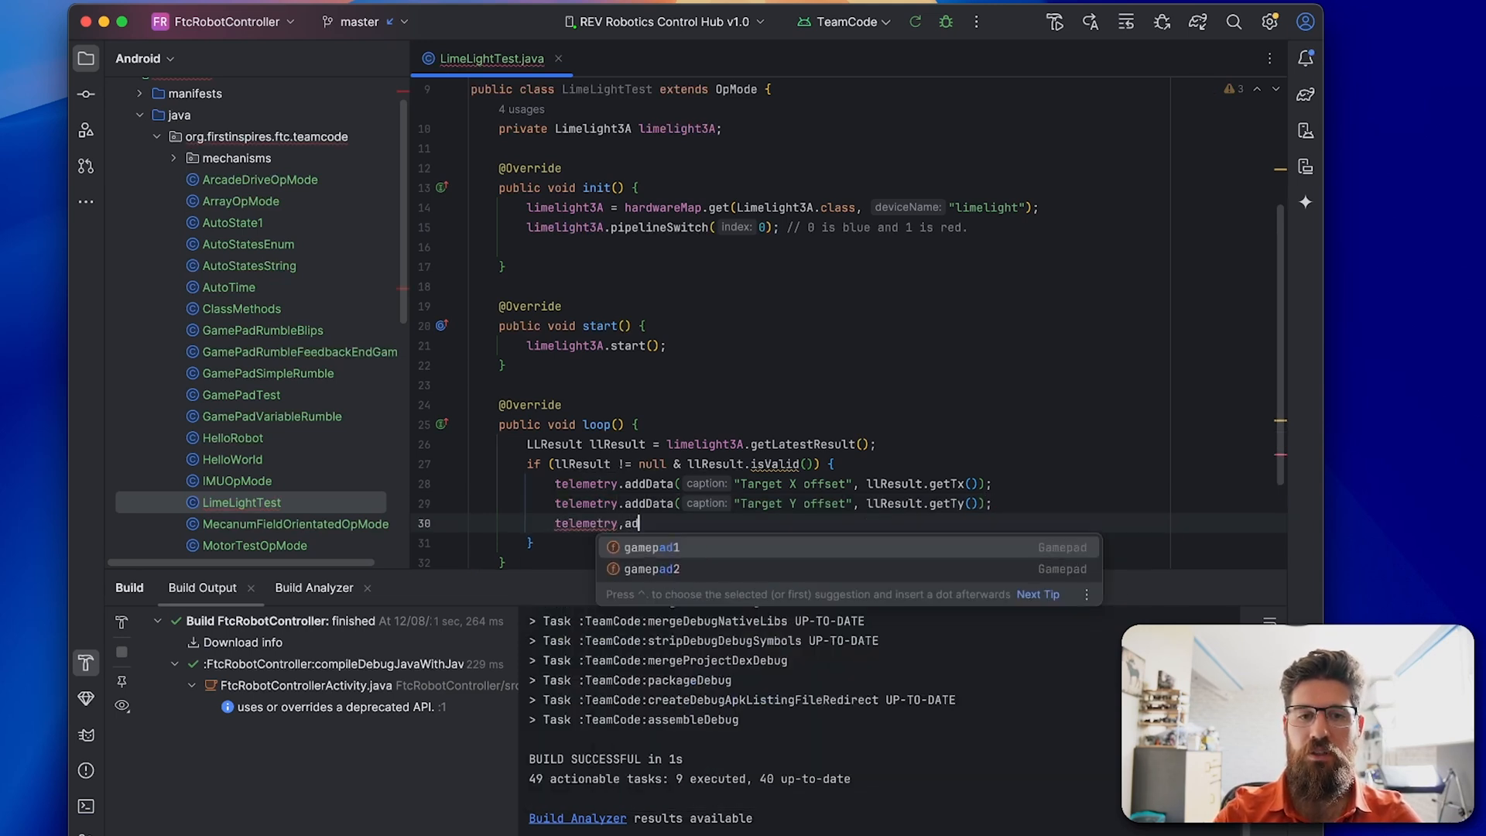
{"action": "type", "text": "."}
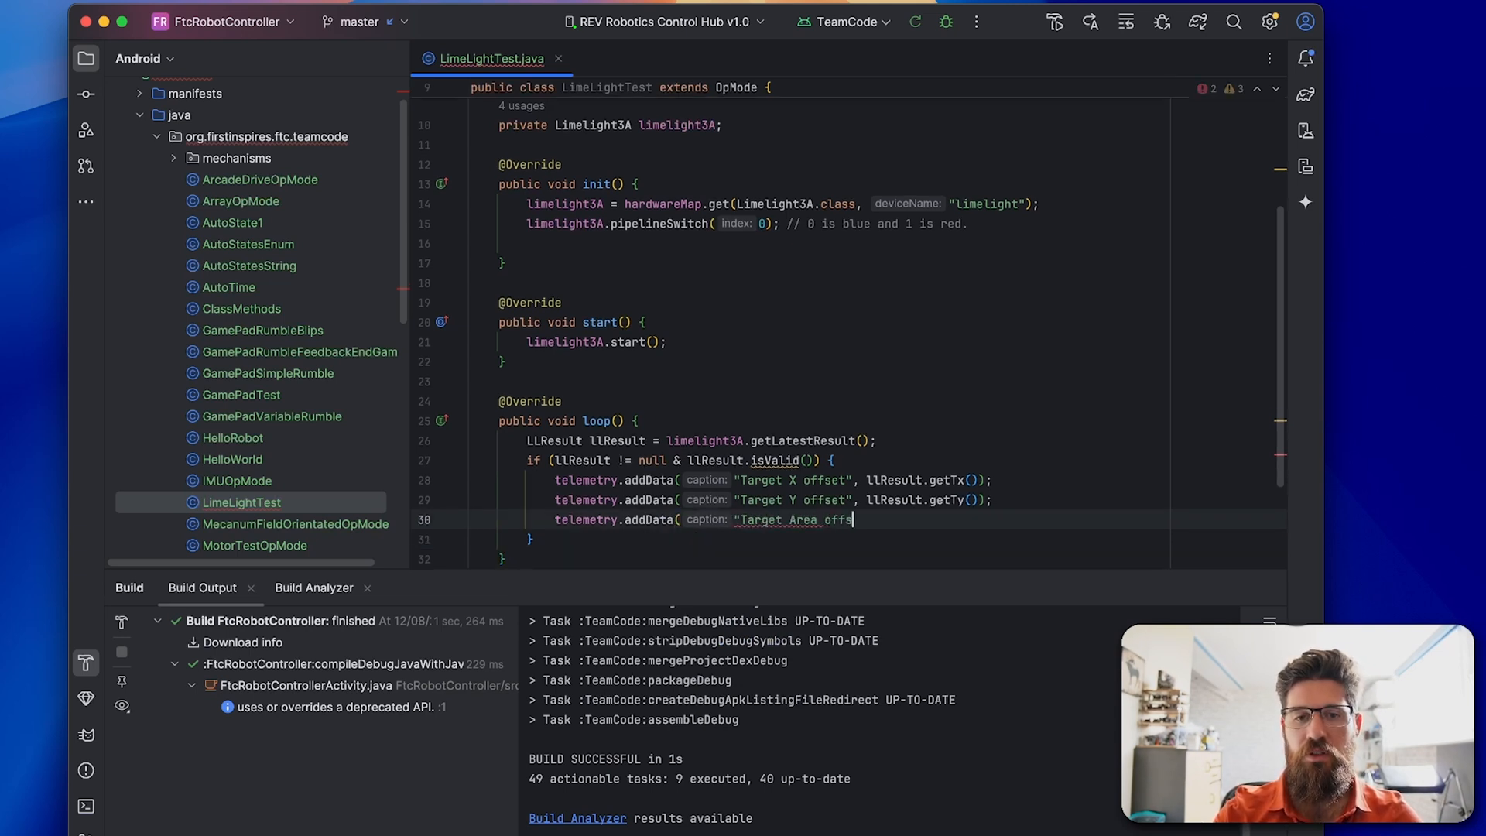
{"action": "type", "text": "et"}
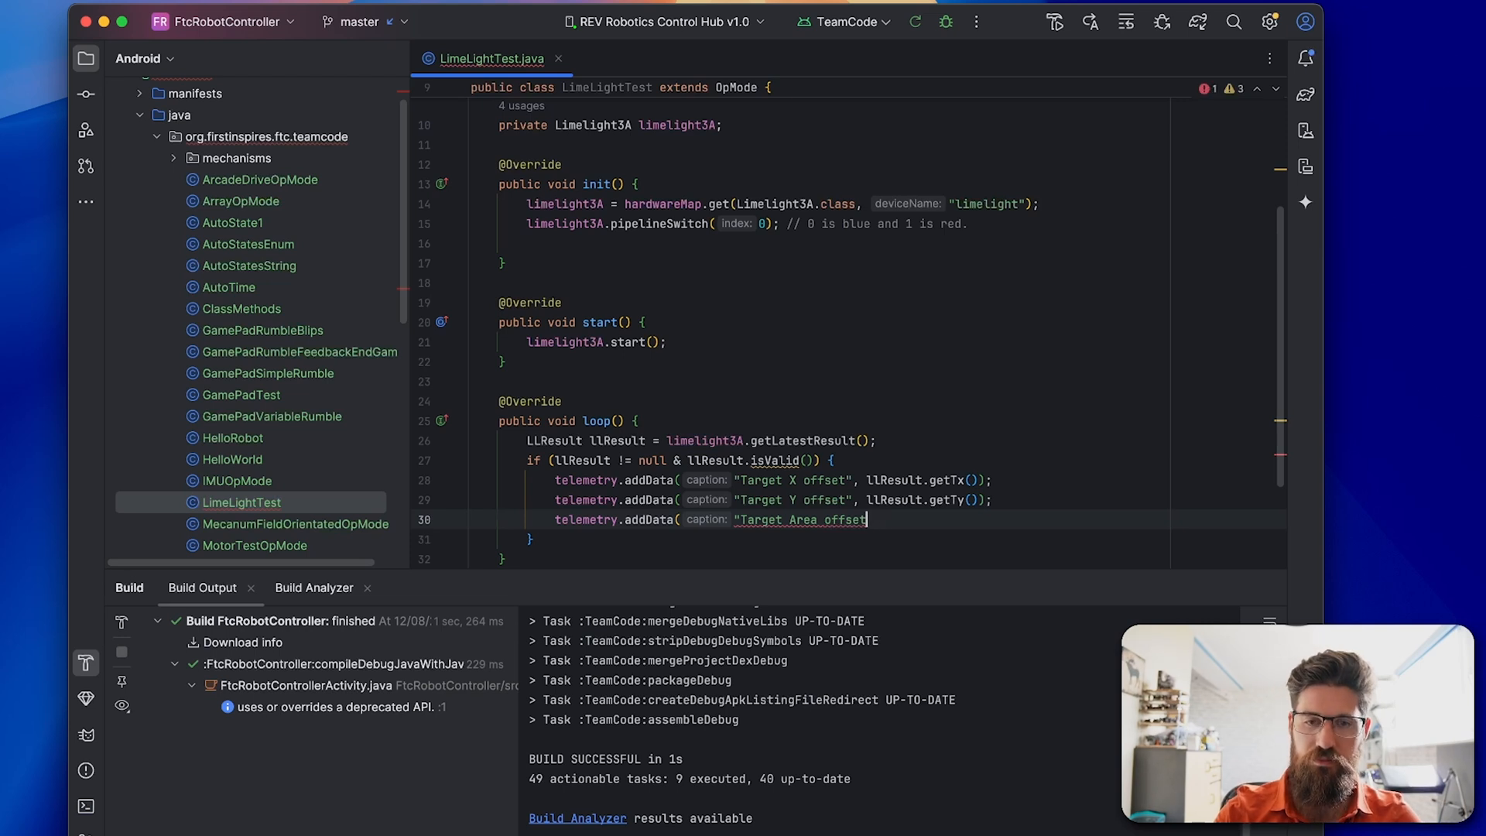
{"action": "type", "text": "\","}
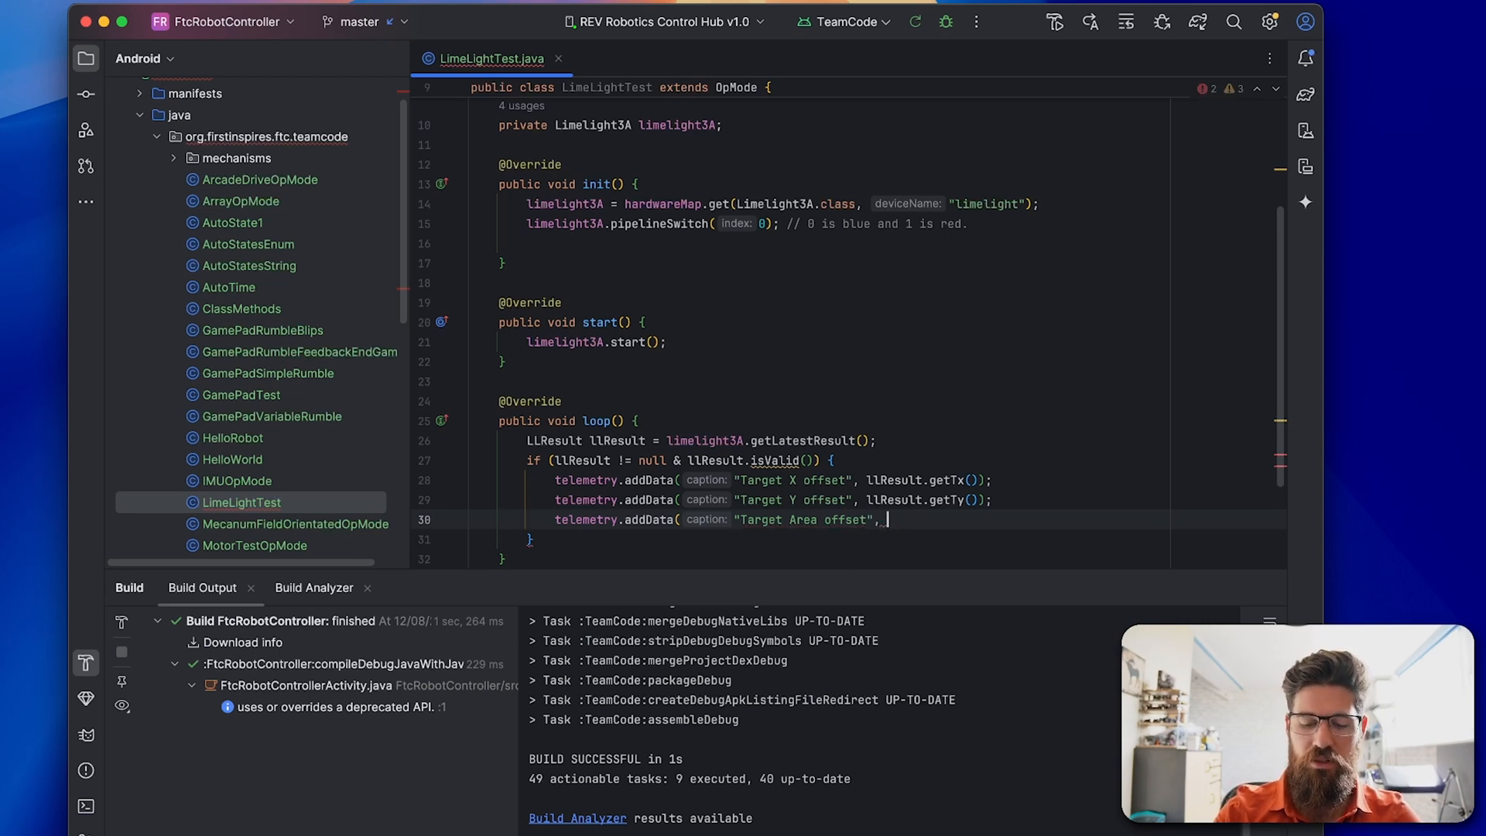
{"action": "type", "text": "llResult.getTa()"}
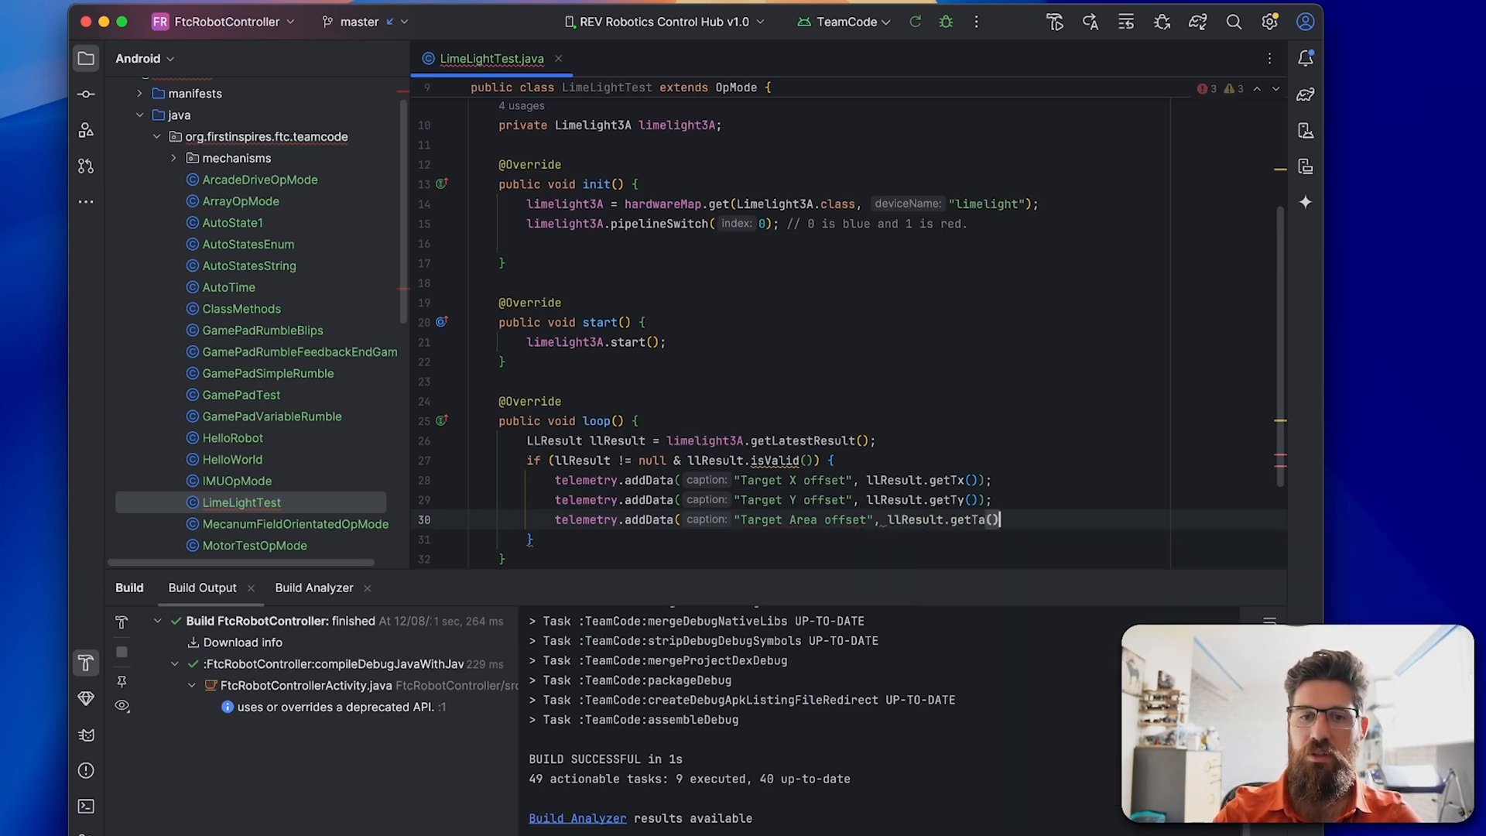
{"action": "type", "text": ";"}
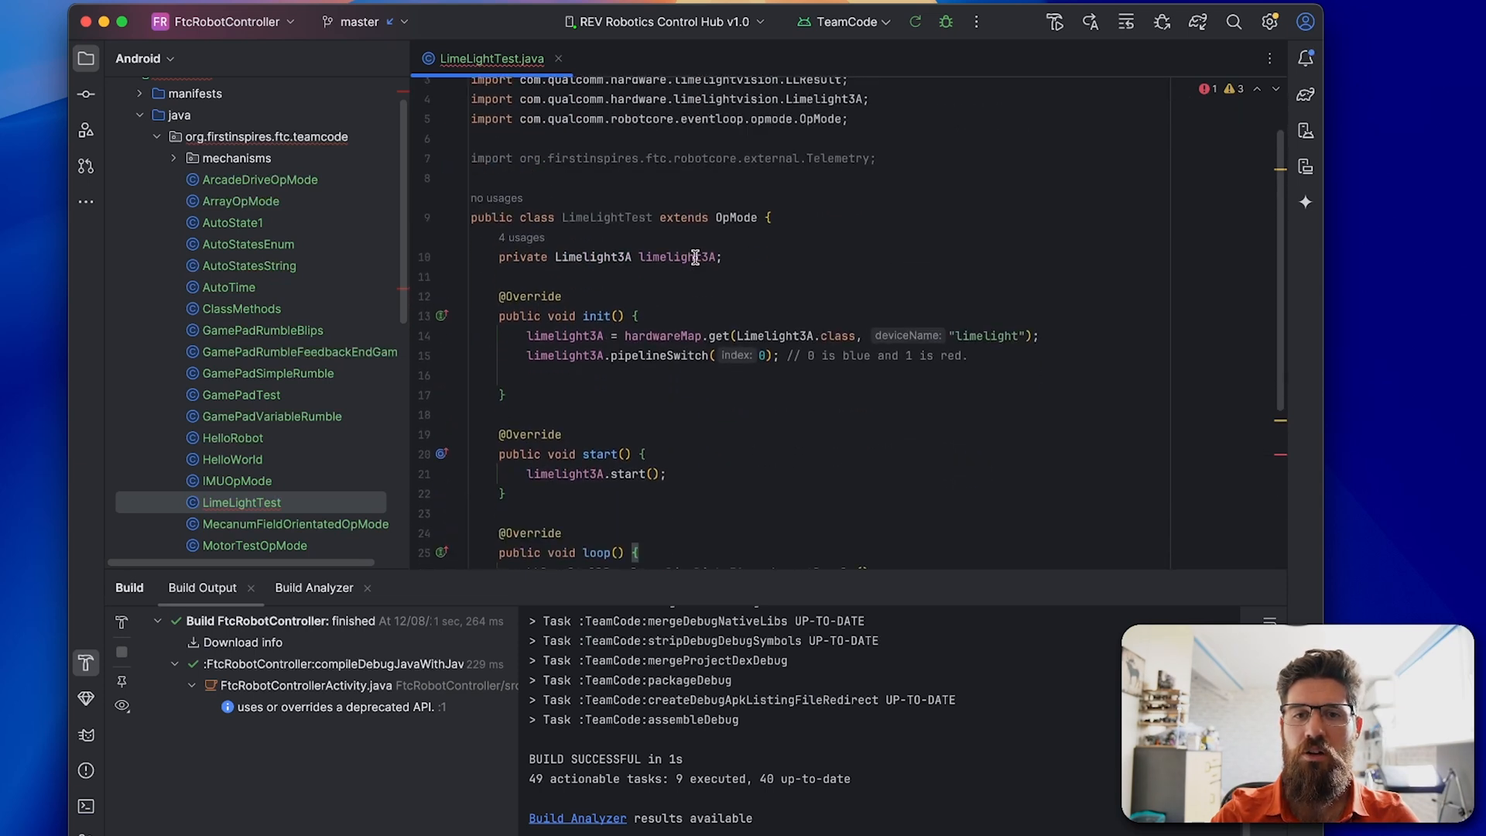
{"action": "scroll", "scroll_direction": "down", "scroll_amount": 3}
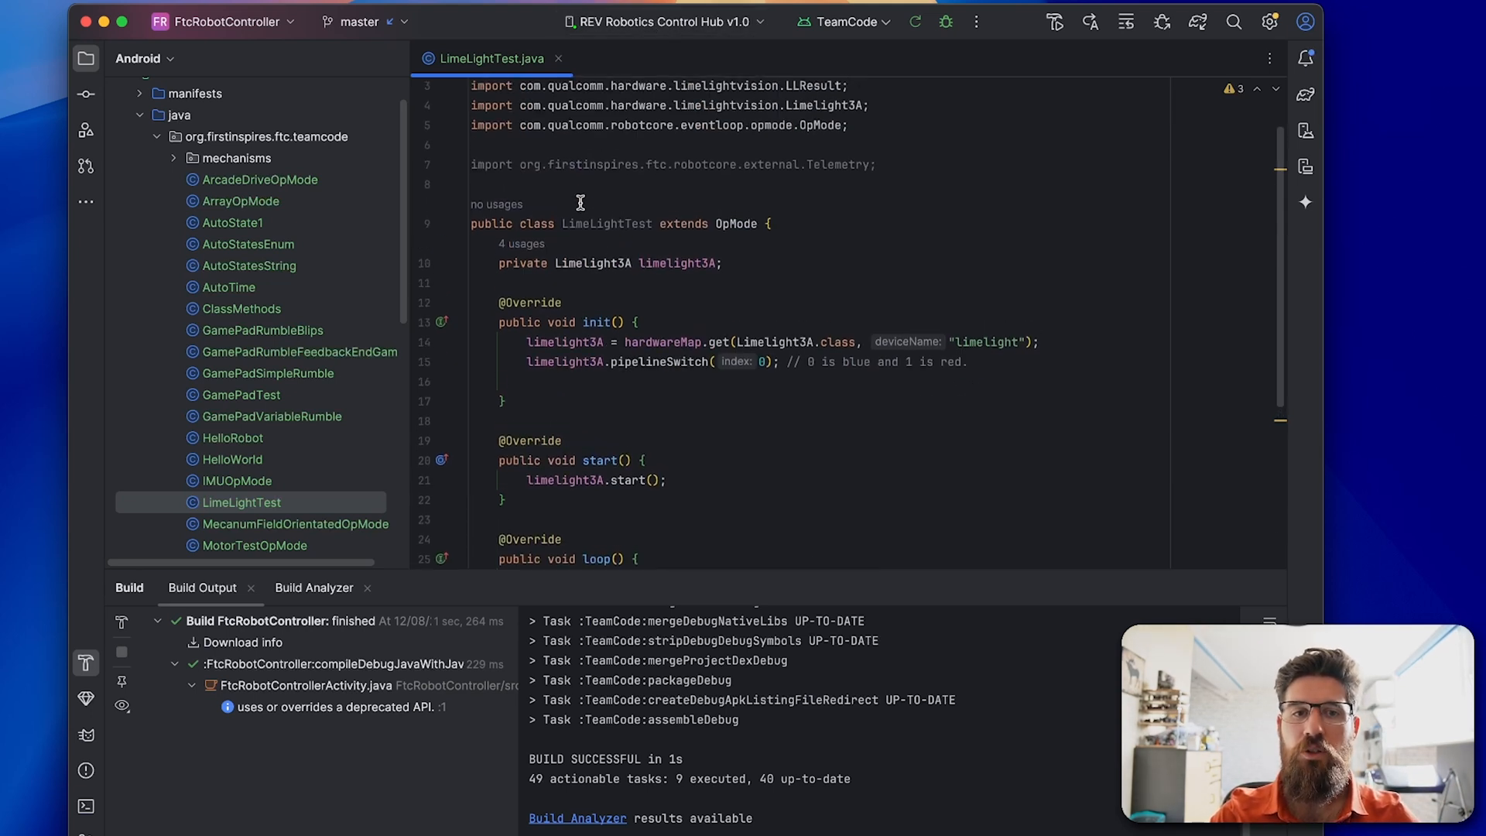
{"action": "type", "text": "@Autonomous"}
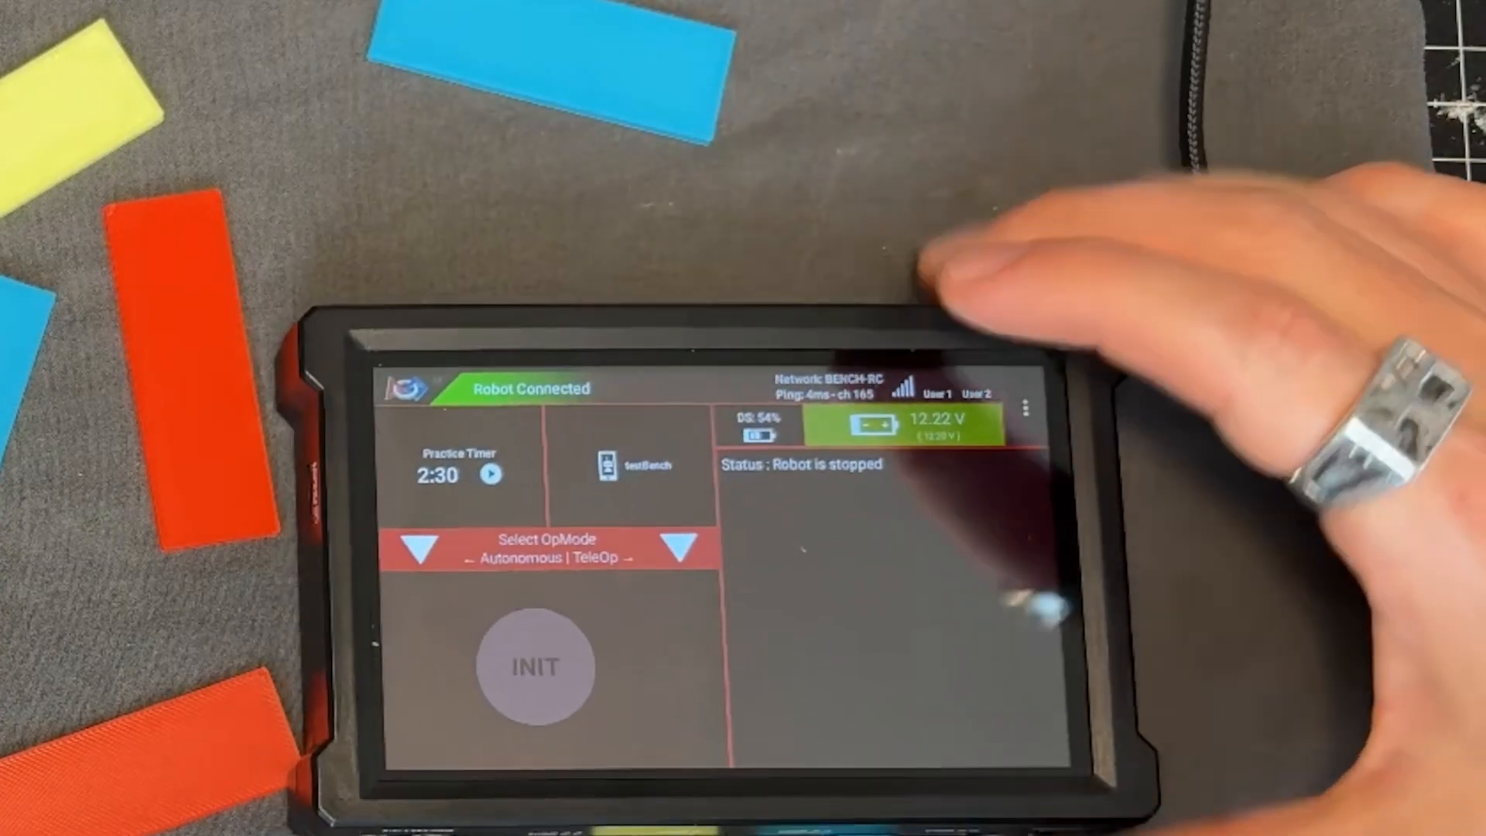
Select LimeLightTest from the Autonomous list, then stop and re-initialize it to show telemetry
{"action": "left_click", "coordinate": [502, 554]}
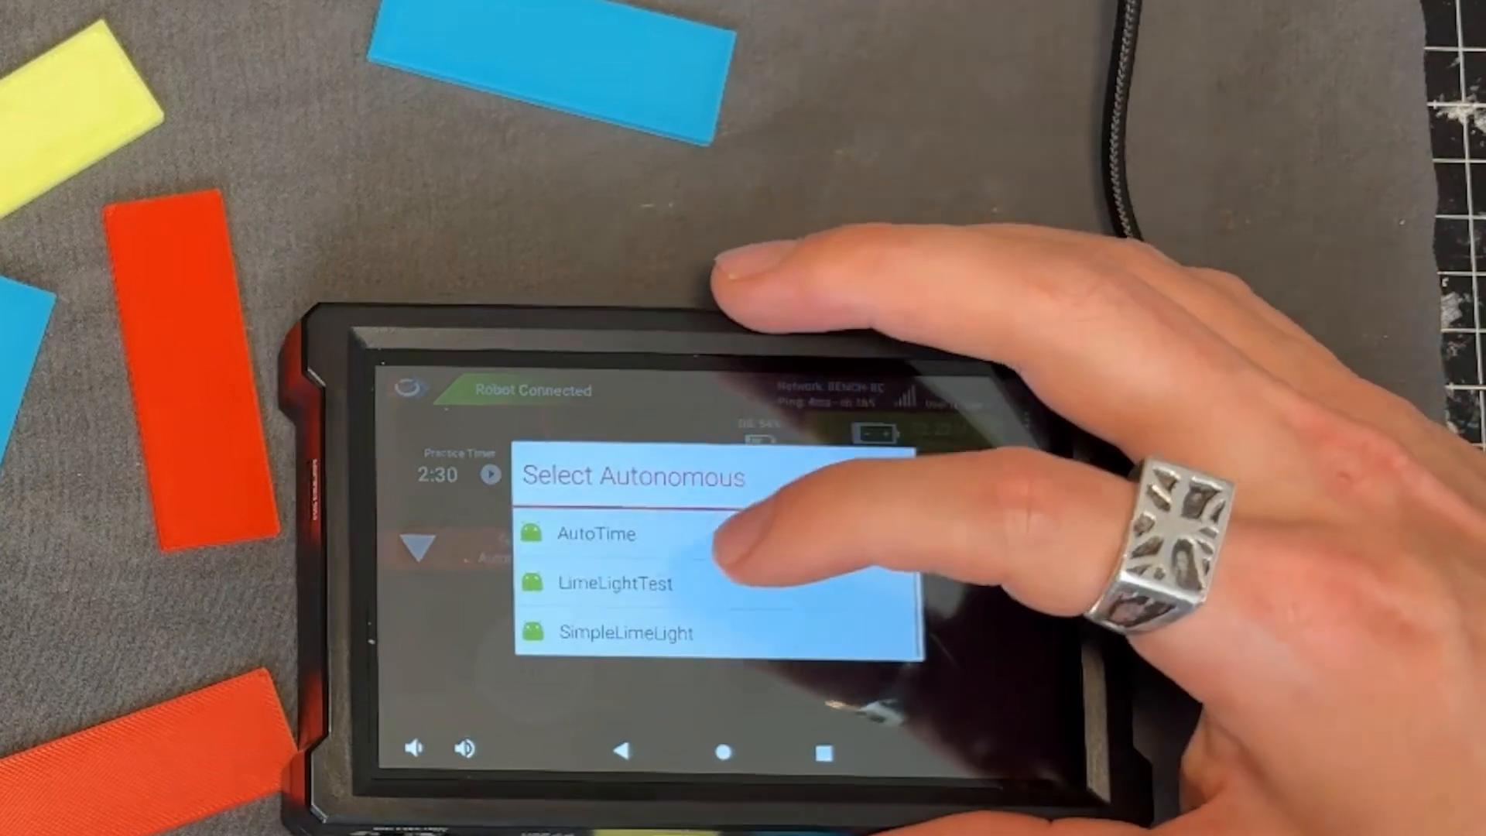
{"action": "left_click", "coordinate": [615, 583]}
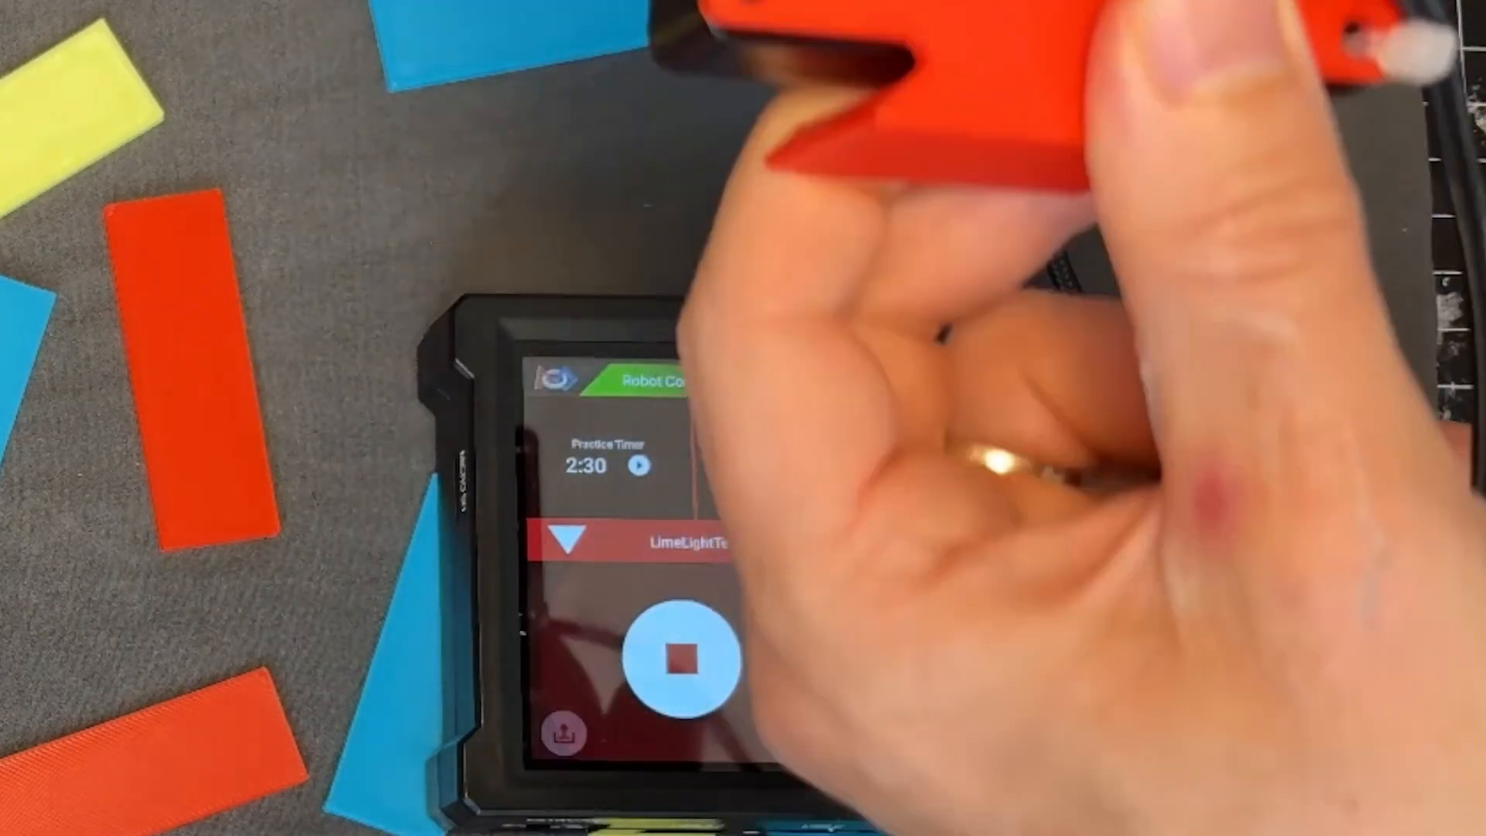
{"action": "left_click", "coordinate": [681, 657]}
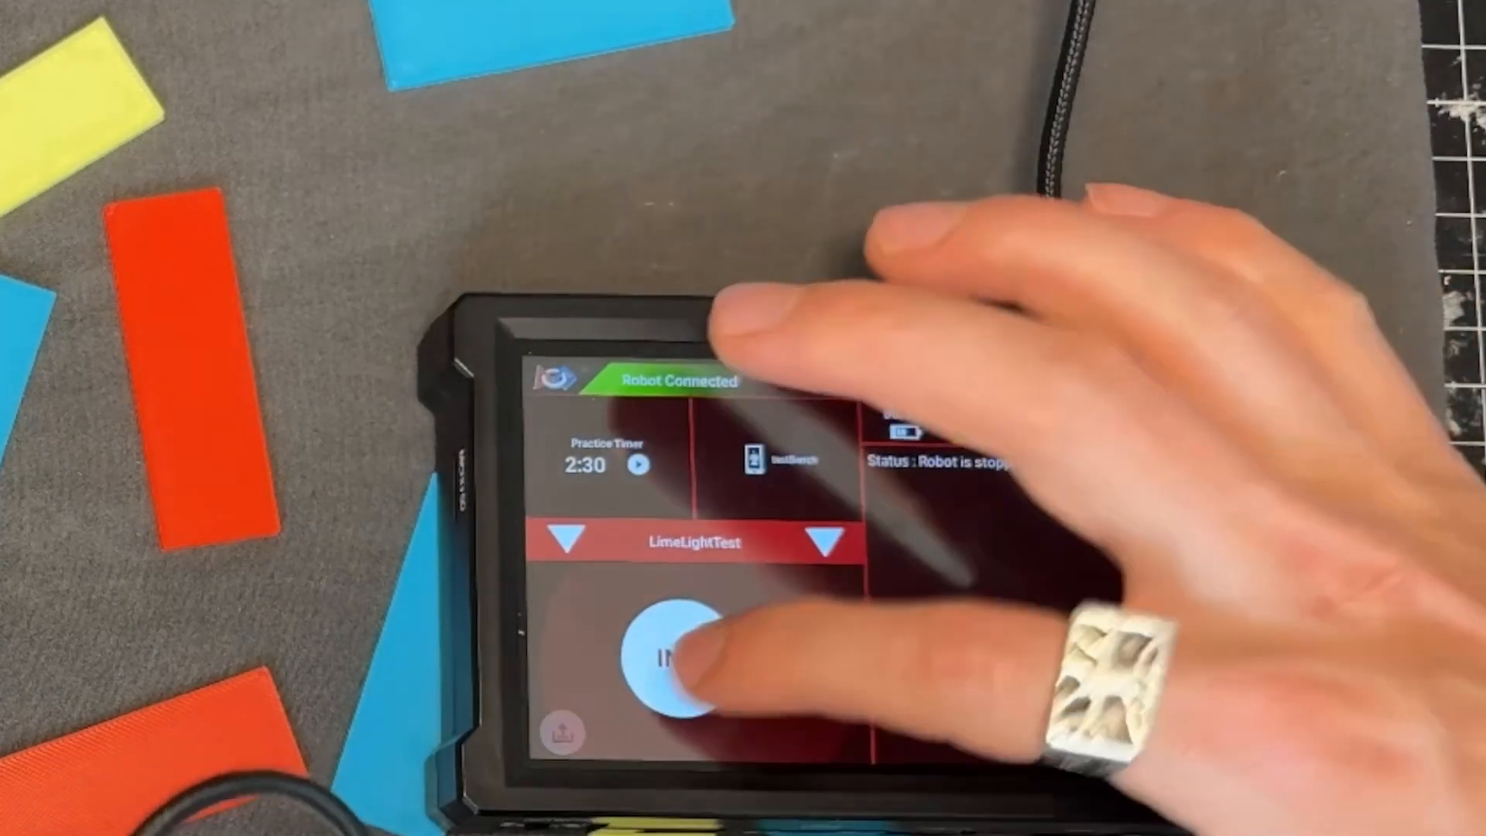
{"action": "left_click", "coordinate": [678, 661]}
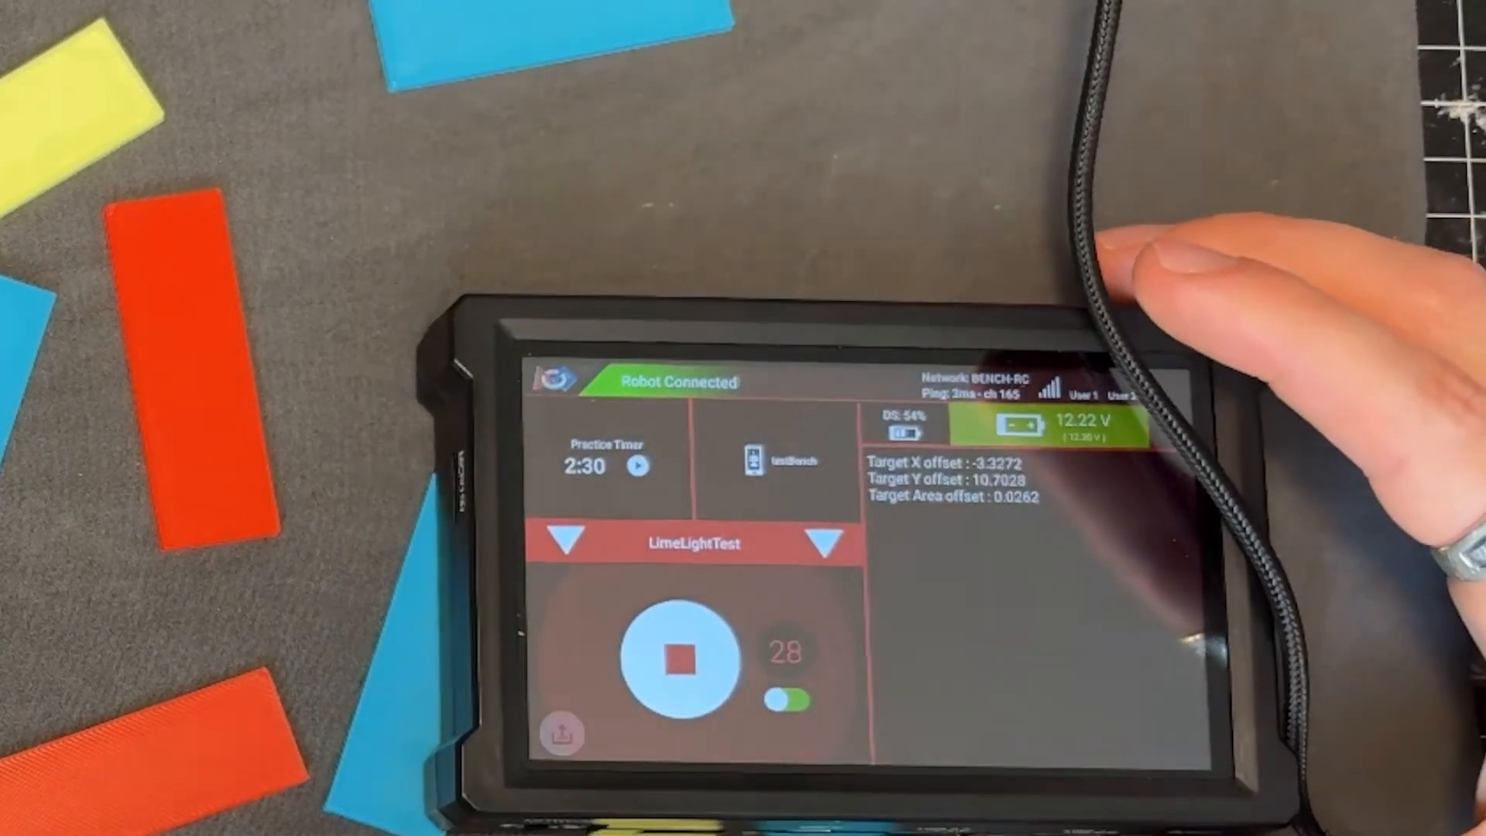